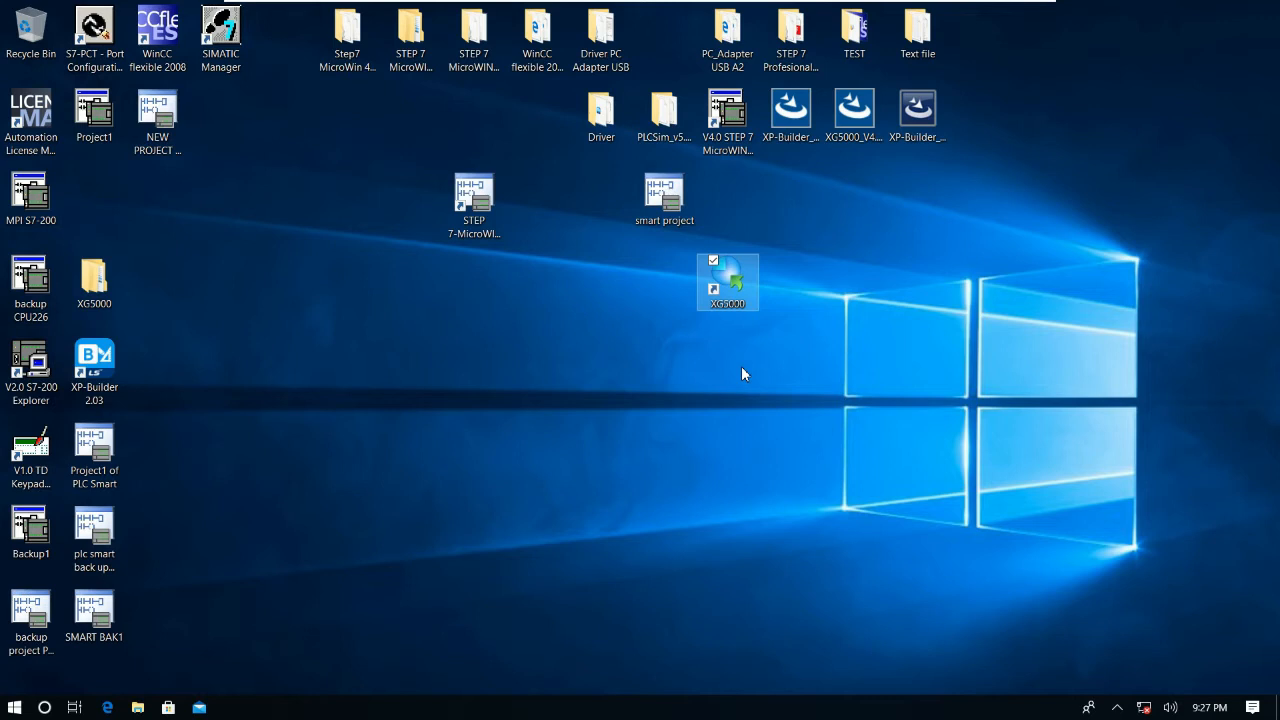
mouse_move(740, 298)
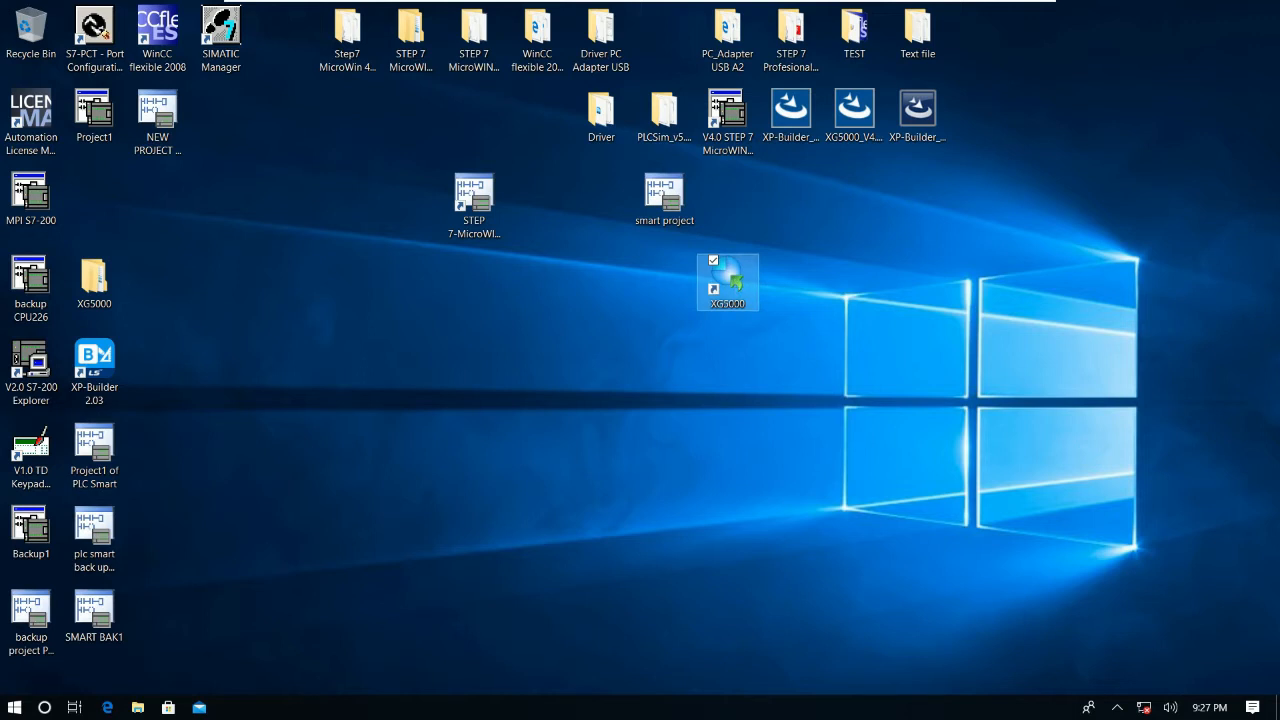
Launch XG5000 from its desktop shortcut.
double_click(728, 283)
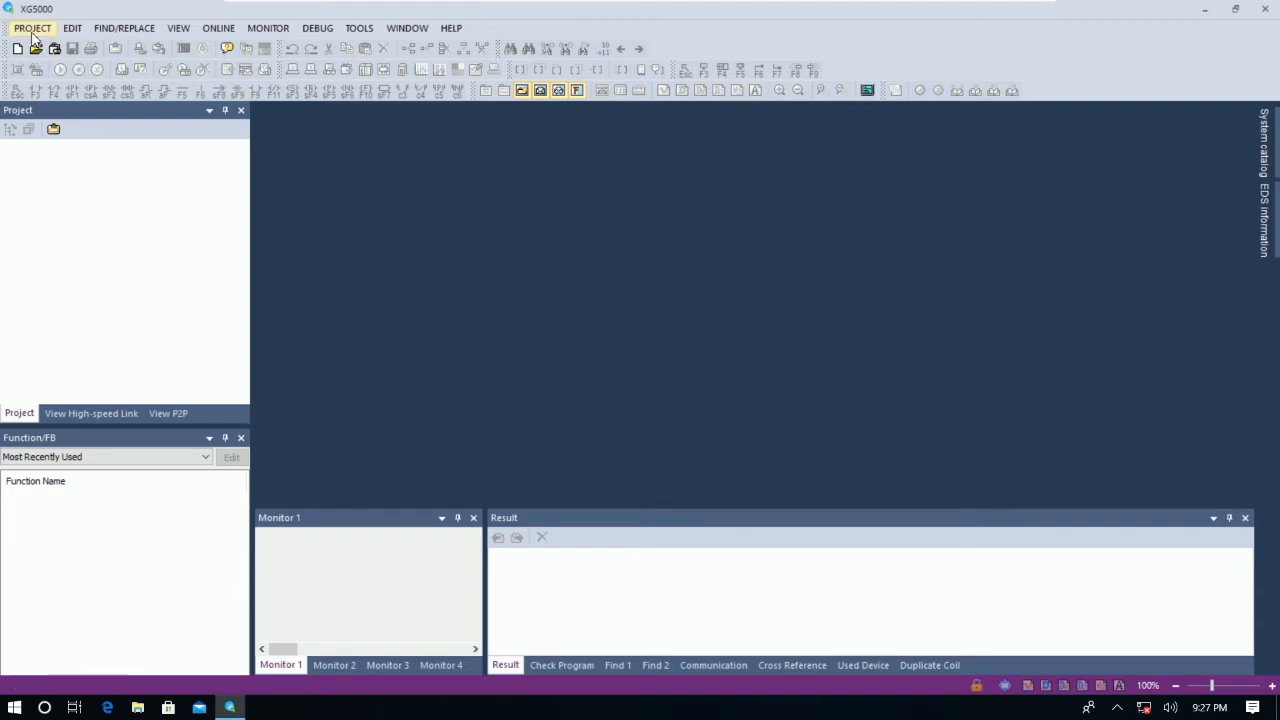
Bring up the PLC connection settings via PROJECT > Open From PLC.
click(32, 27)
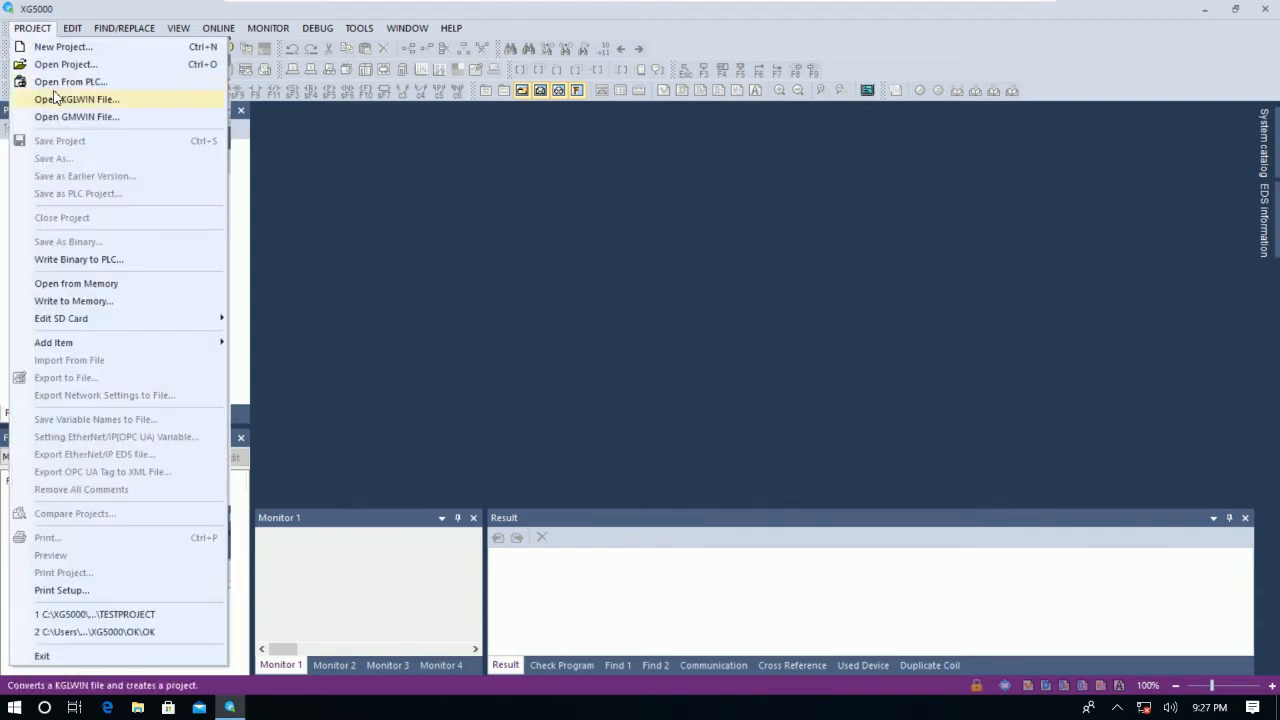
mouse_move(70, 81)
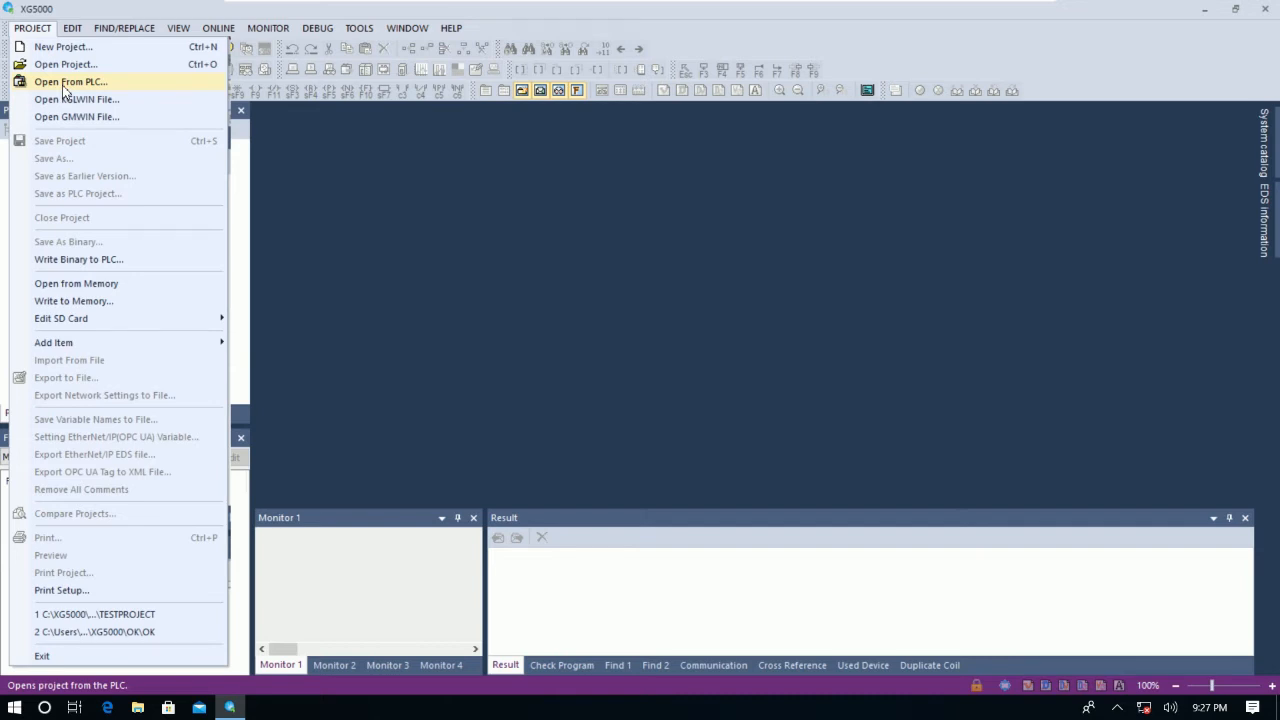
click(70, 81)
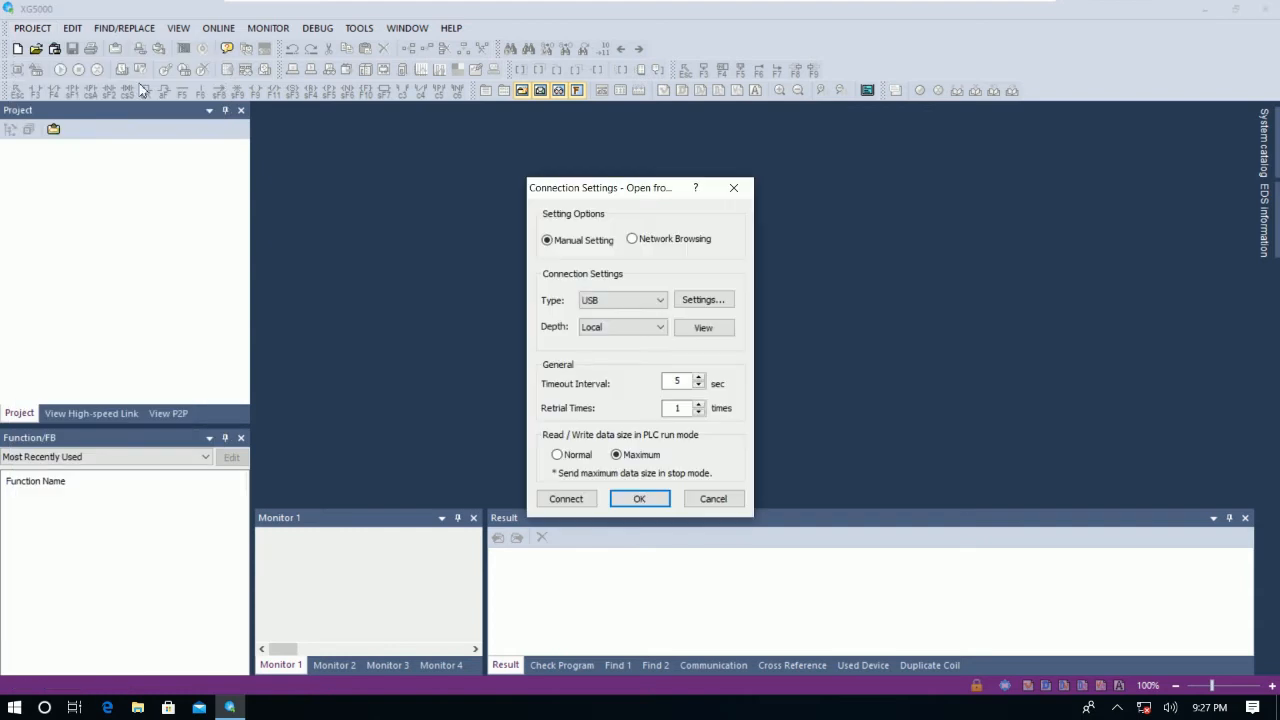
mouse_move(518, 281)
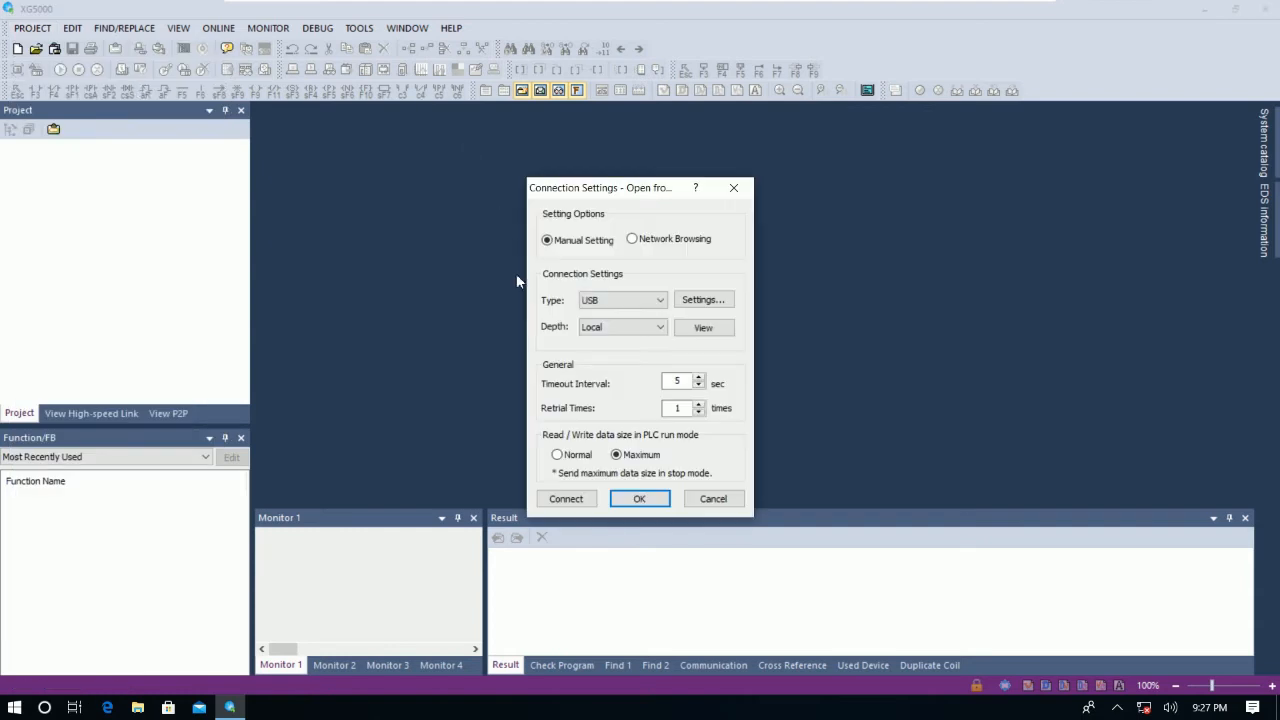
mouse_move(183, 681)
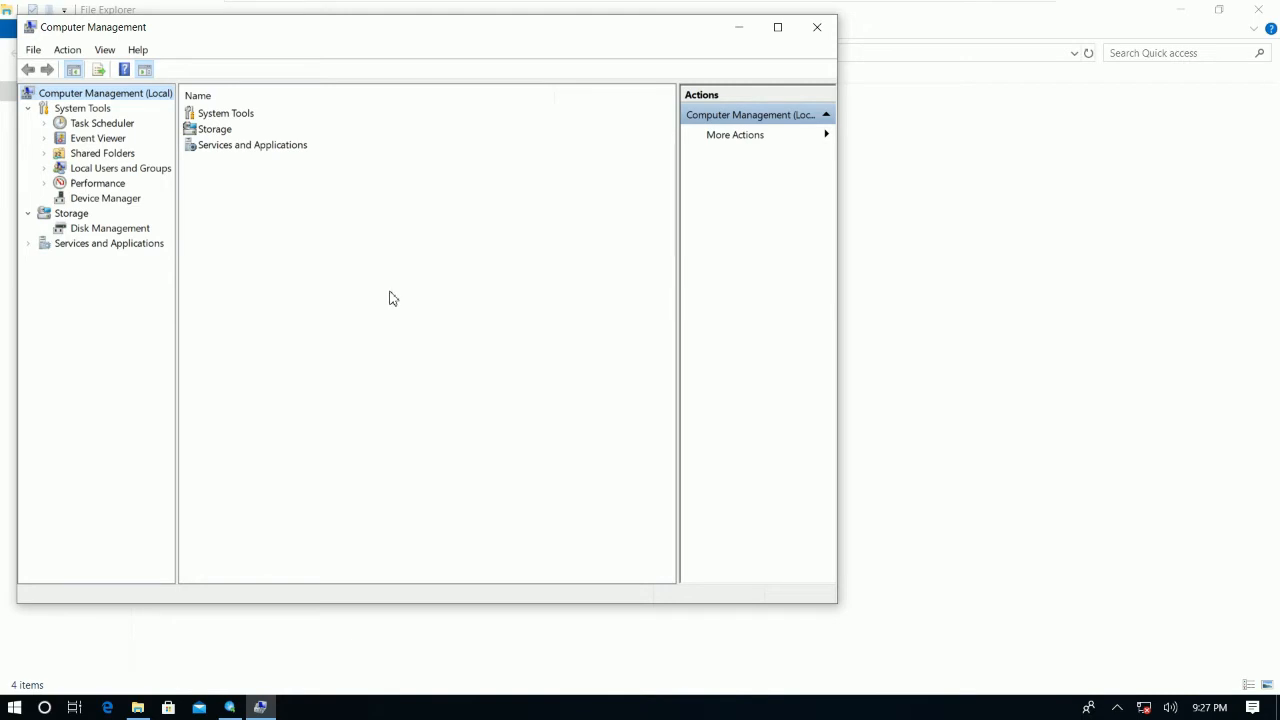
Show Device Manager's Universal Serial Bus controllers and inspect the USB hub and host controller entries.
click(104, 197)
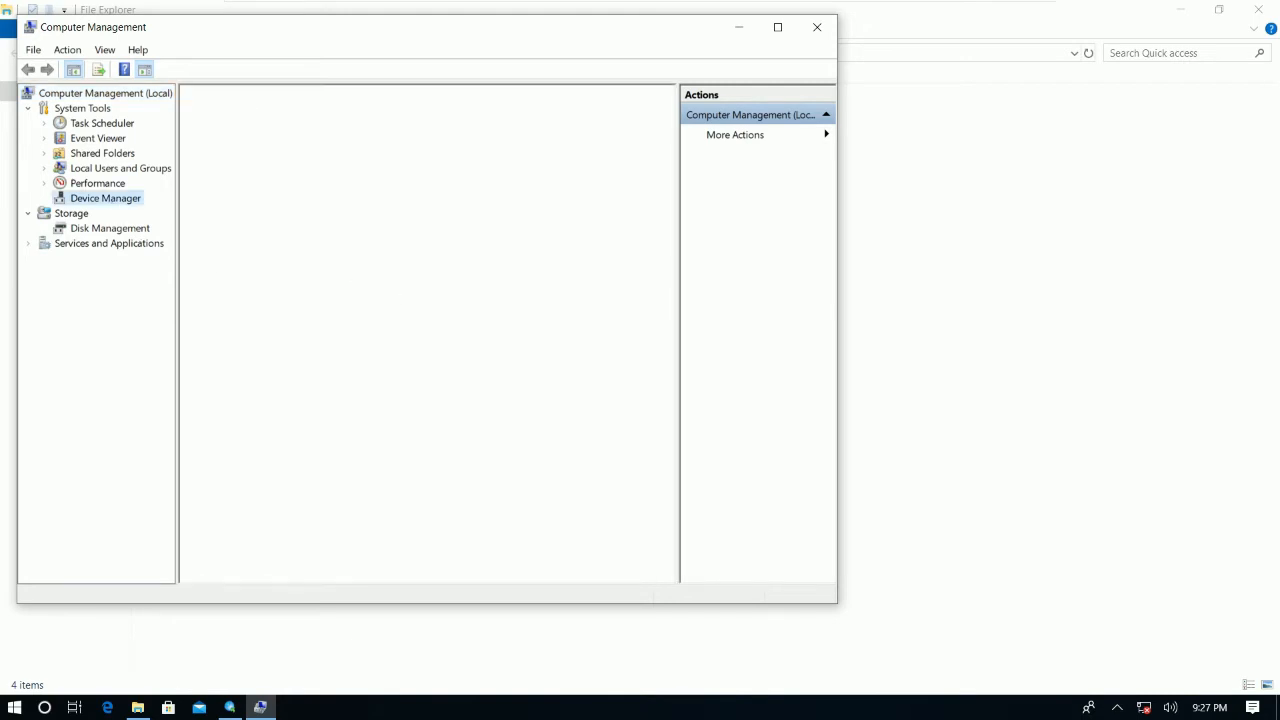
click(104, 197)
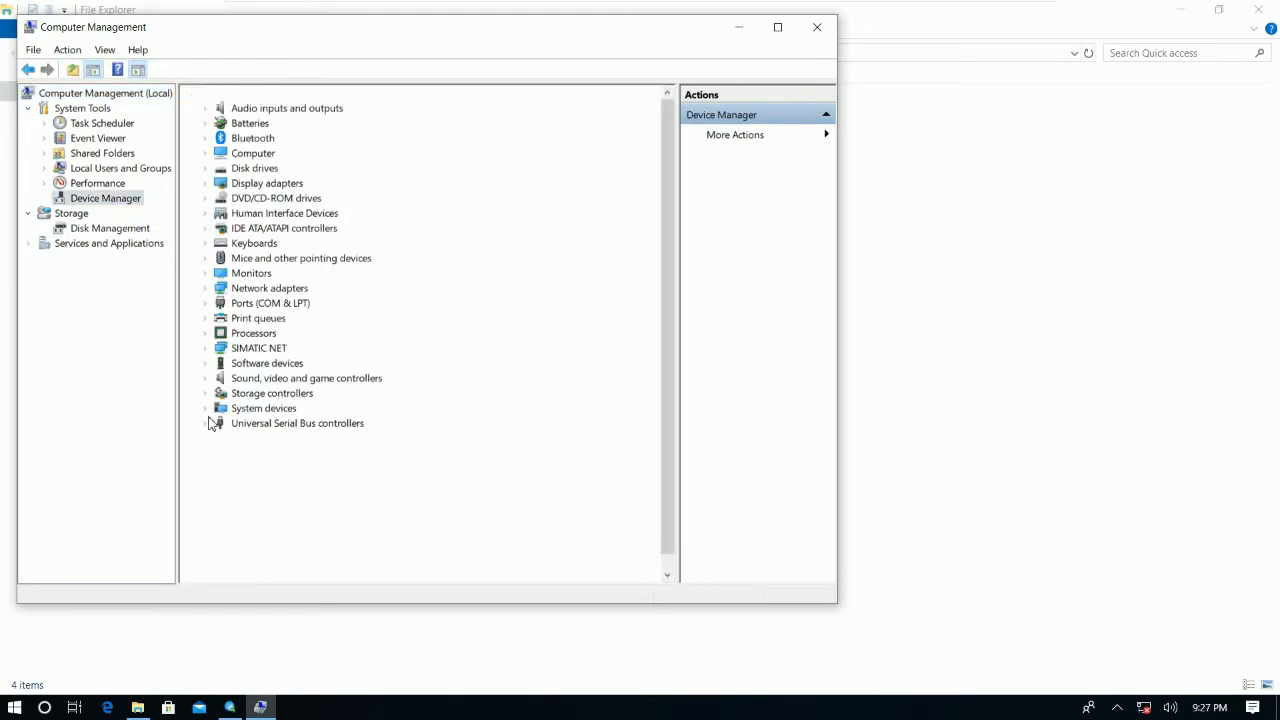
click(205, 423)
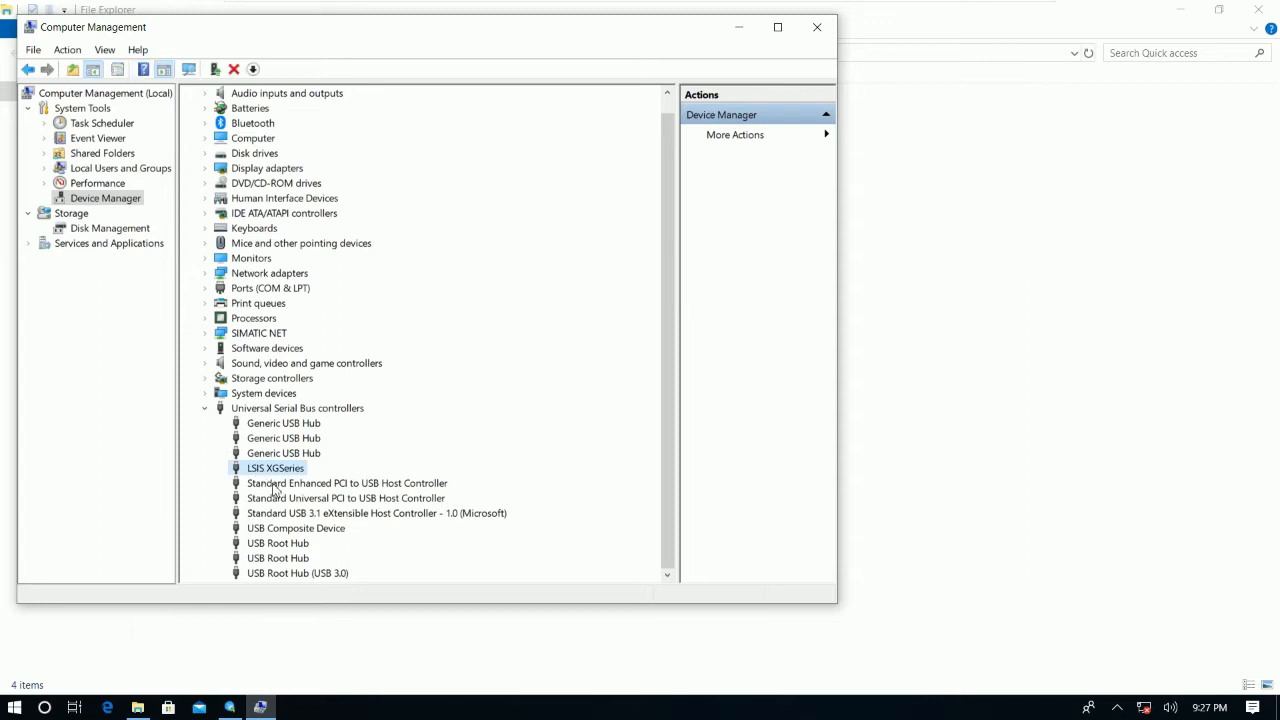
mouse_move(295, 498)
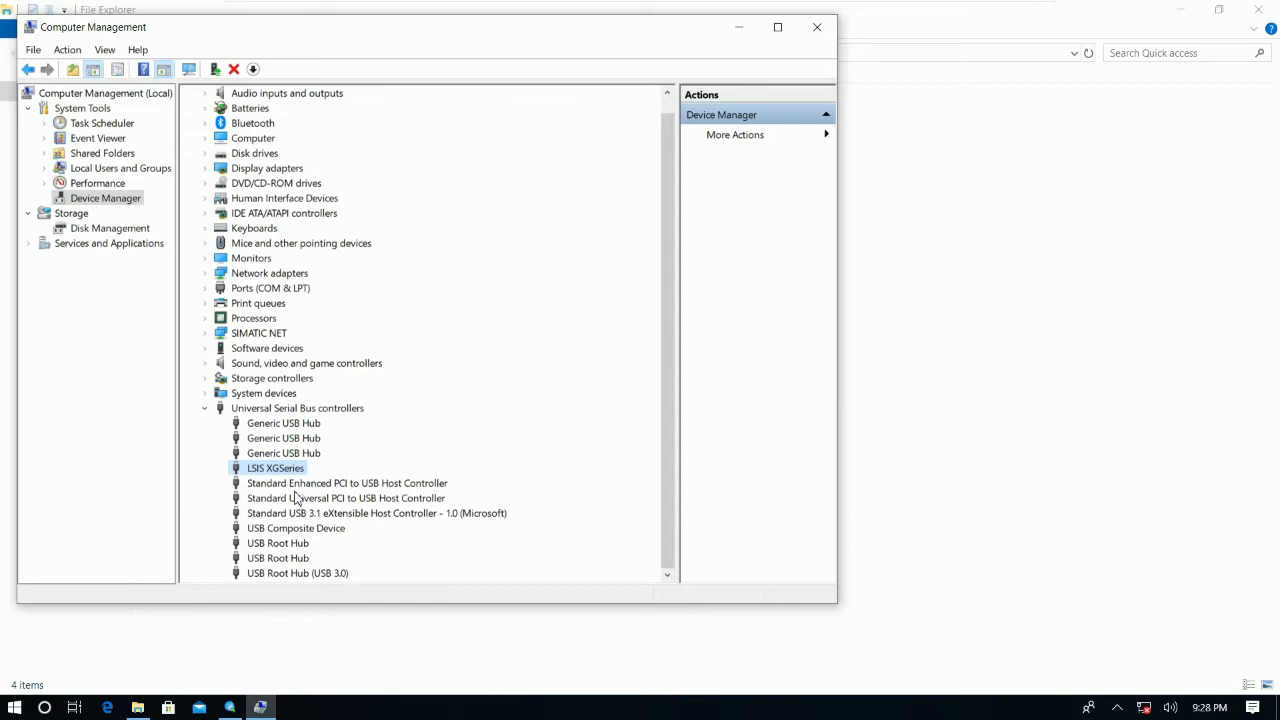
scroll(down, 3)
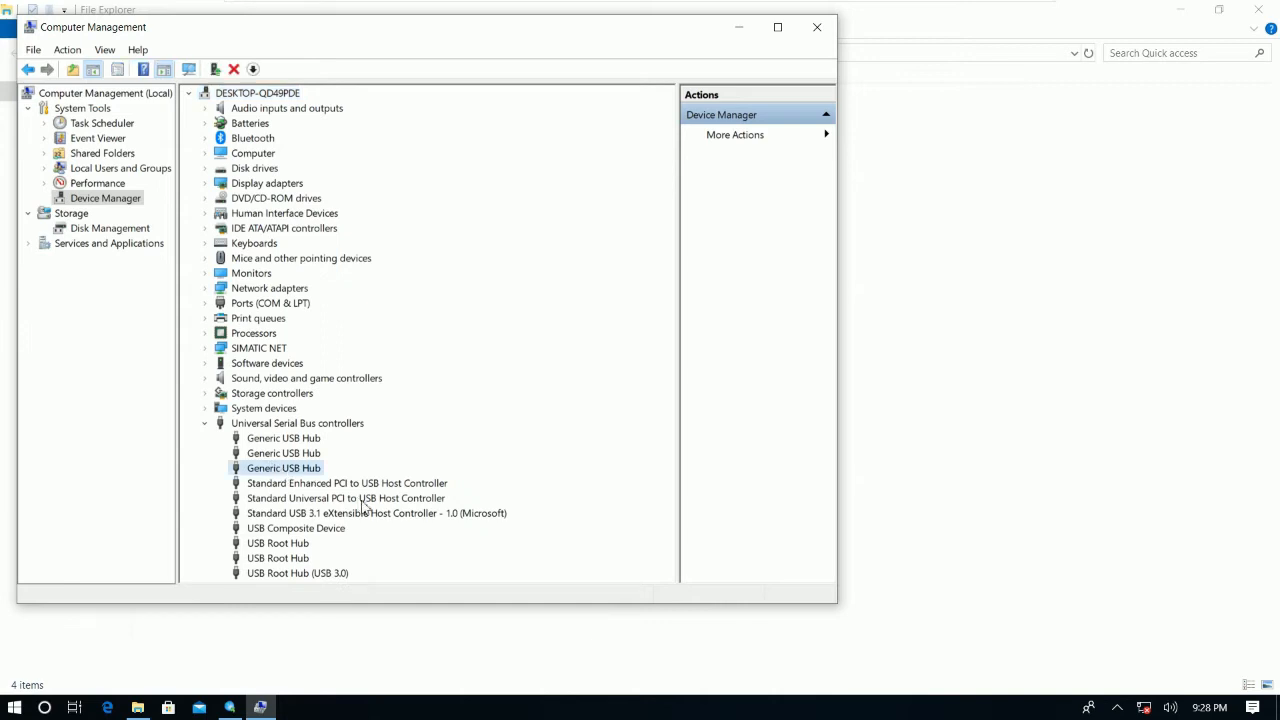
click(283, 453)
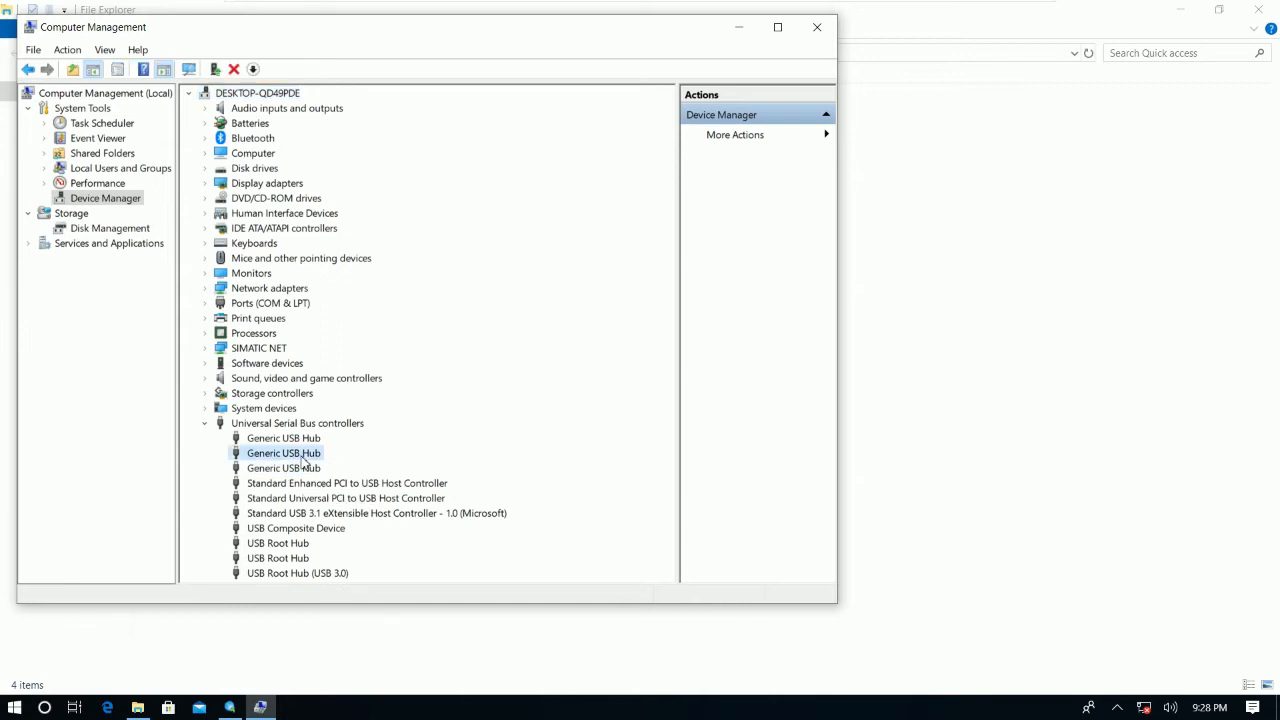
click(347, 483)
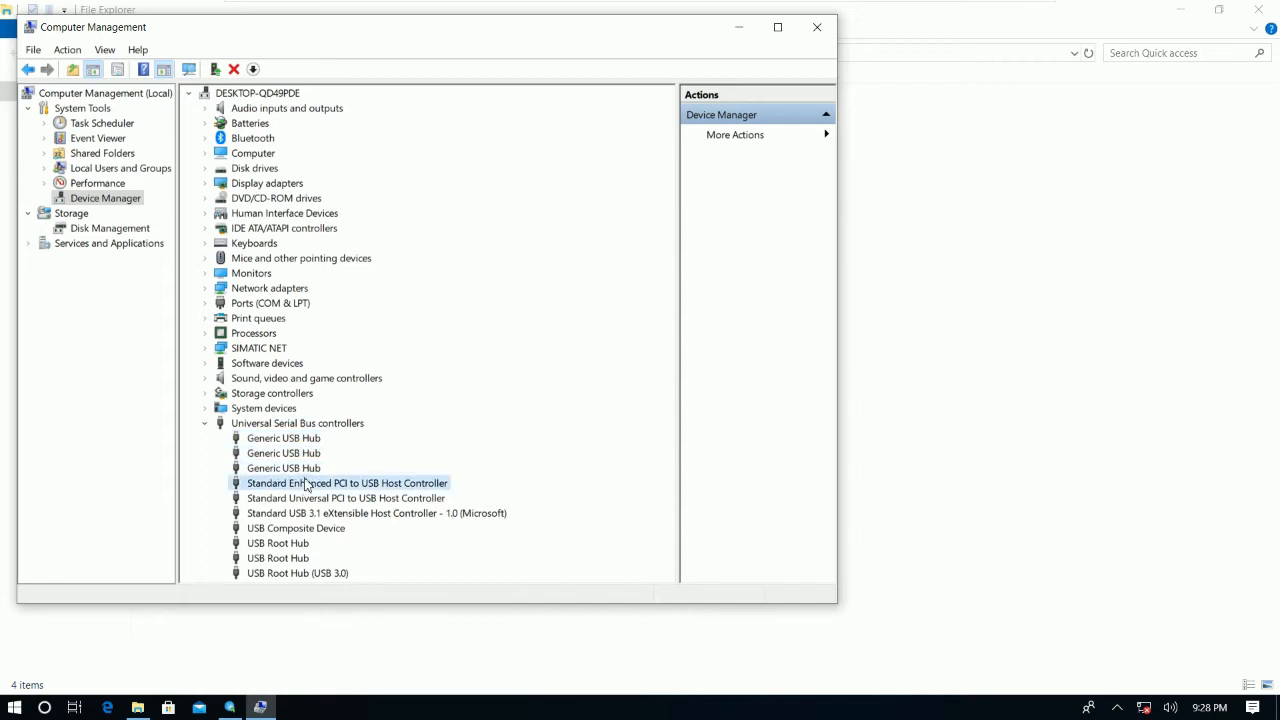
mouse_move(393, 517)
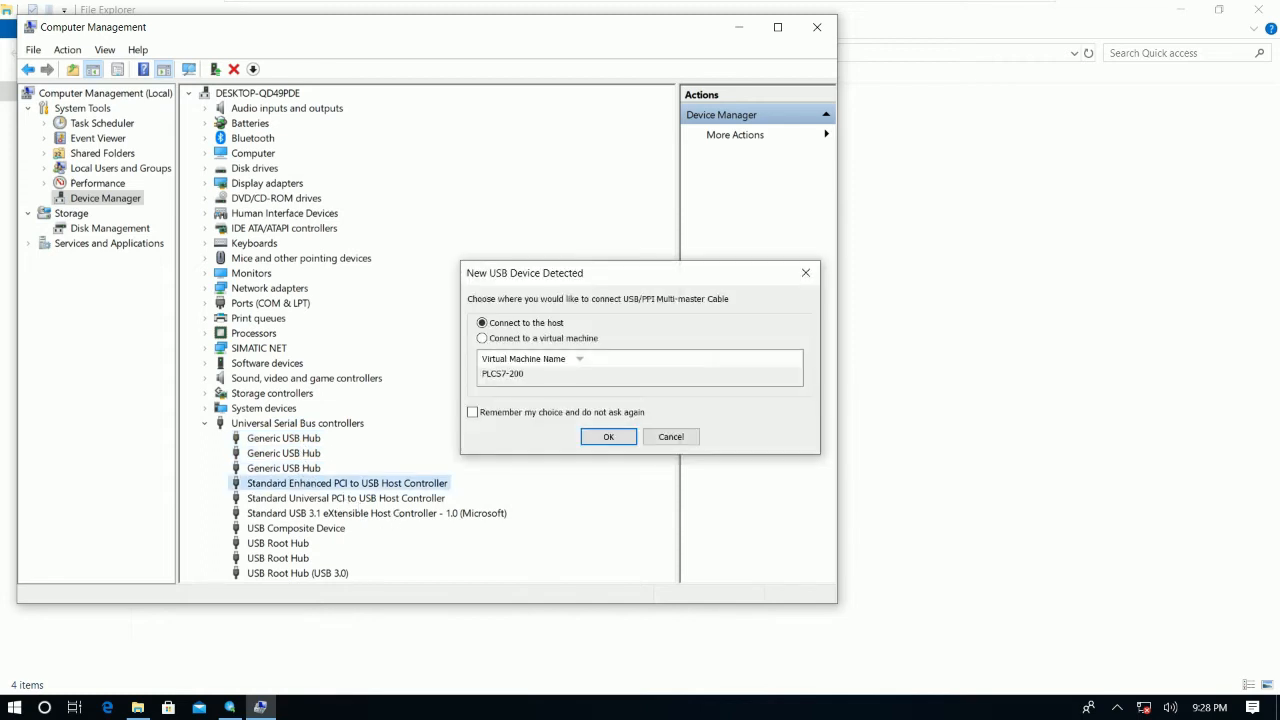
Connect the USB device to the virtual machine and check the LSIS XGSeries entry.
click(482, 338)
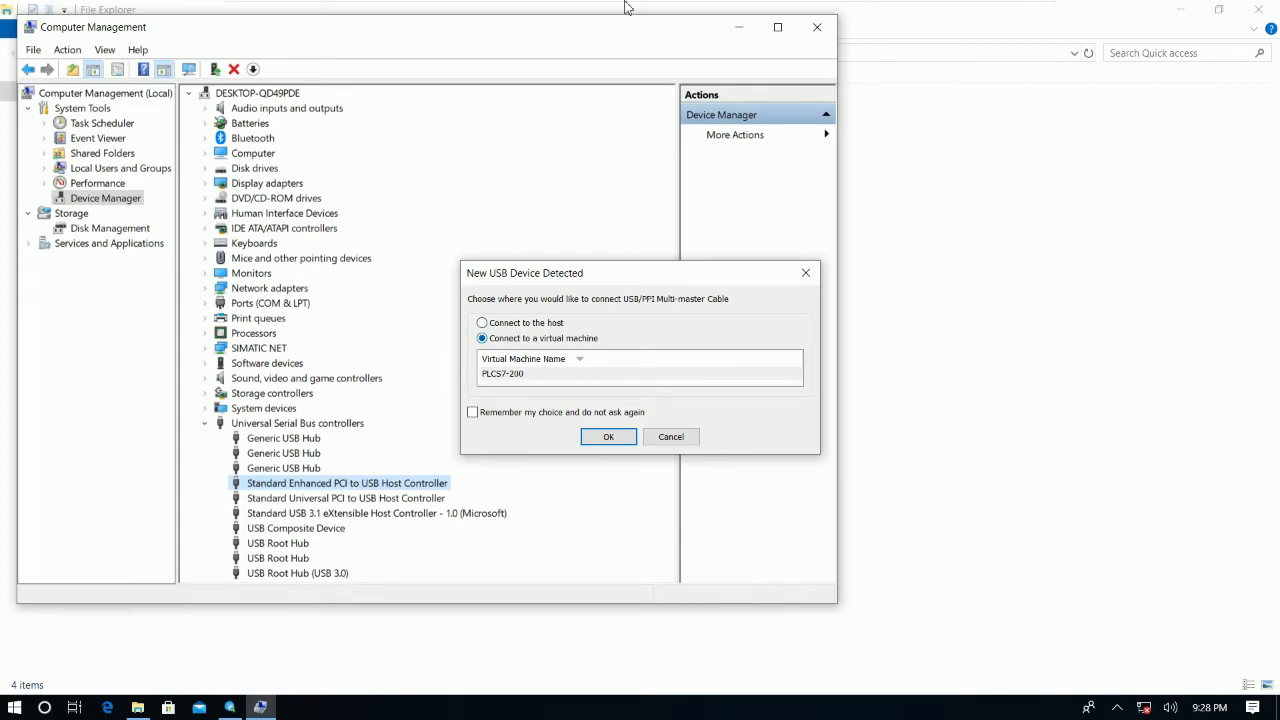
mouse_move(628, 474)
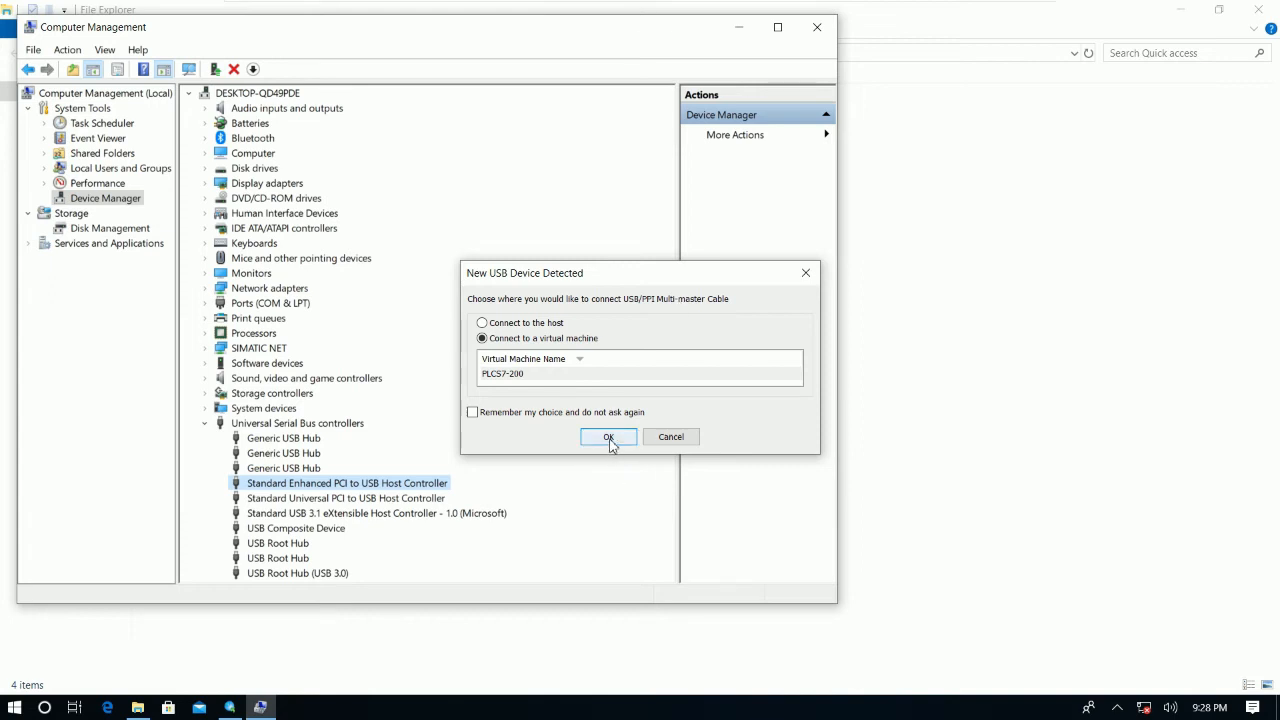
click(608, 437)
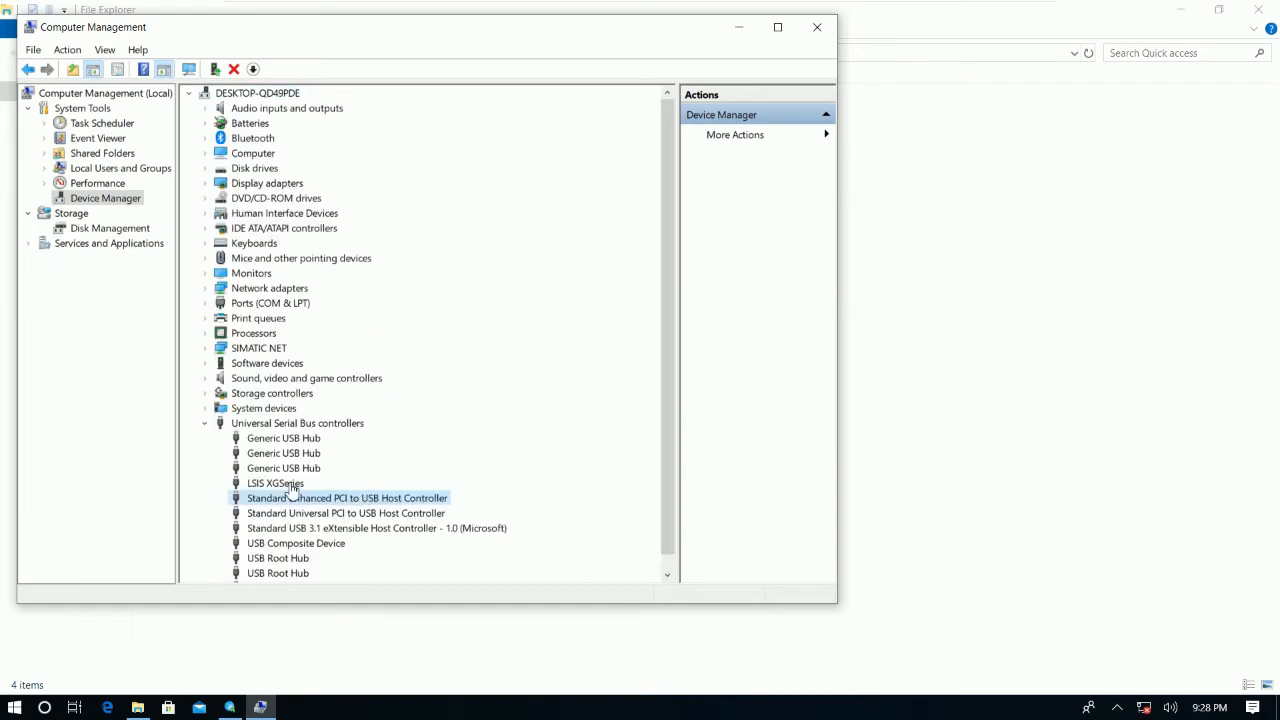
click(275, 483)
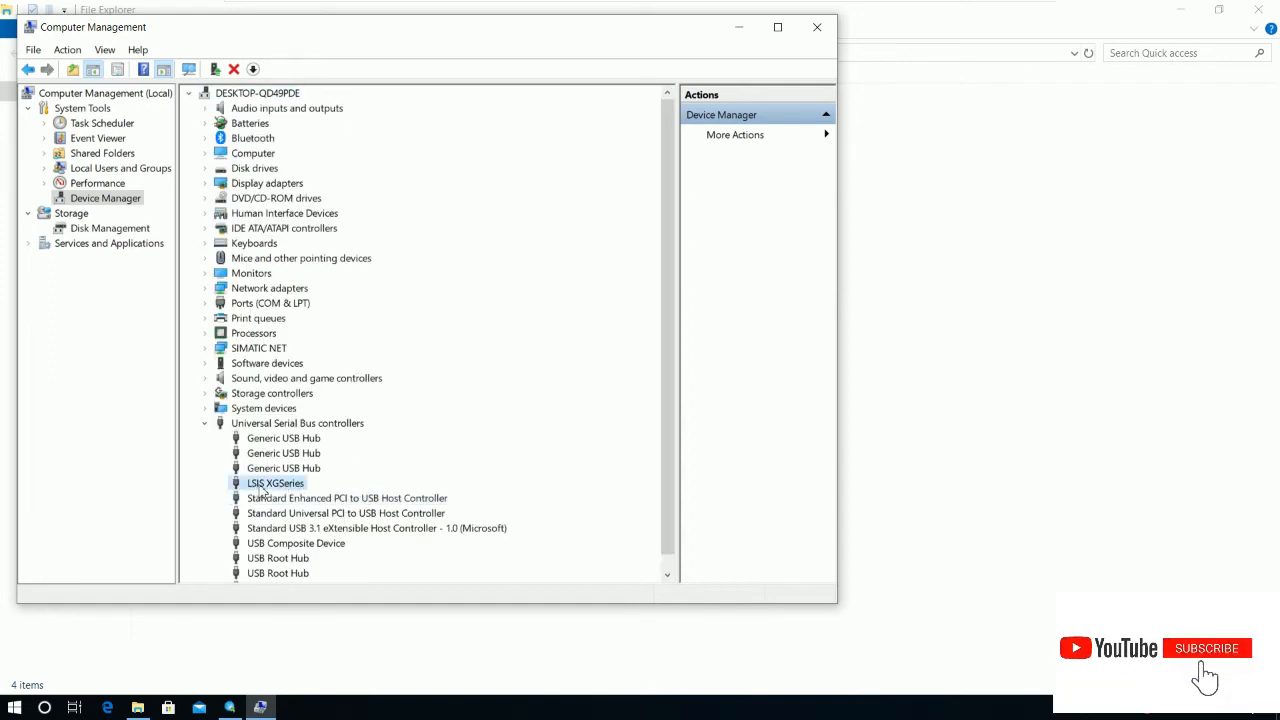
click(1206, 648)
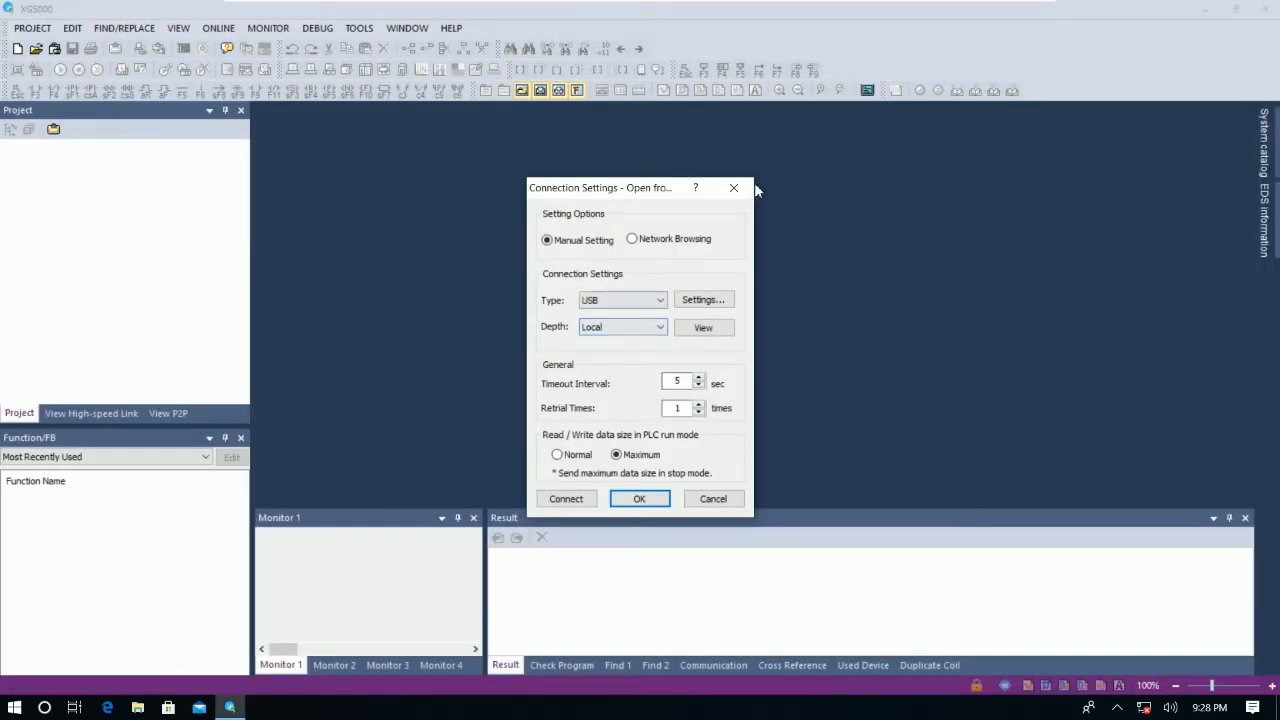
Reopen Open From PLC in XG5000 and drop down the connection Type list.
click(32, 27)
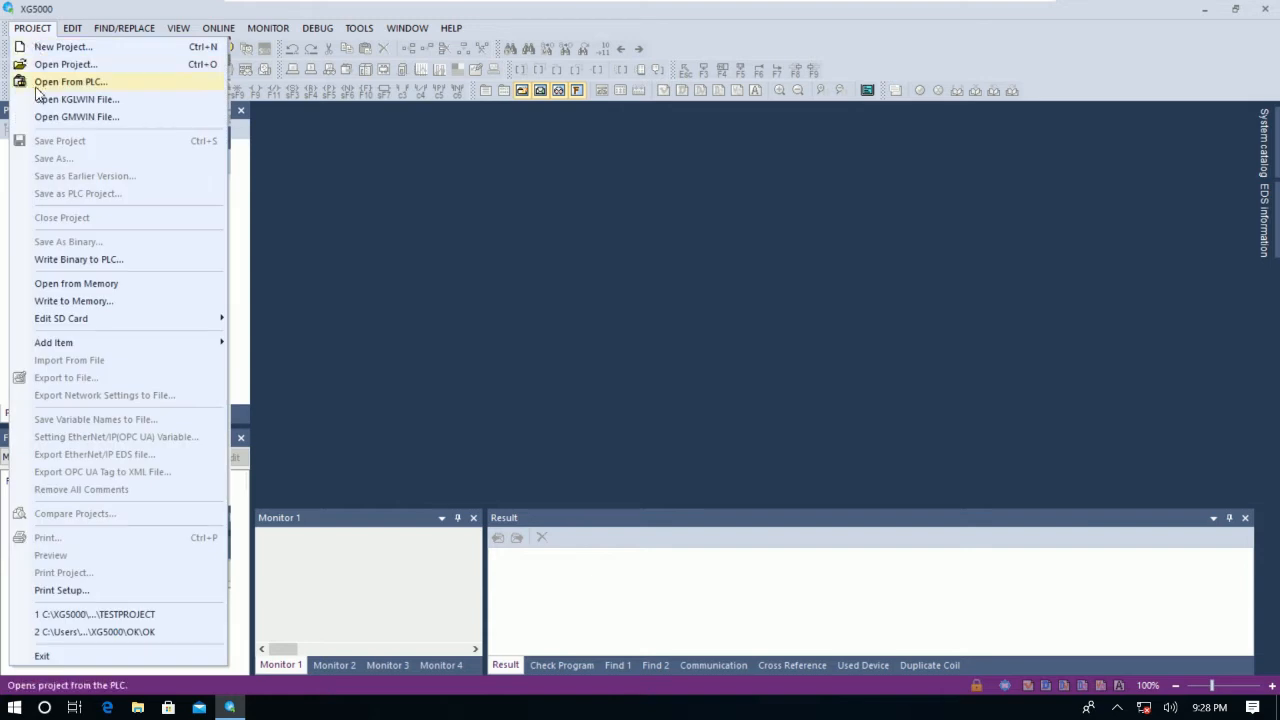
click(70, 81)
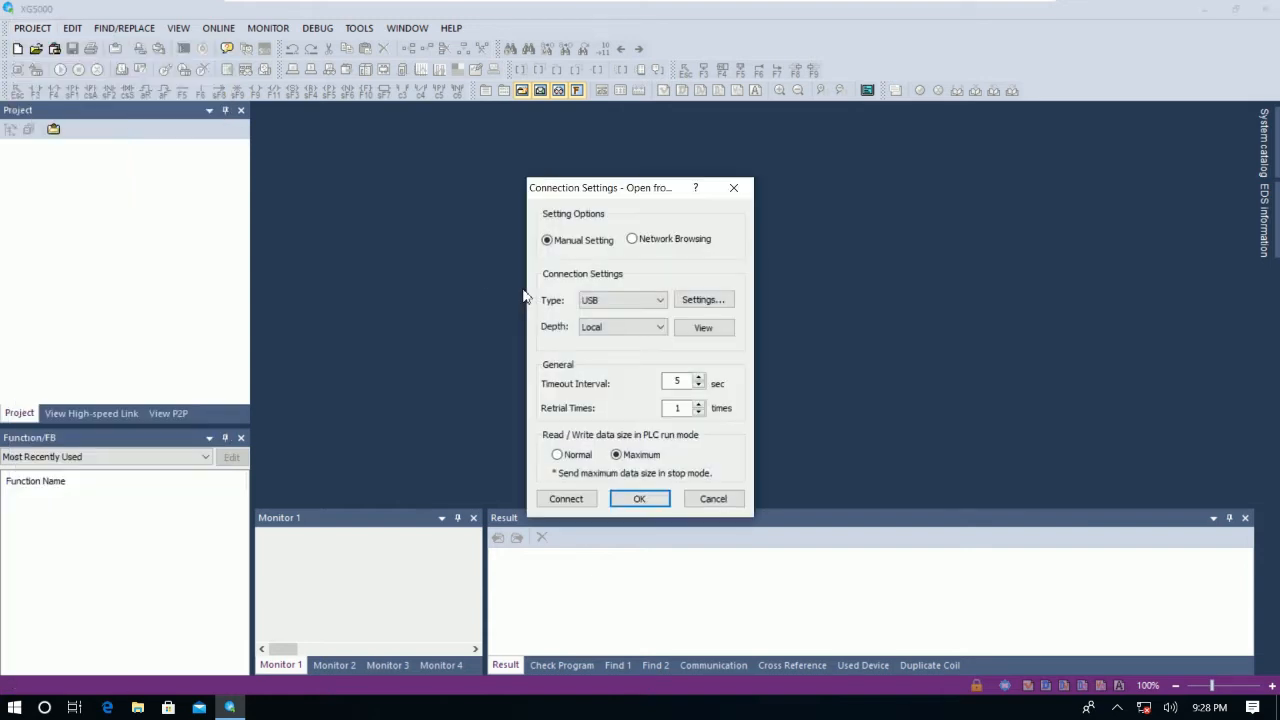
click(658, 300)
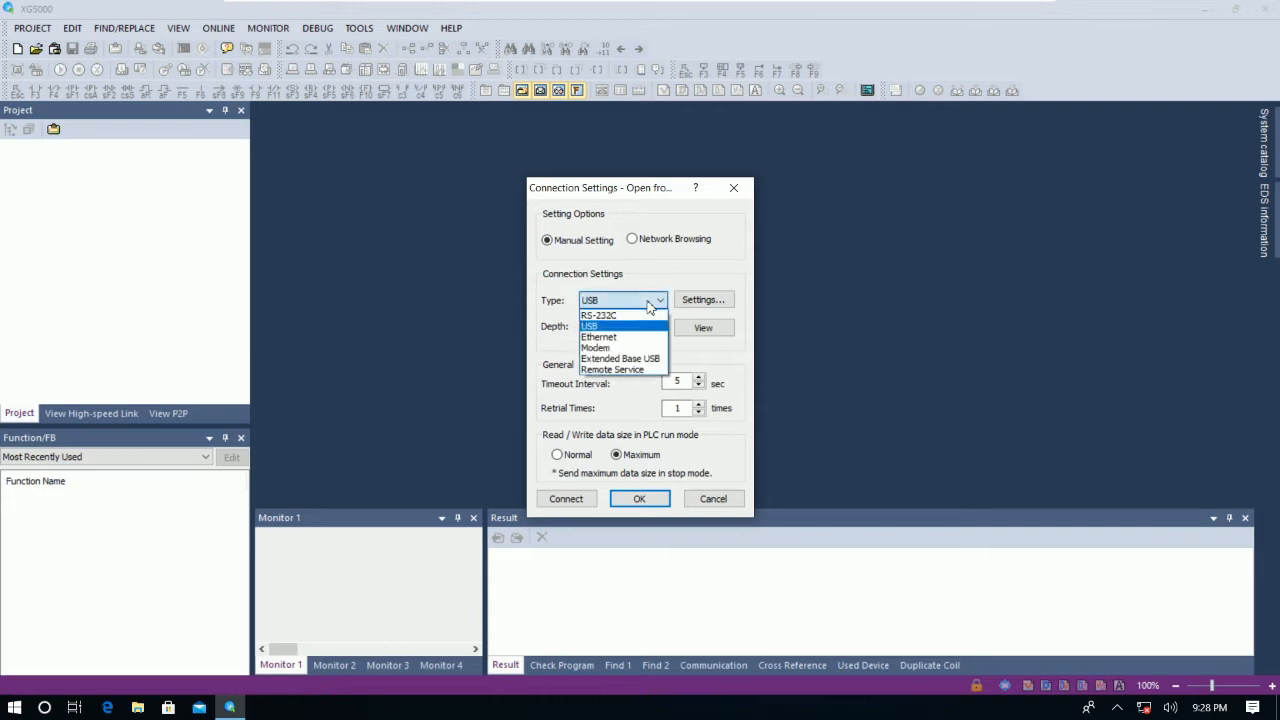
mouse_move(613, 330)
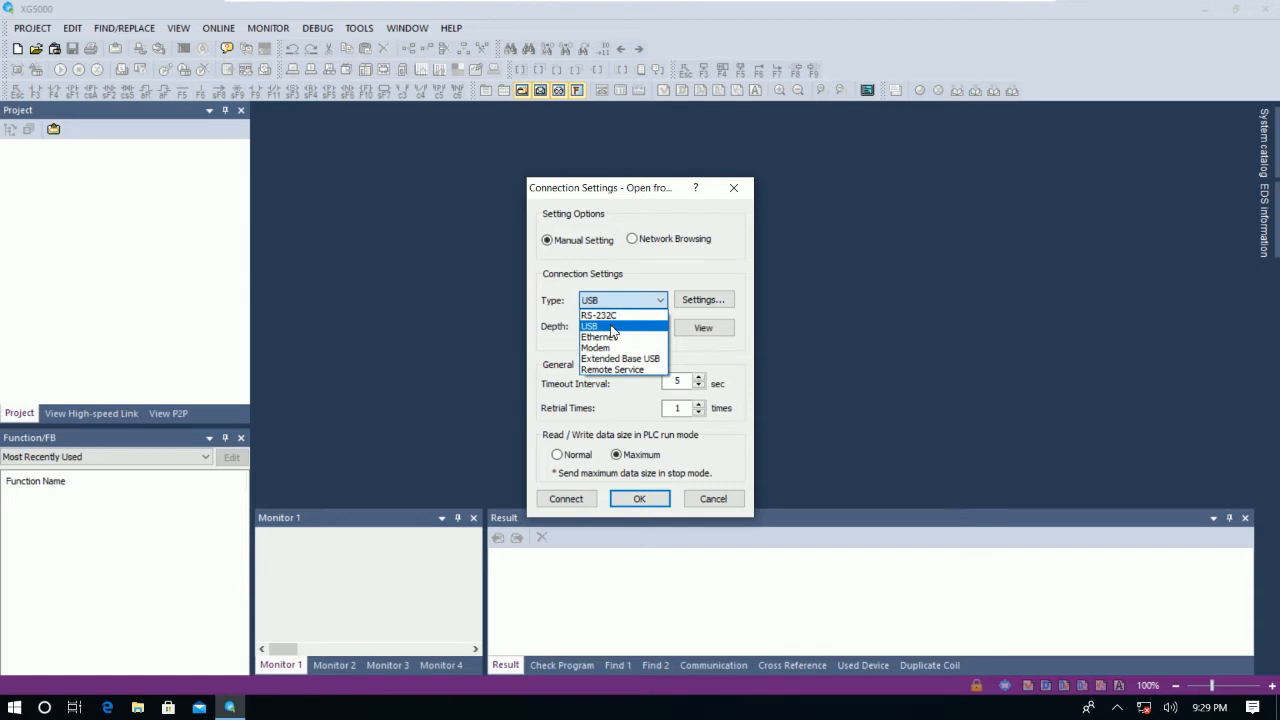
mouse_move(620, 315)
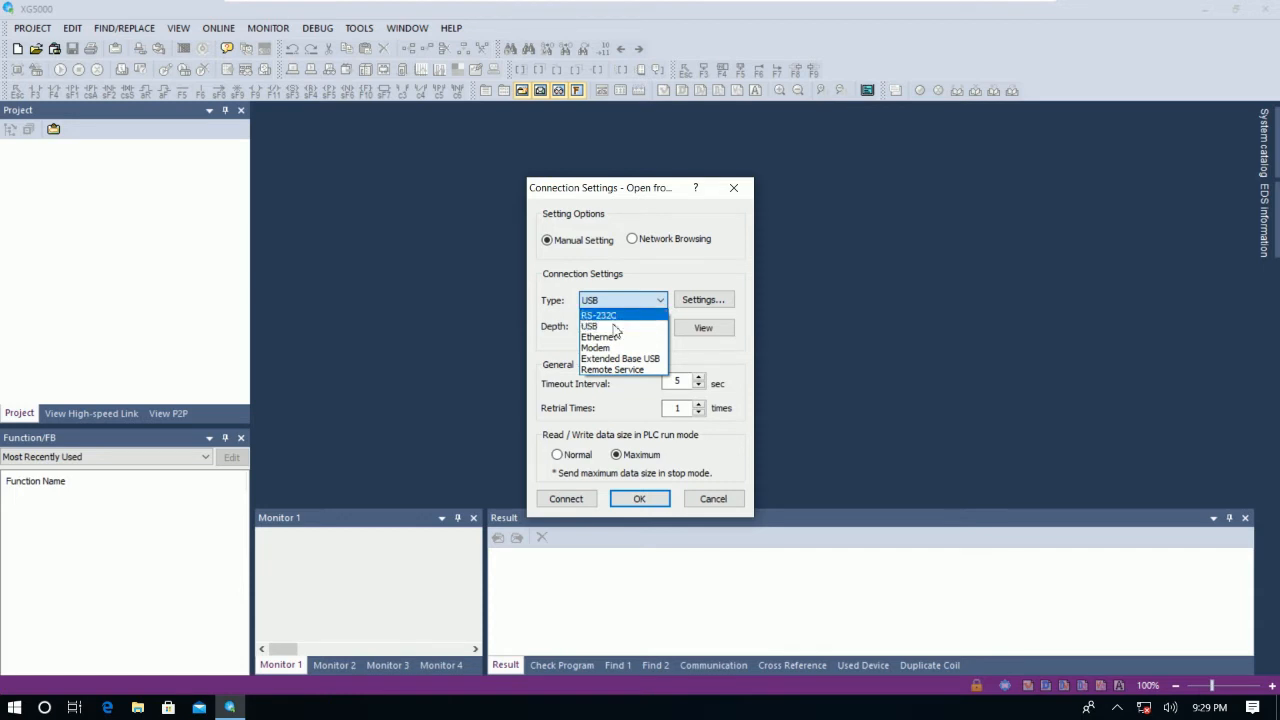
mouse_move(598, 337)
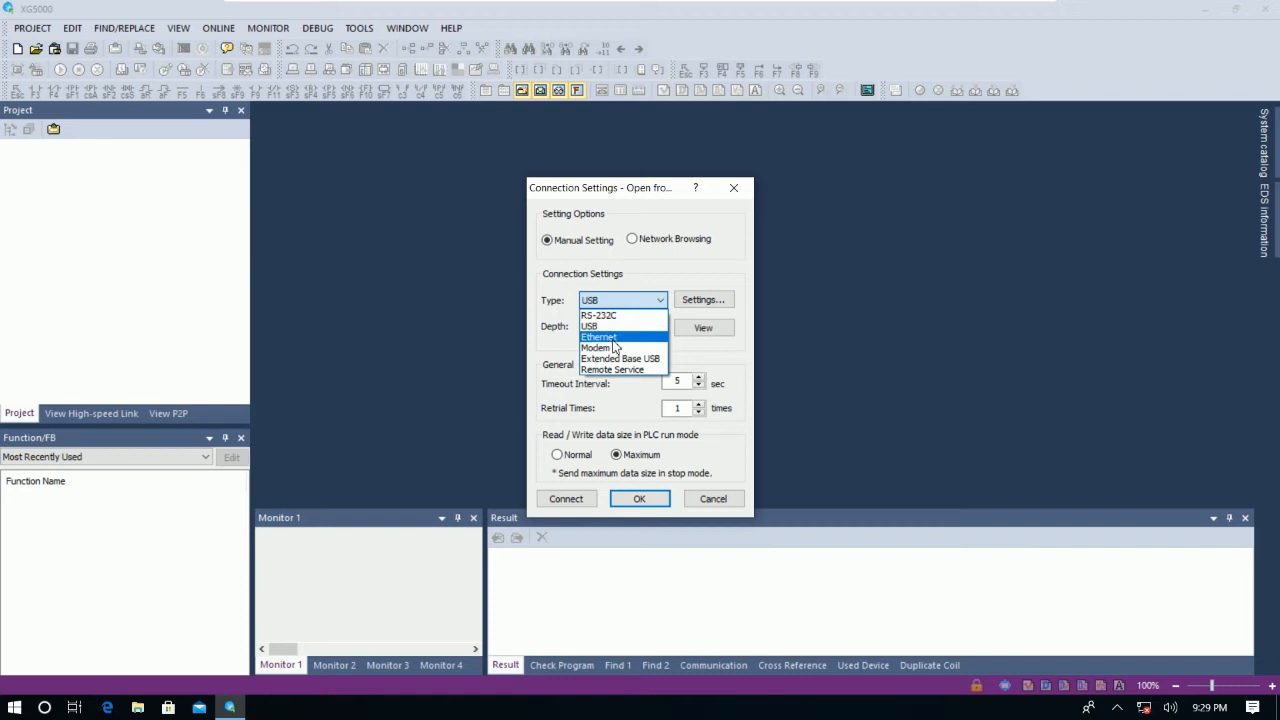
mouse_move(620, 358)
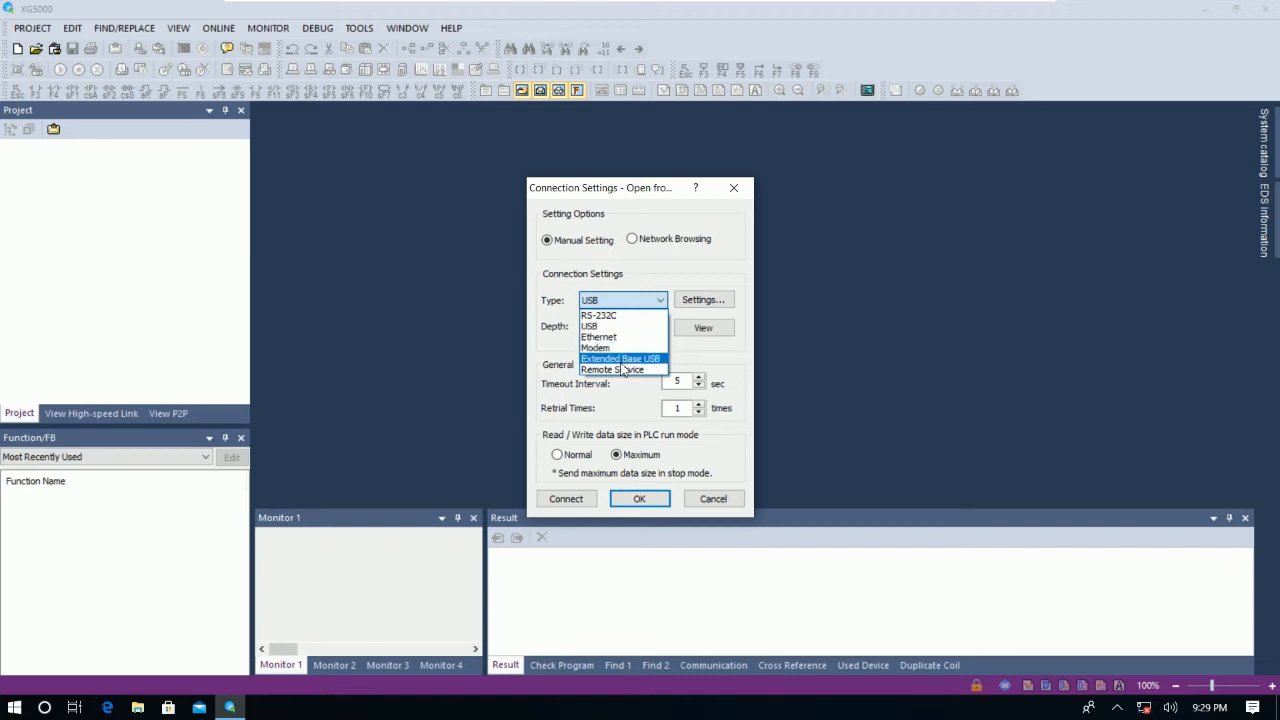
mouse_move(611, 369)
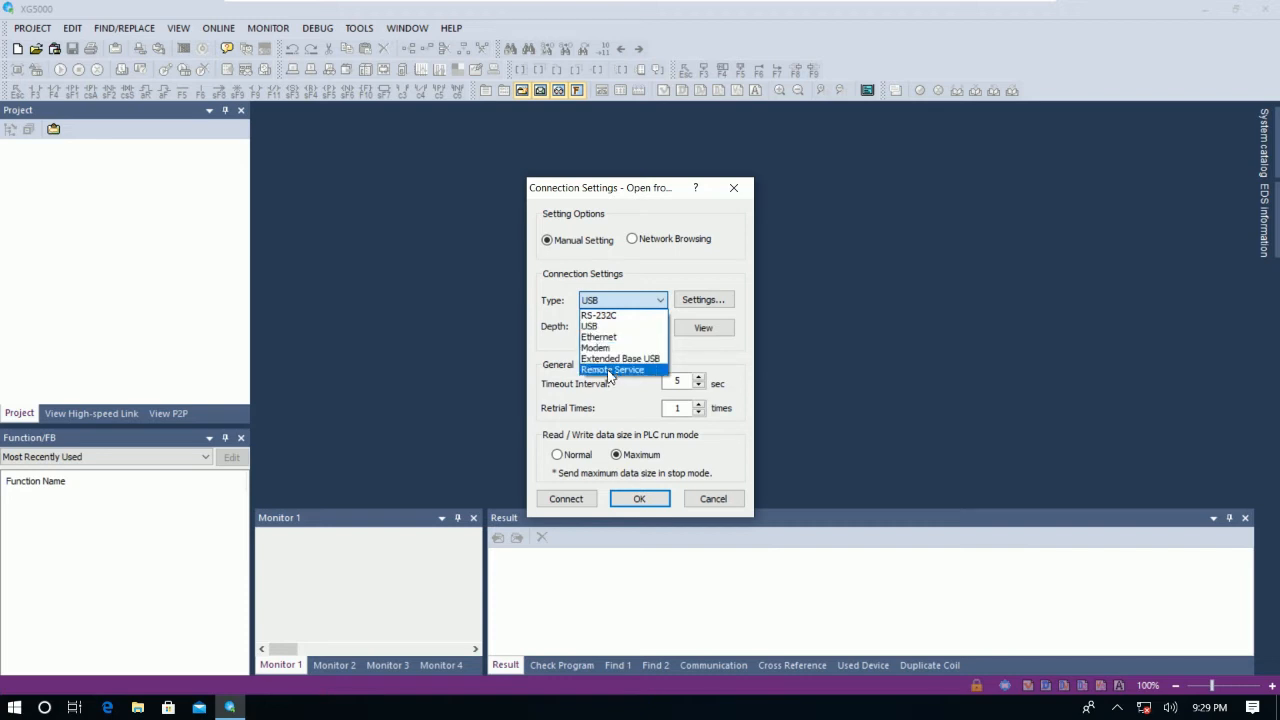
mouse_move(640, 388)
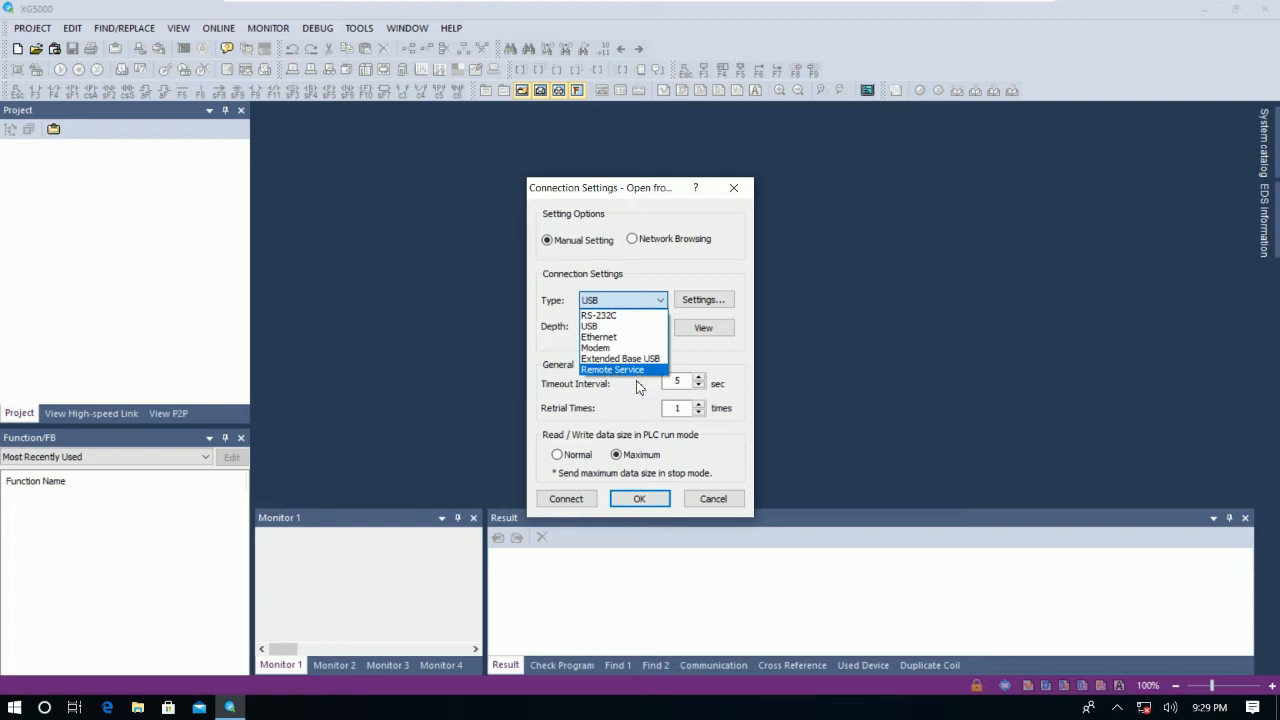
mouse_move(600, 315)
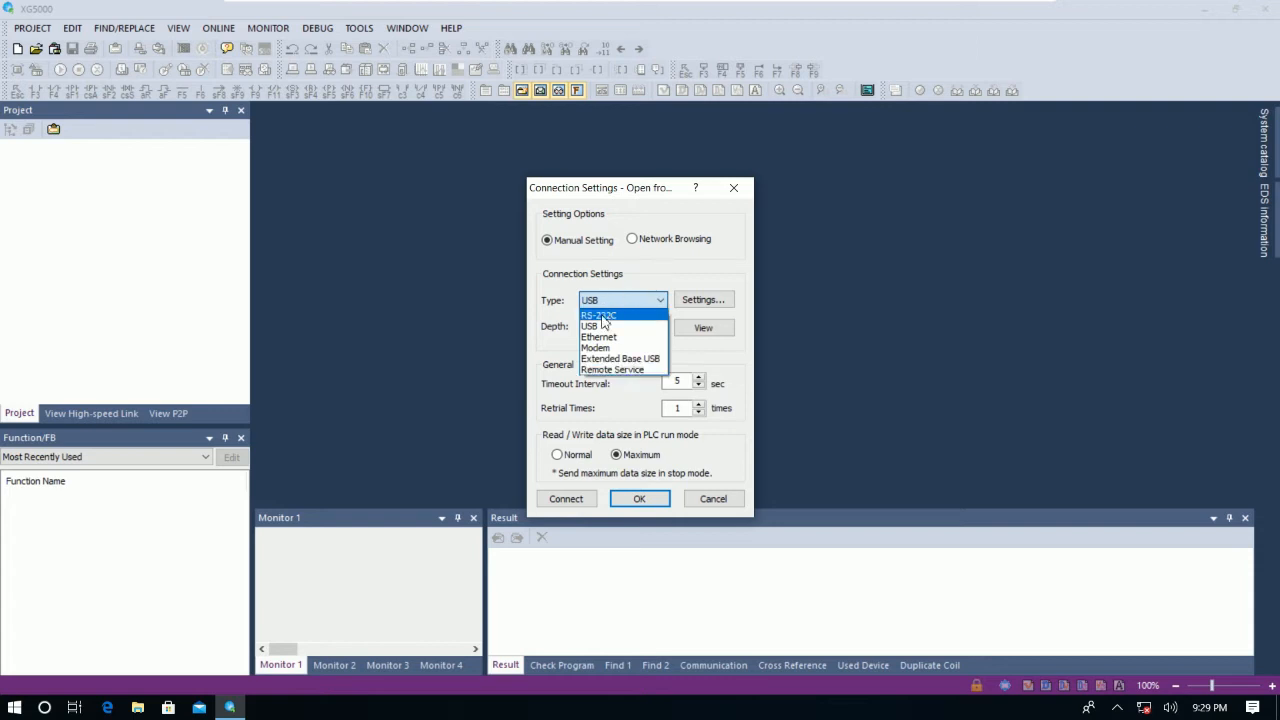
mouse_move(590, 326)
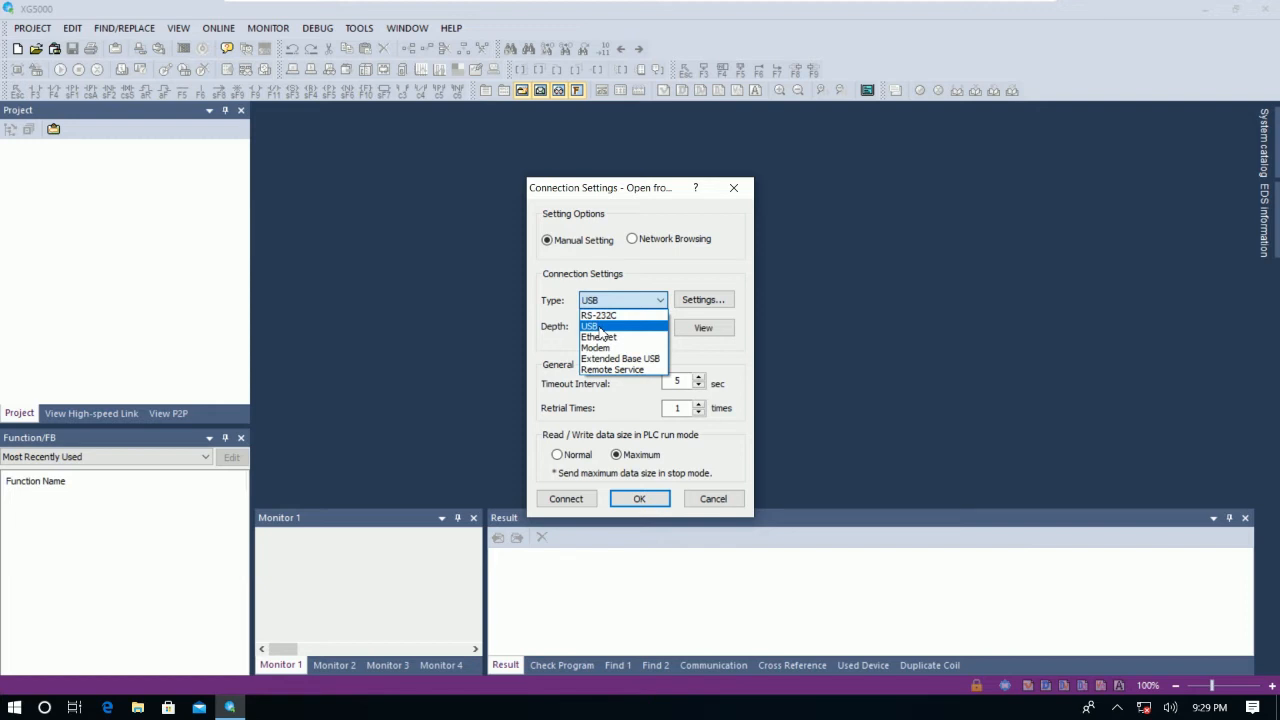
Keep Type USB, review the USB driver details, keep Depth Local and view the connection diagram.
click(590, 326)
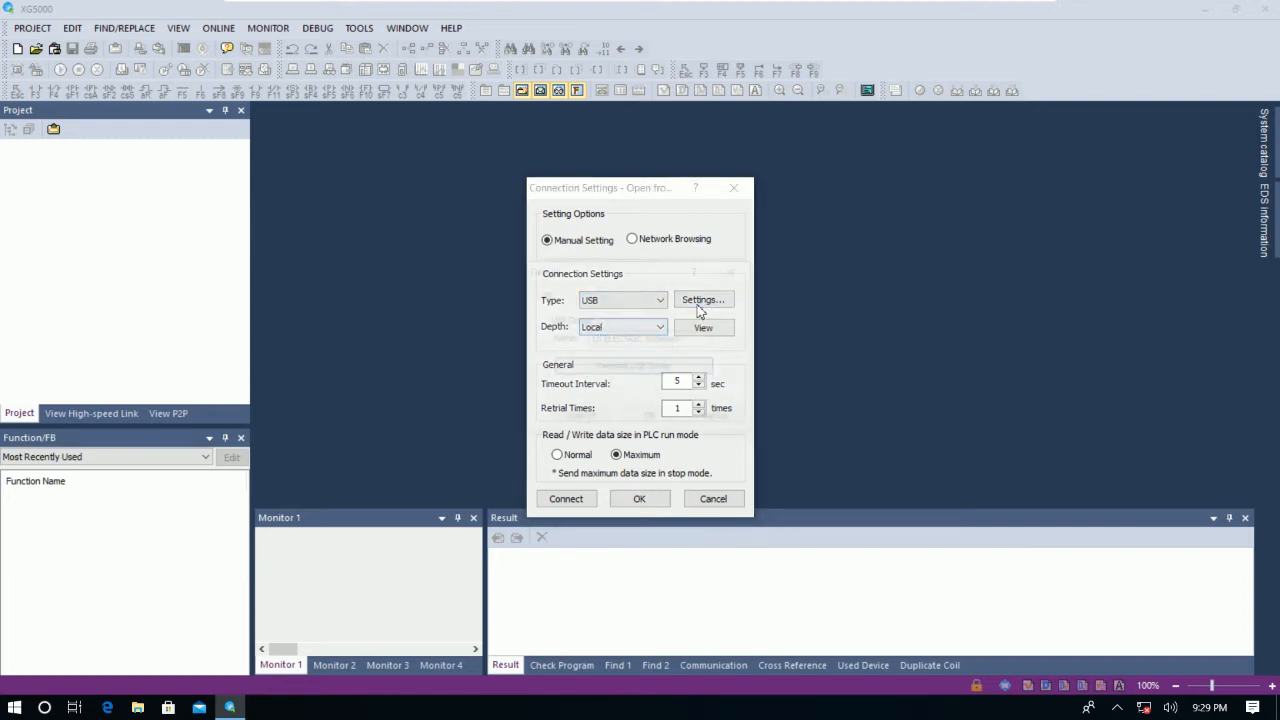
click(703, 299)
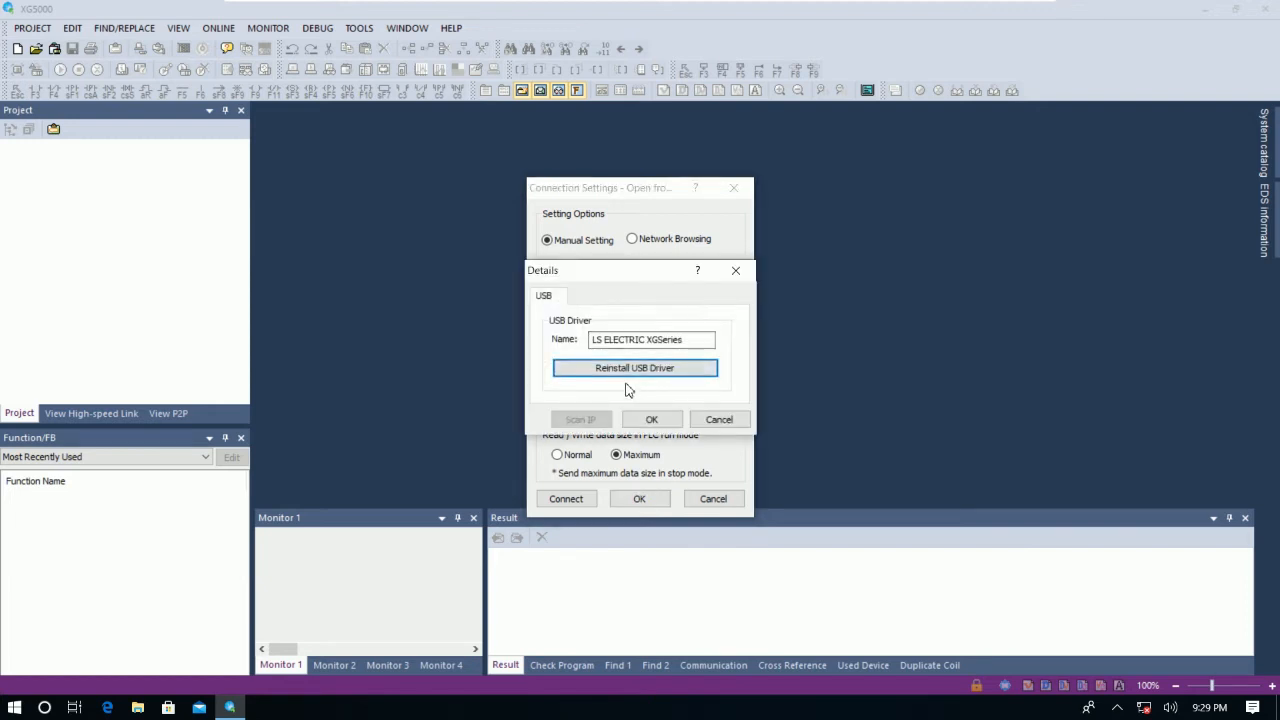
mouse_move(635, 375)
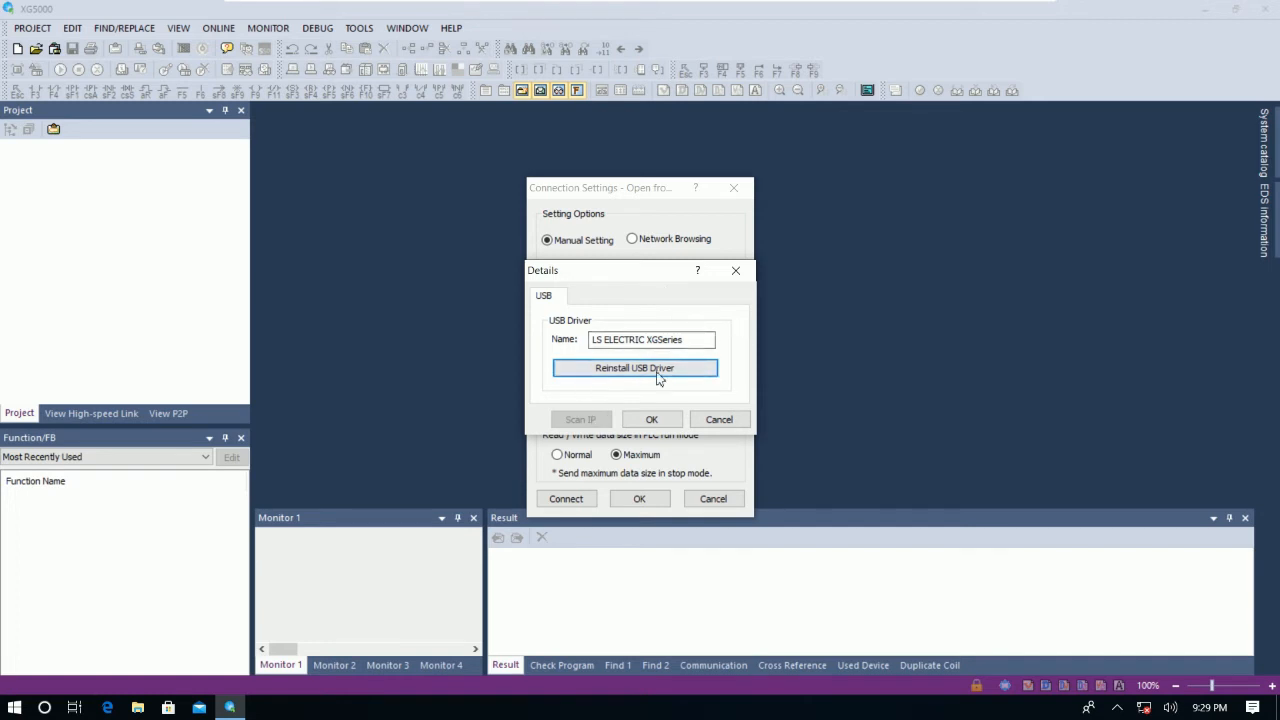
mouse_move(650, 388)
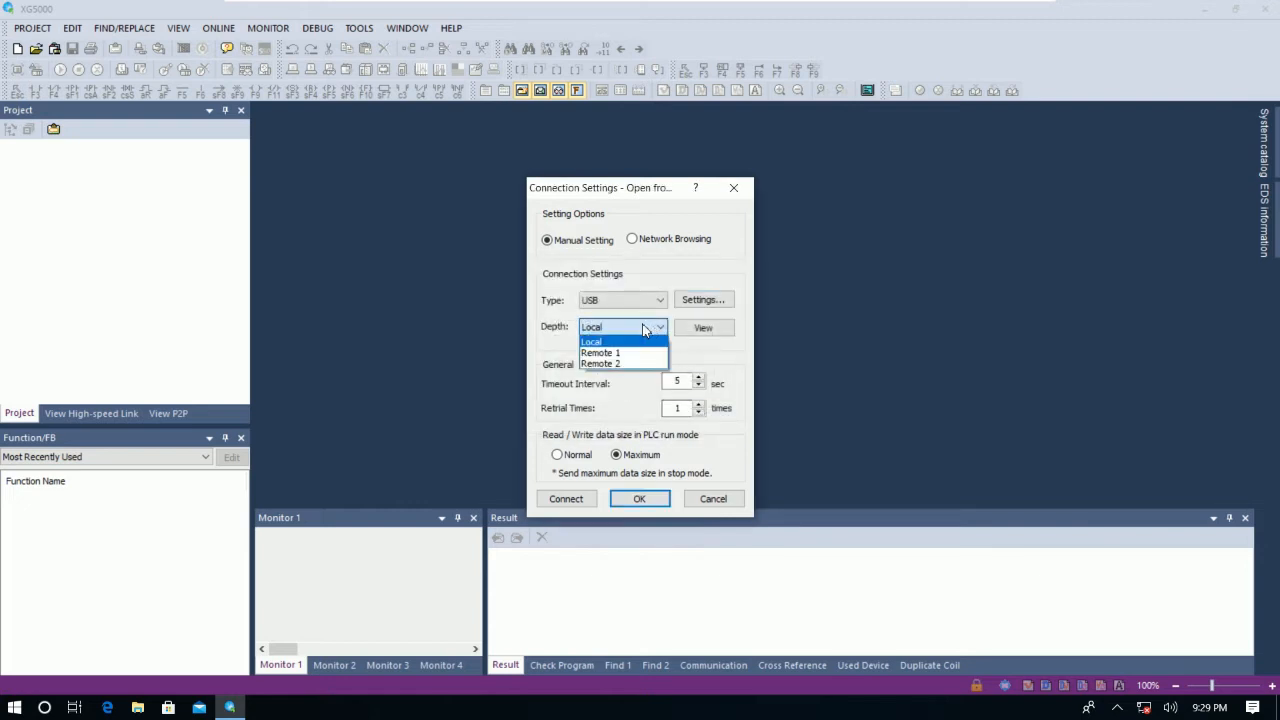
click(591, 341)
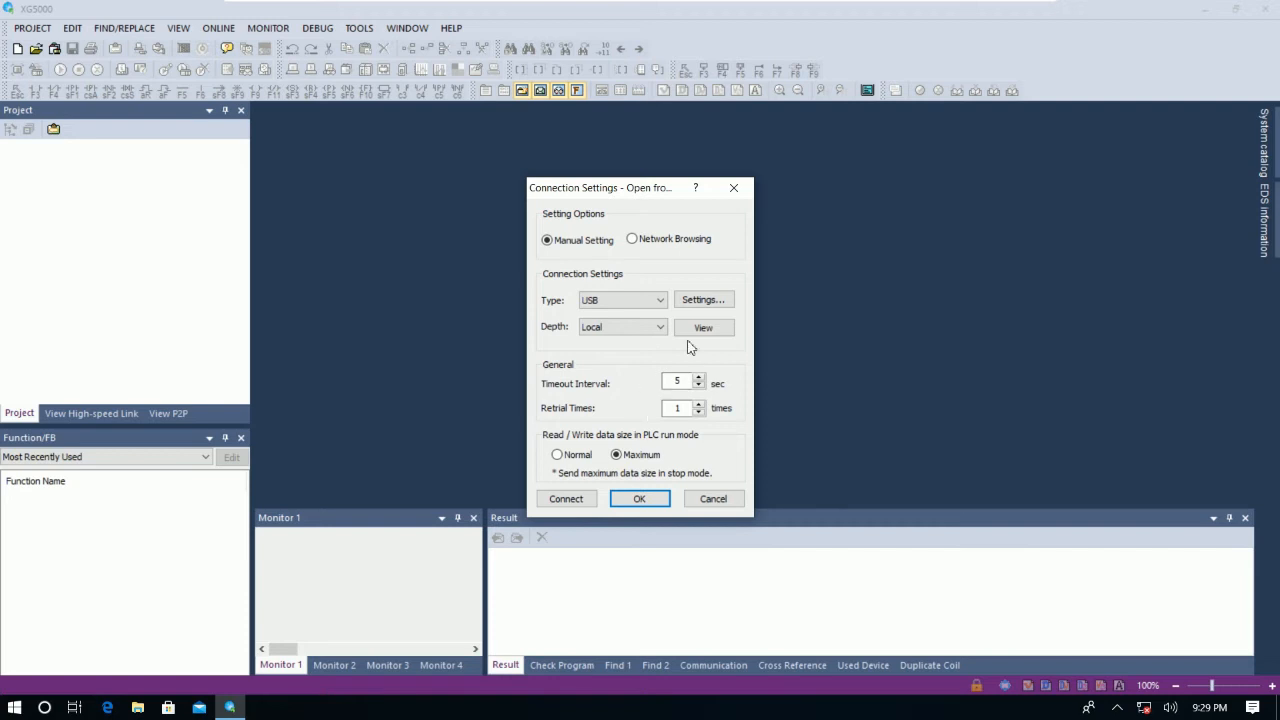
click(703, 327)
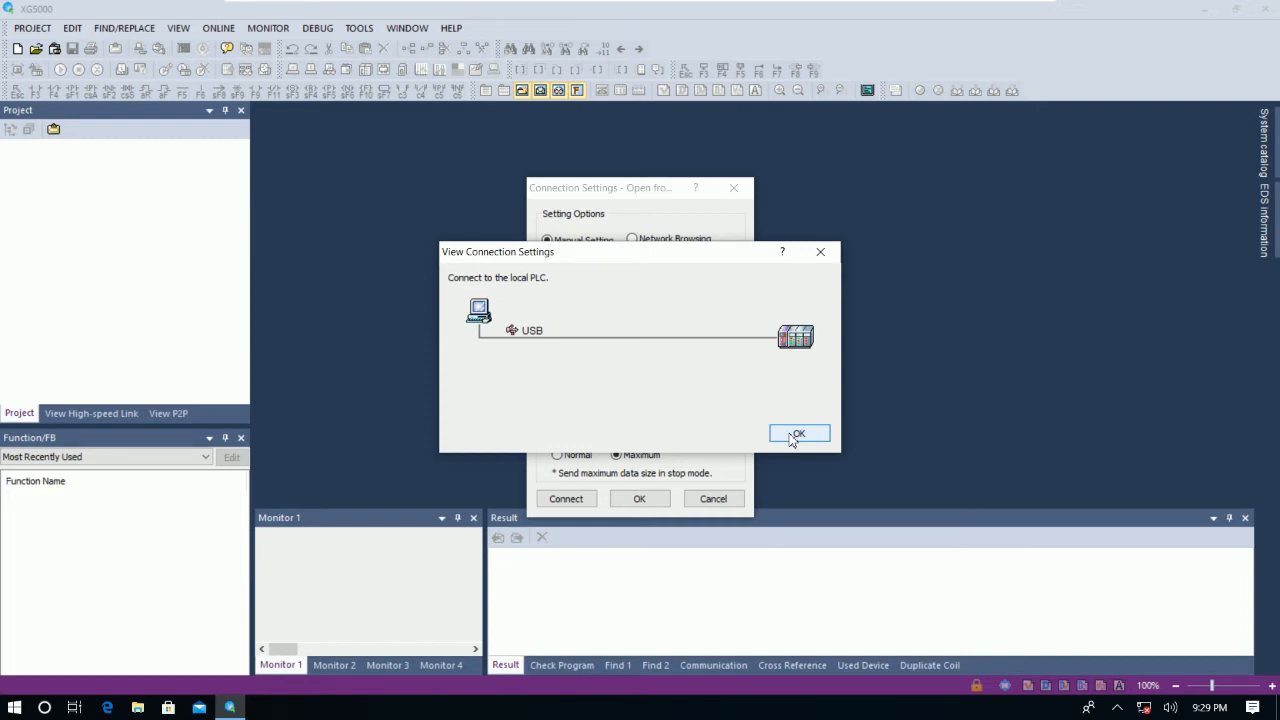
Close the diagram, connect over USB and acknowledge the forced-input and reading-completed messages.
click(799, 433)
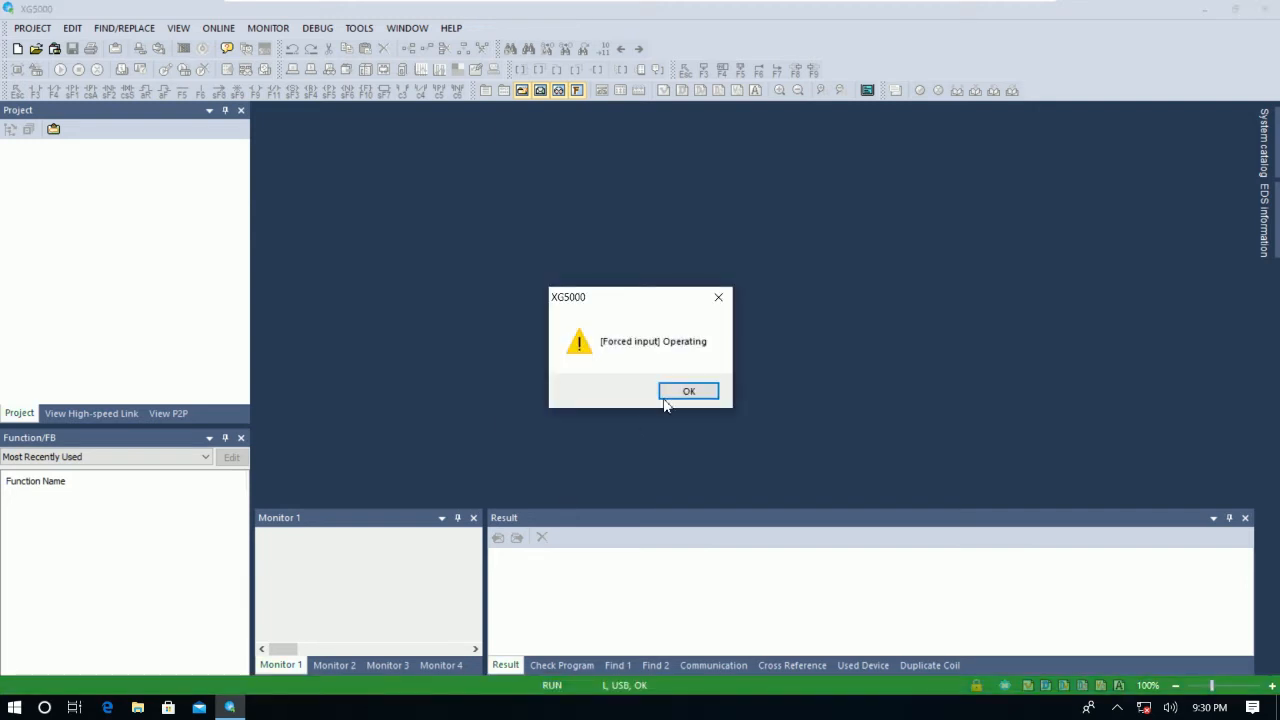
click(688, 390)
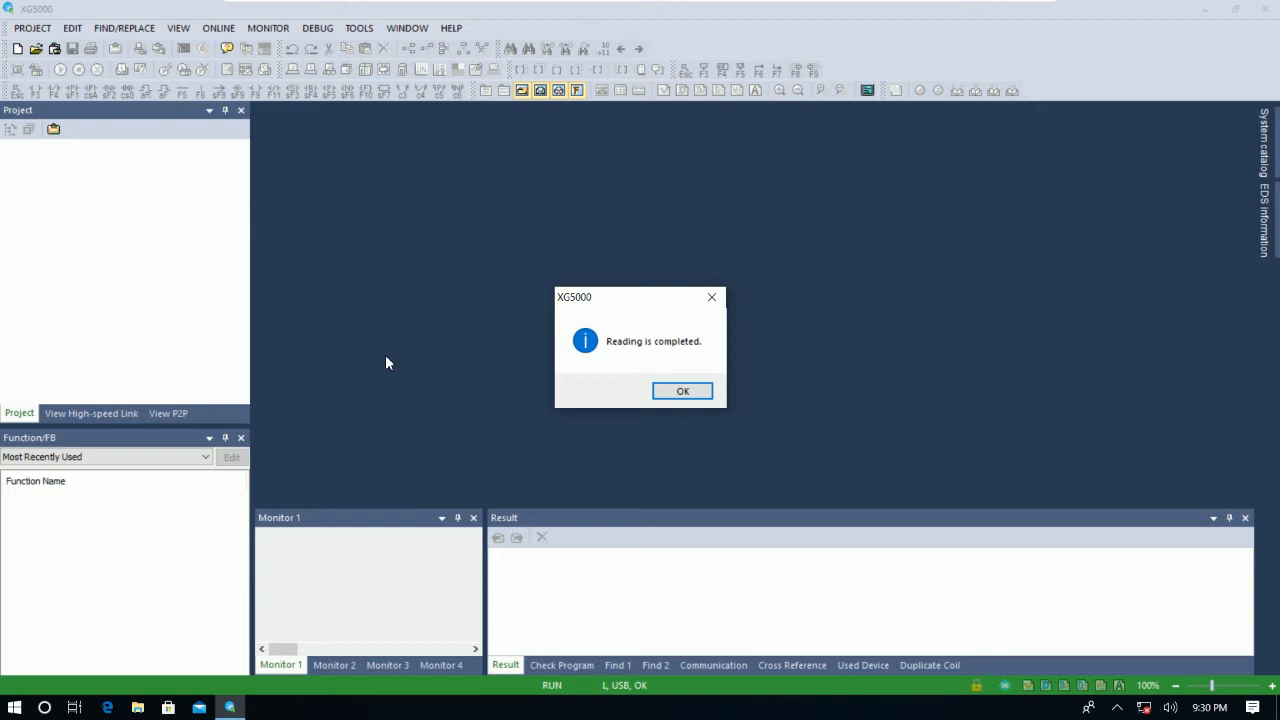
mouse_move(254, 307)
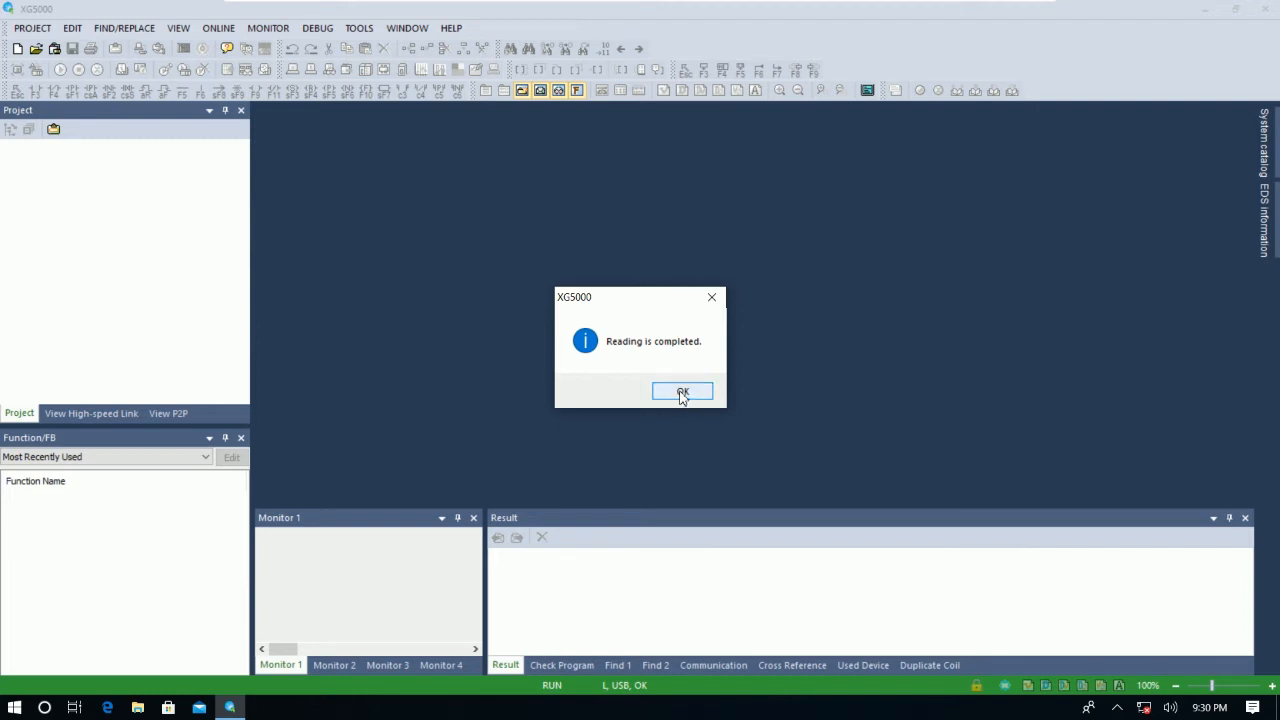
click(683, 391)
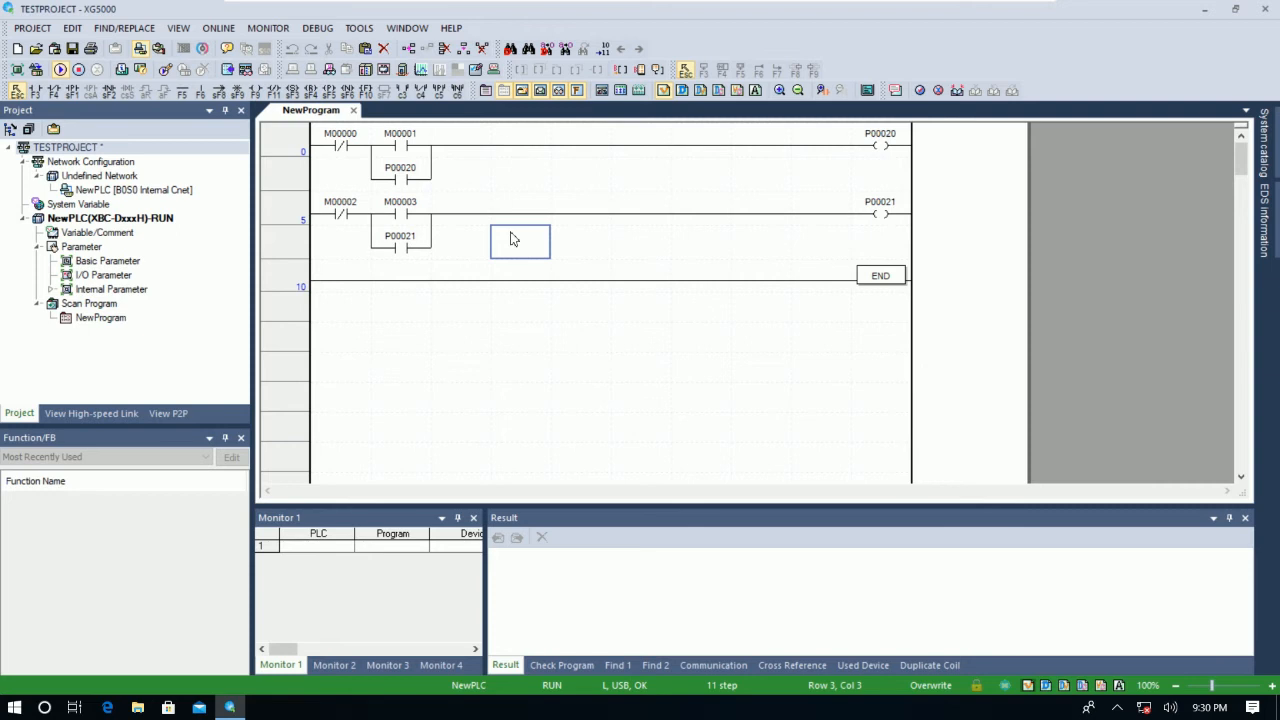
mouse_move(525, 221)
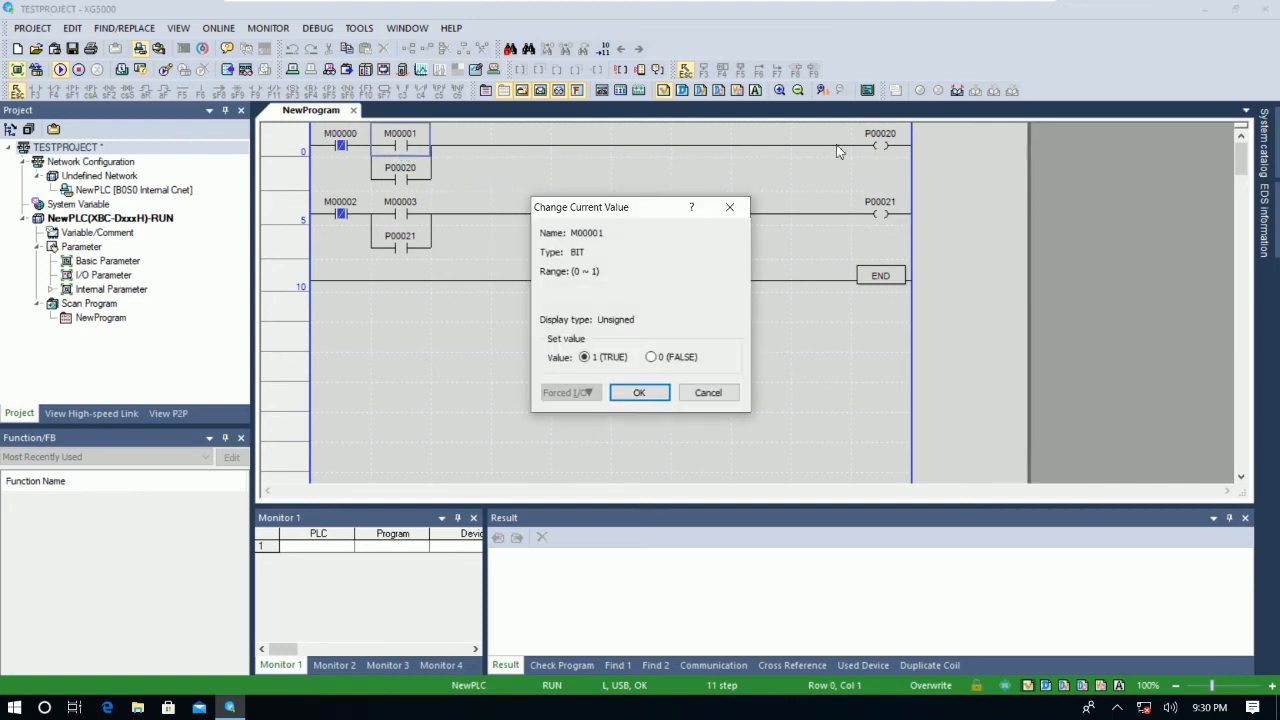
mouse_move(828, 178)
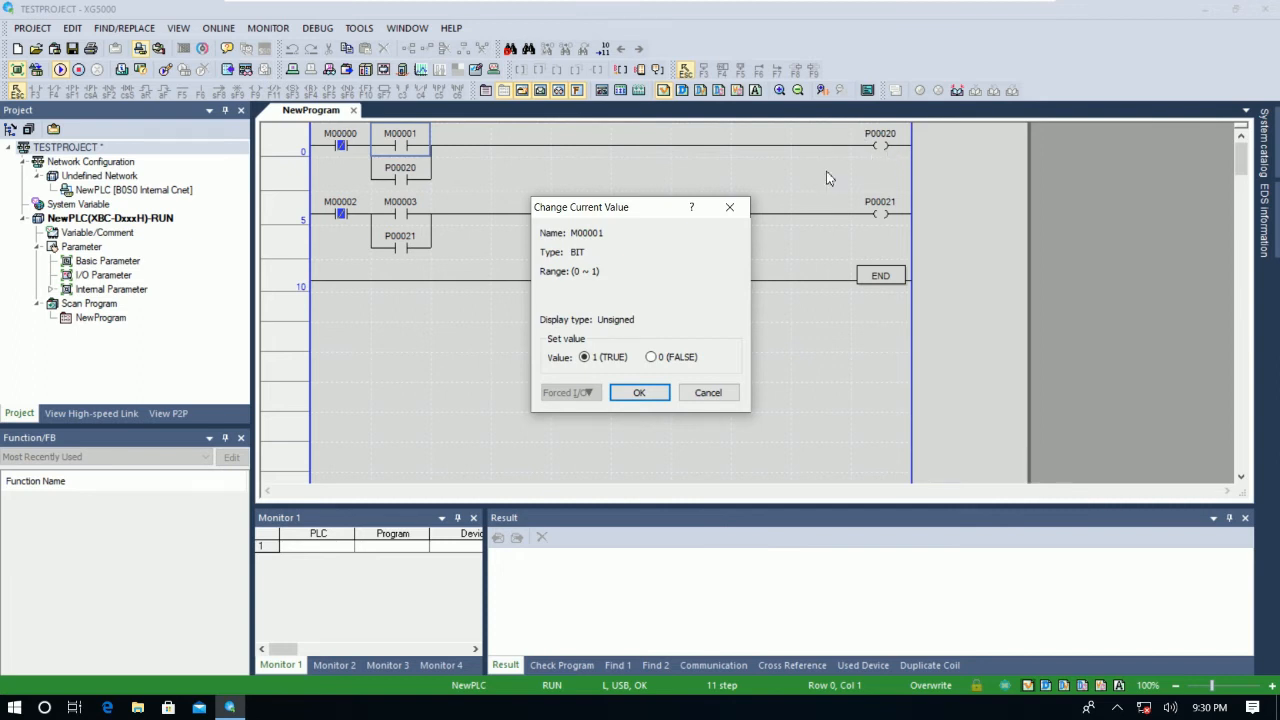
Force M00001 to 1 (TRUE) energizing P00020, then back to 0 (FALSE).
click(639, 392)
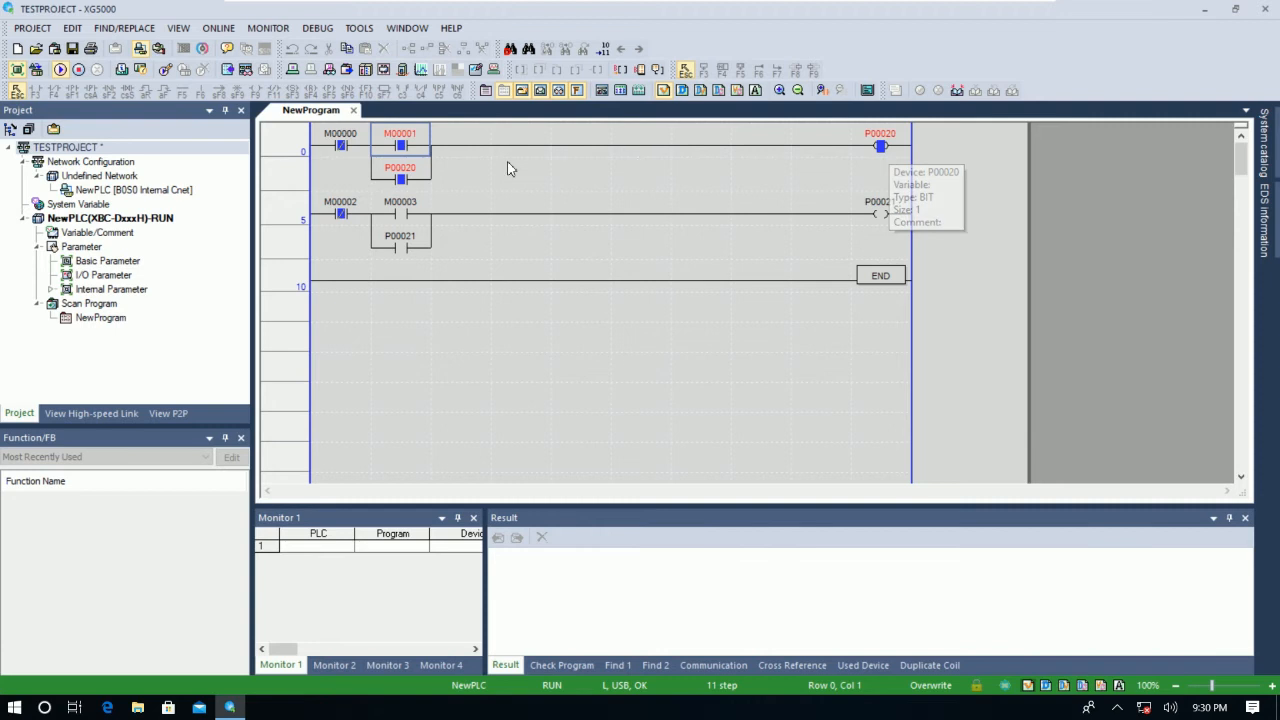
double_click(401, 146)
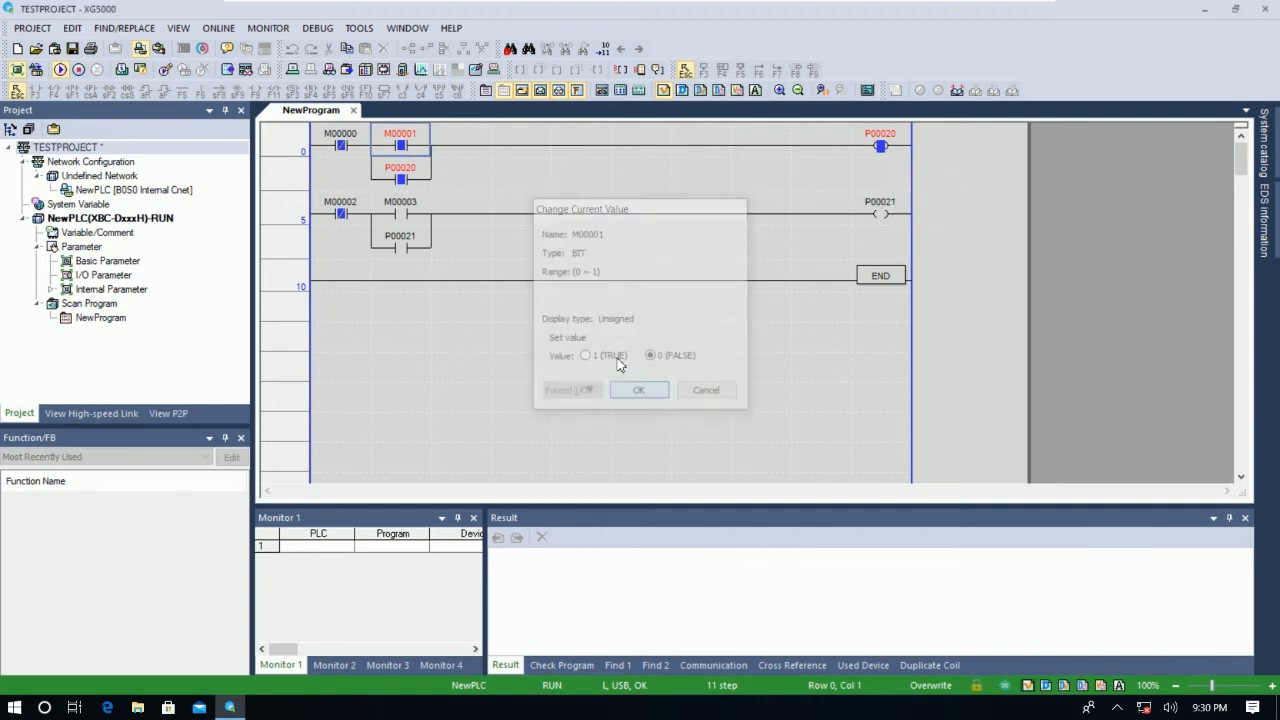
click(638, 390)
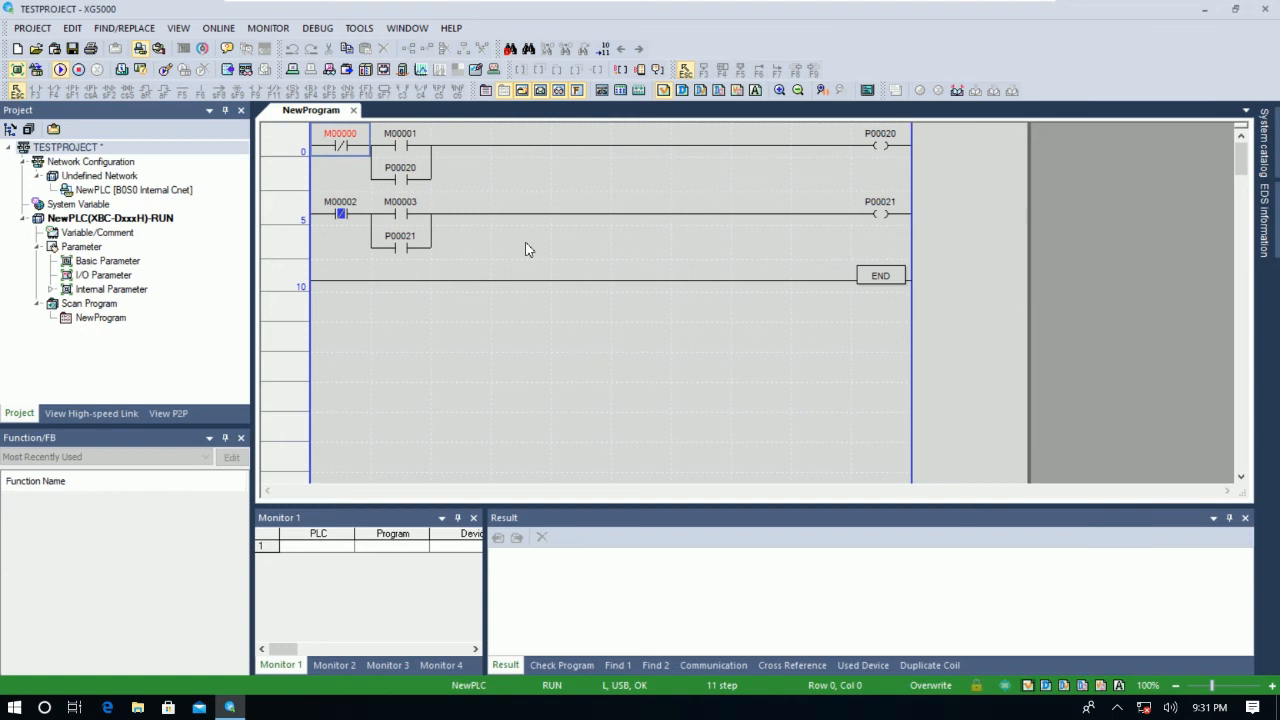
Set M00003 to 1 latching P00021, then set M00002 to 1 turning P00021 off.
double_click(400, 213)
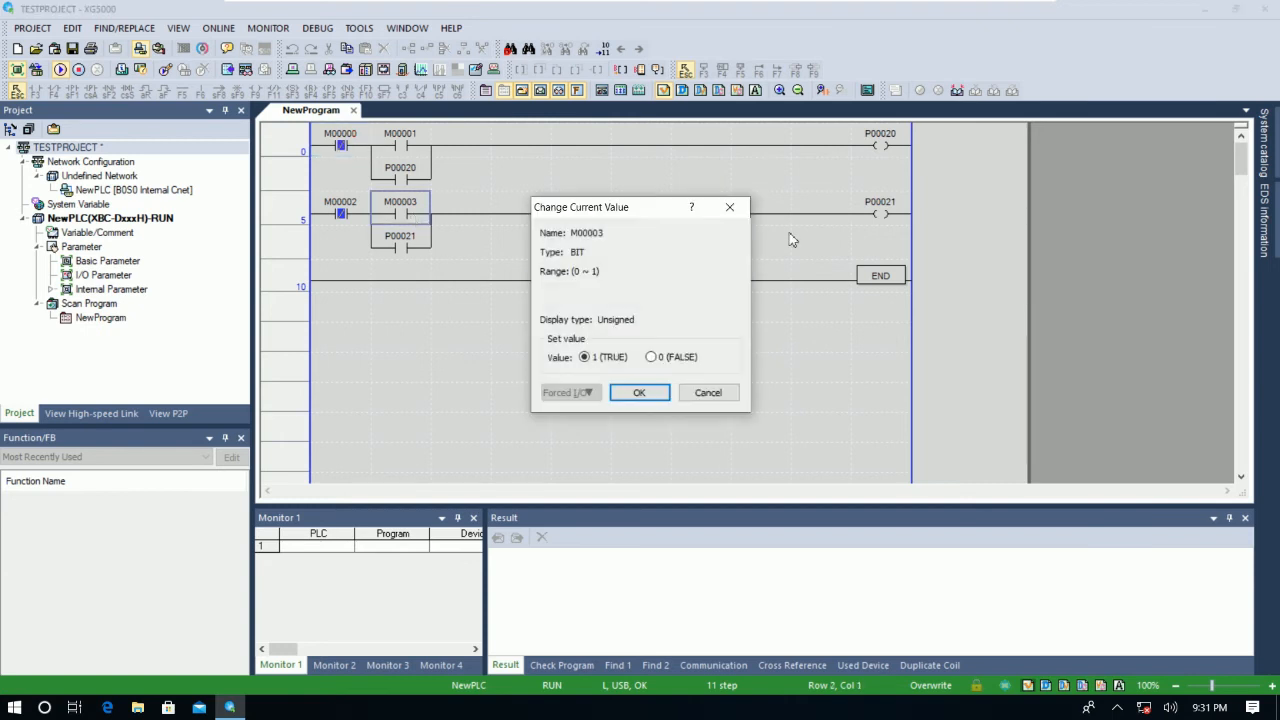
mouse_move(887, 222)
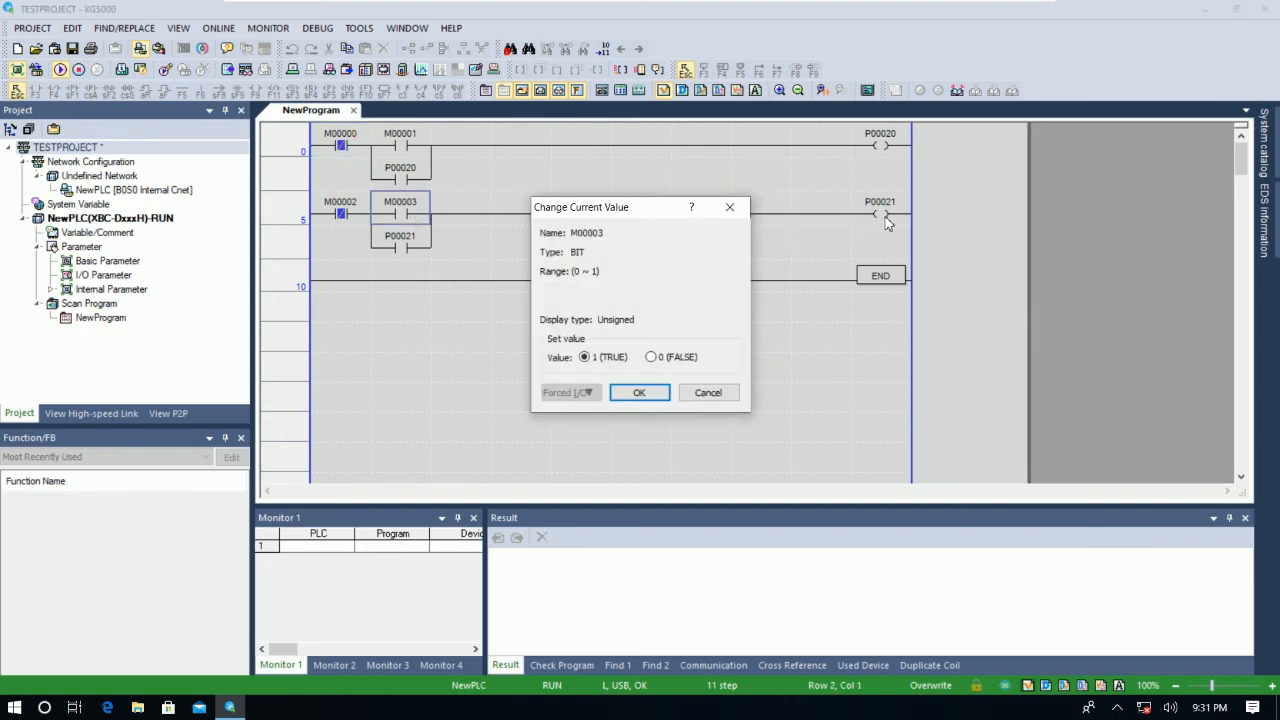
click(639, 392)
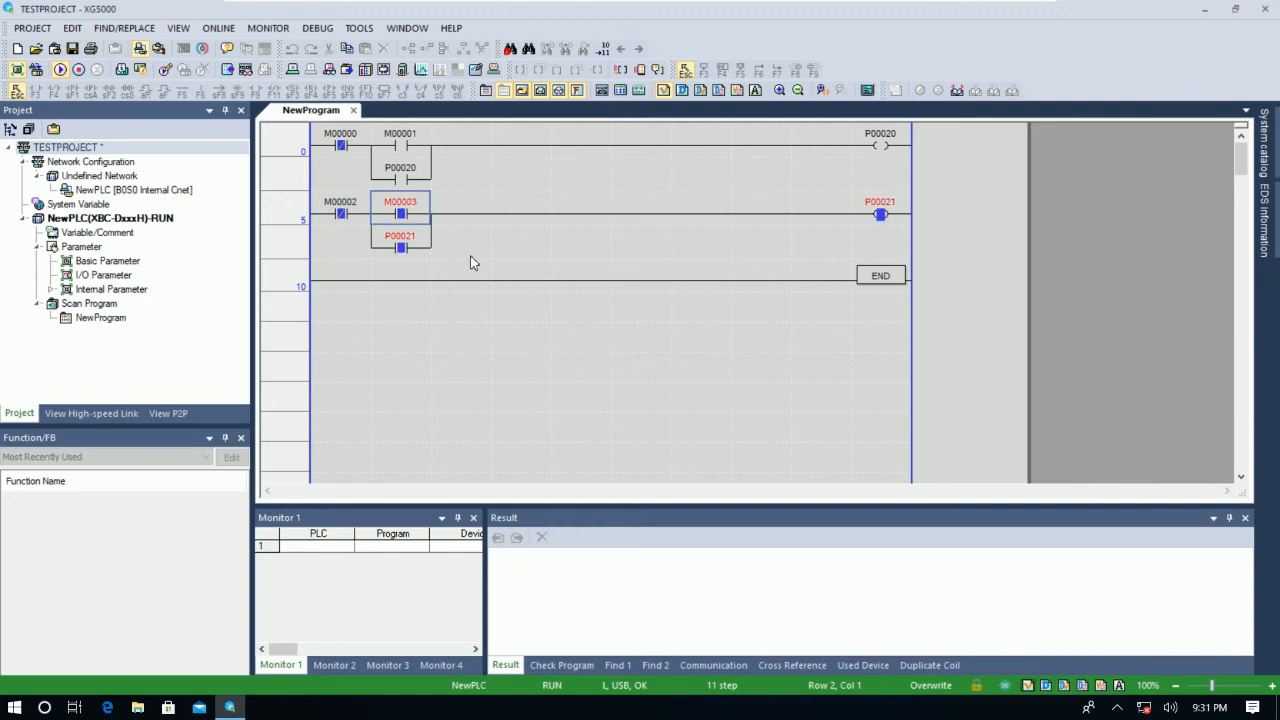
mouse_move(647, 399)
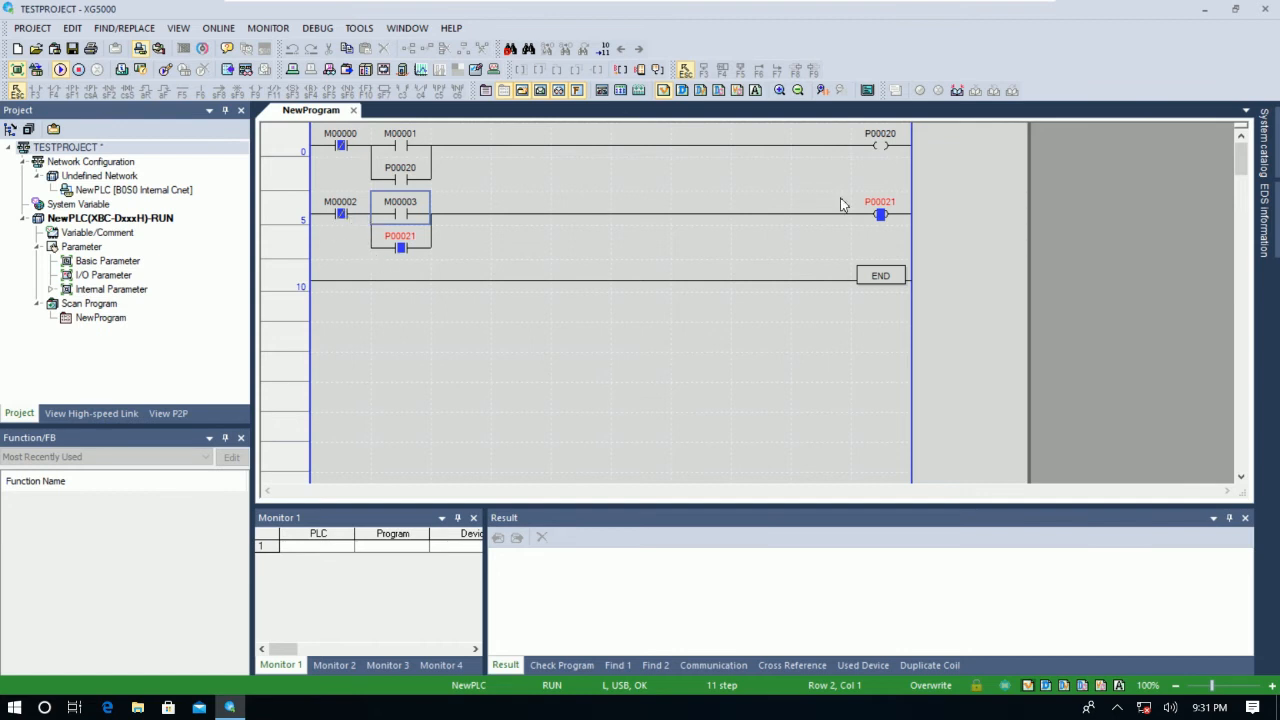
mouse_move(340, 214)
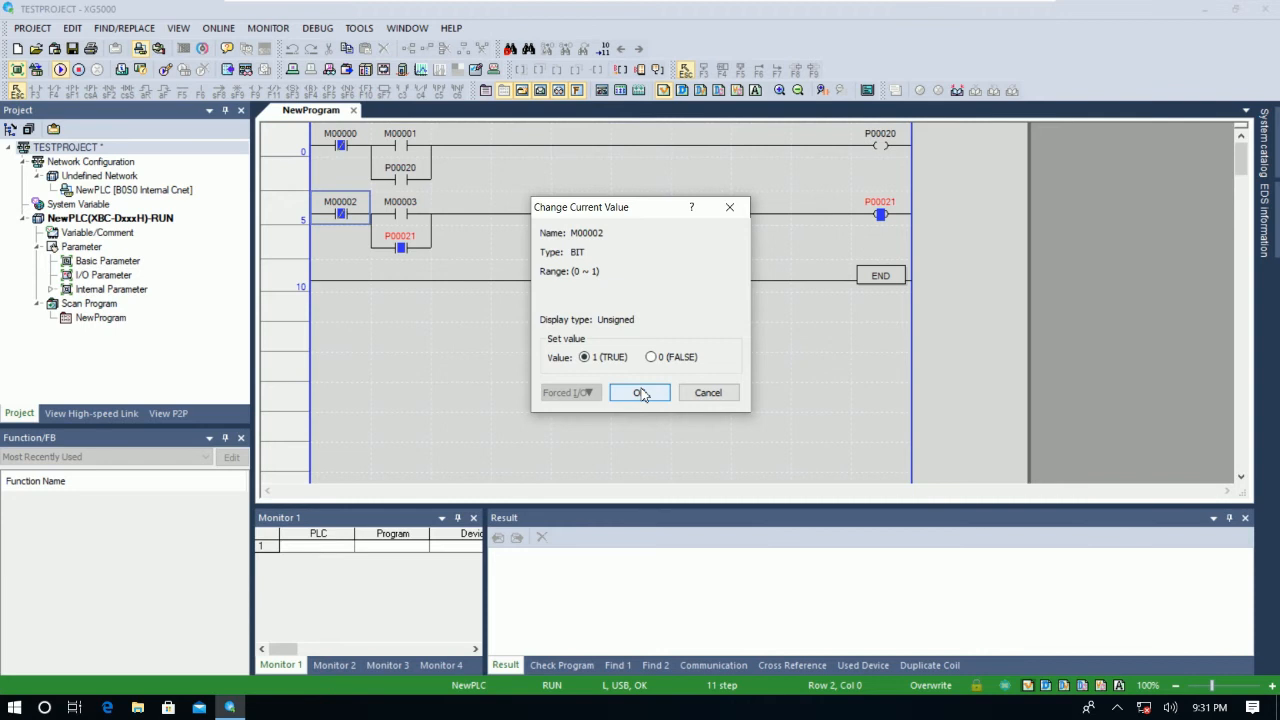
click(639, 392)
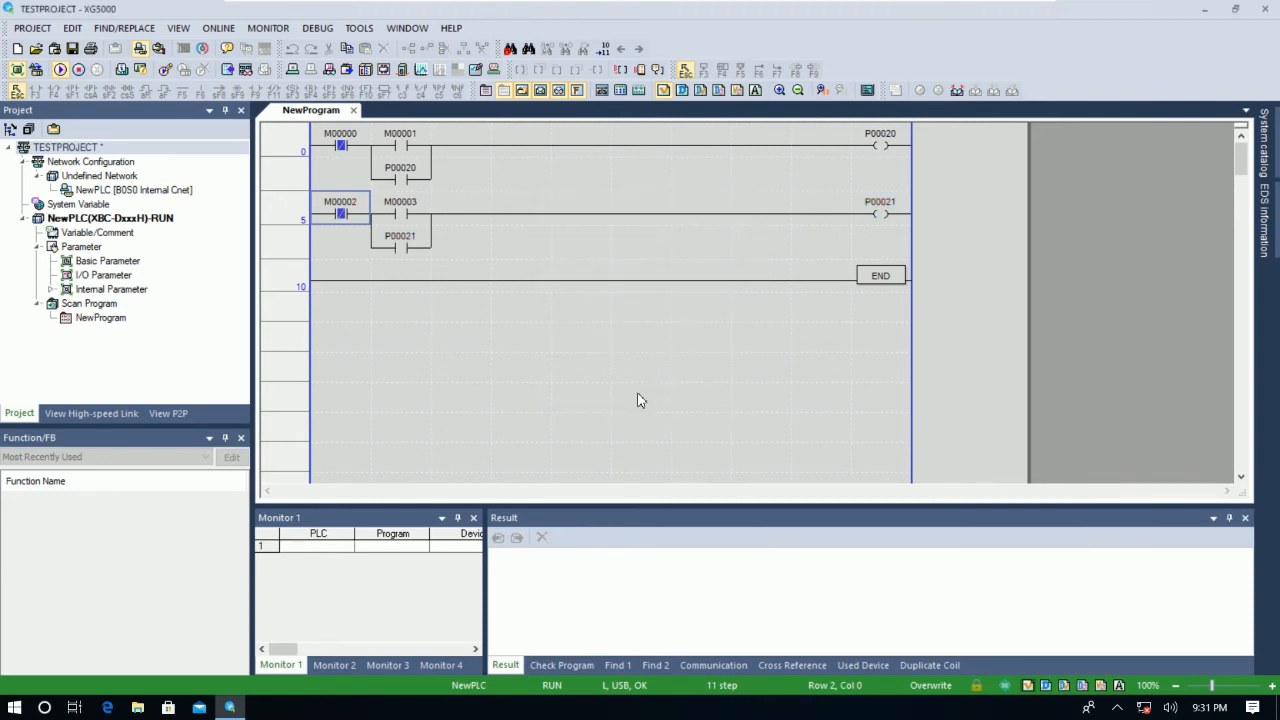
click(460, 243)
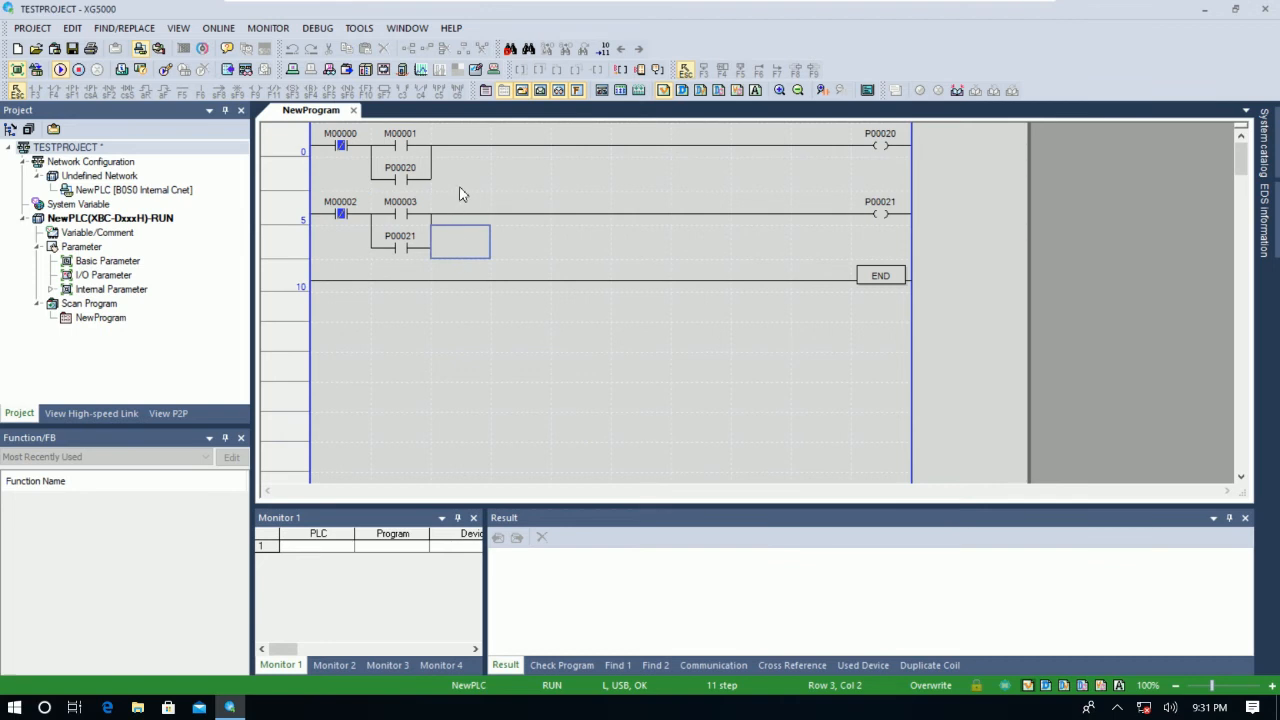
mouse_move(218, 27)
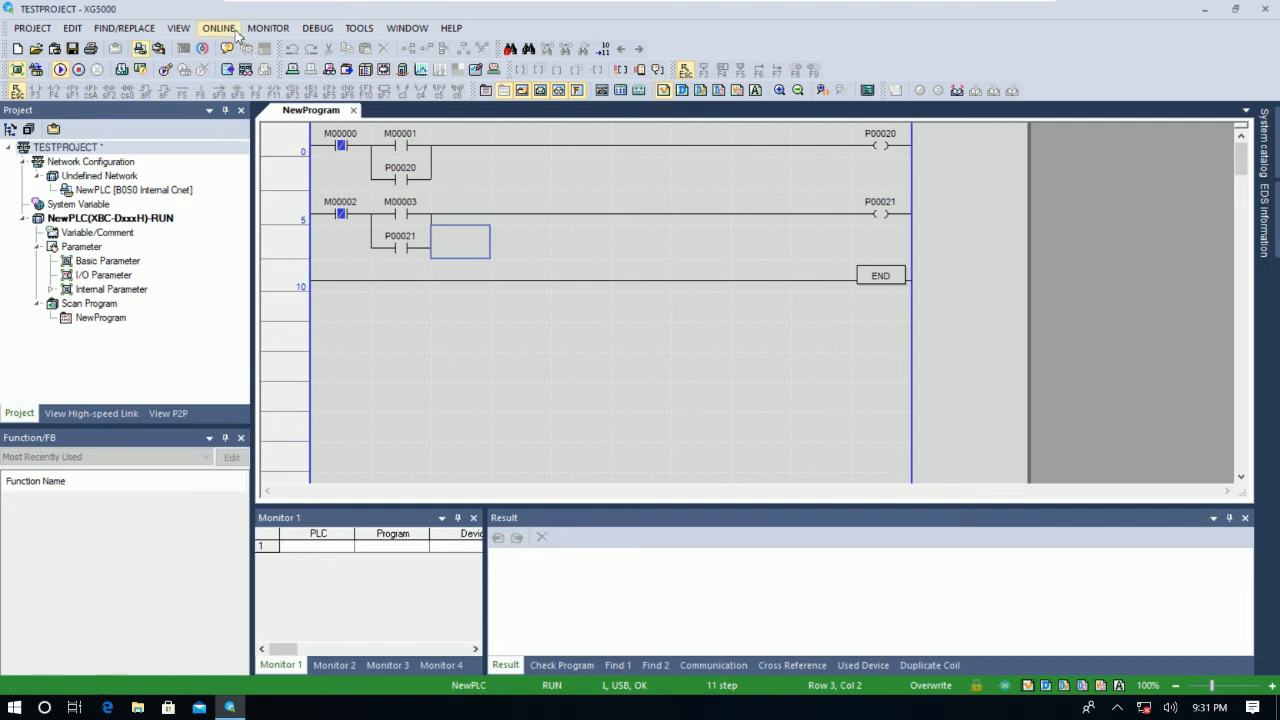
Stop monitoring and insert blank lines above END, selecting the start of the new rung.
click(267, 27)
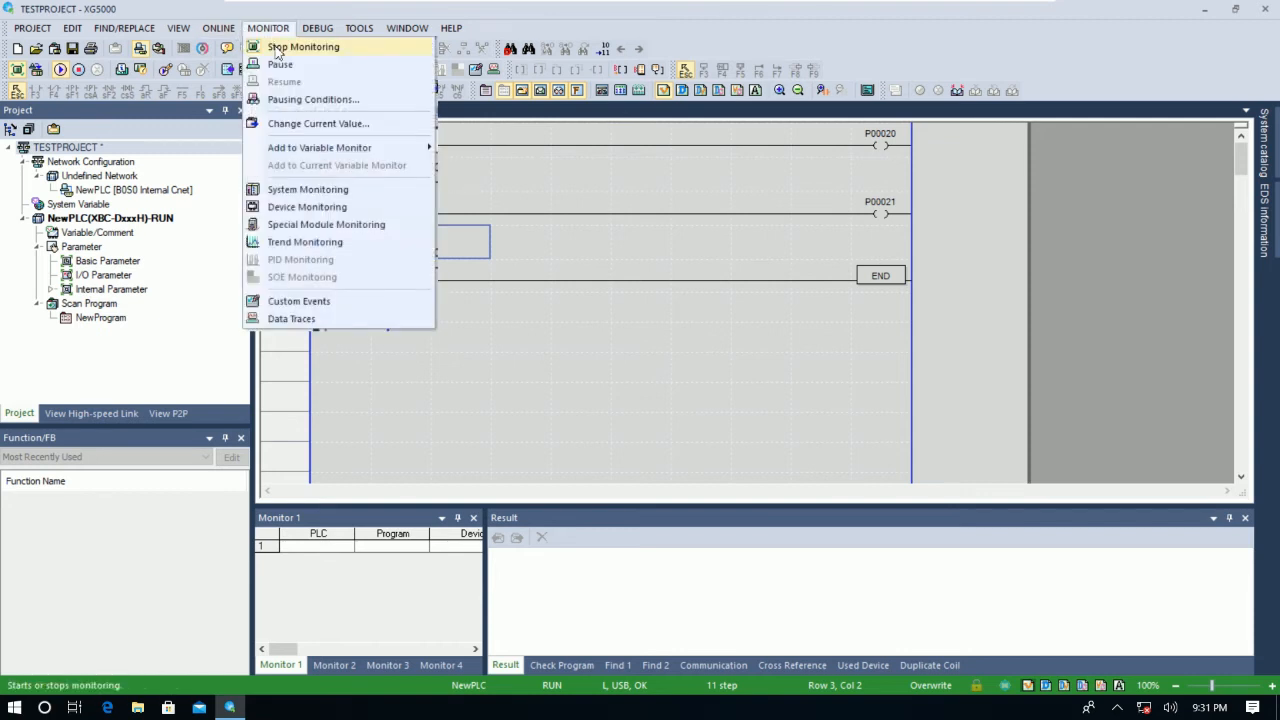
click(303, 46)
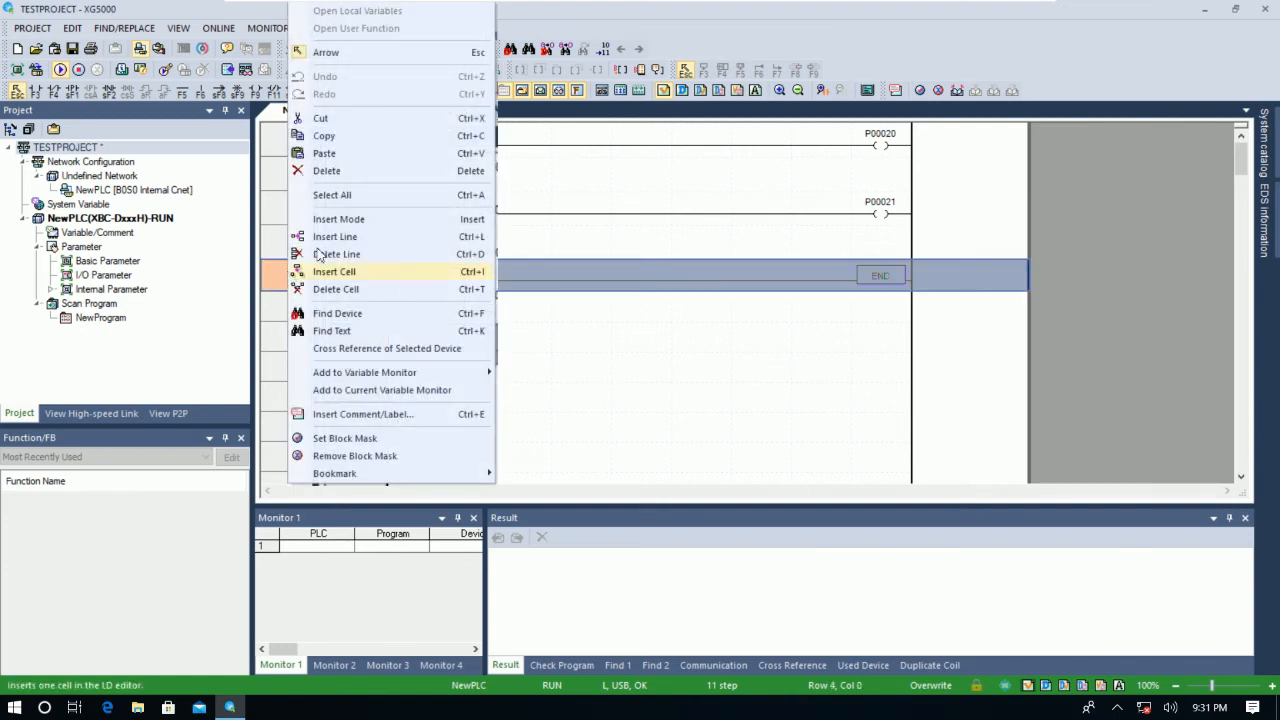
mouse_move(335, 237)
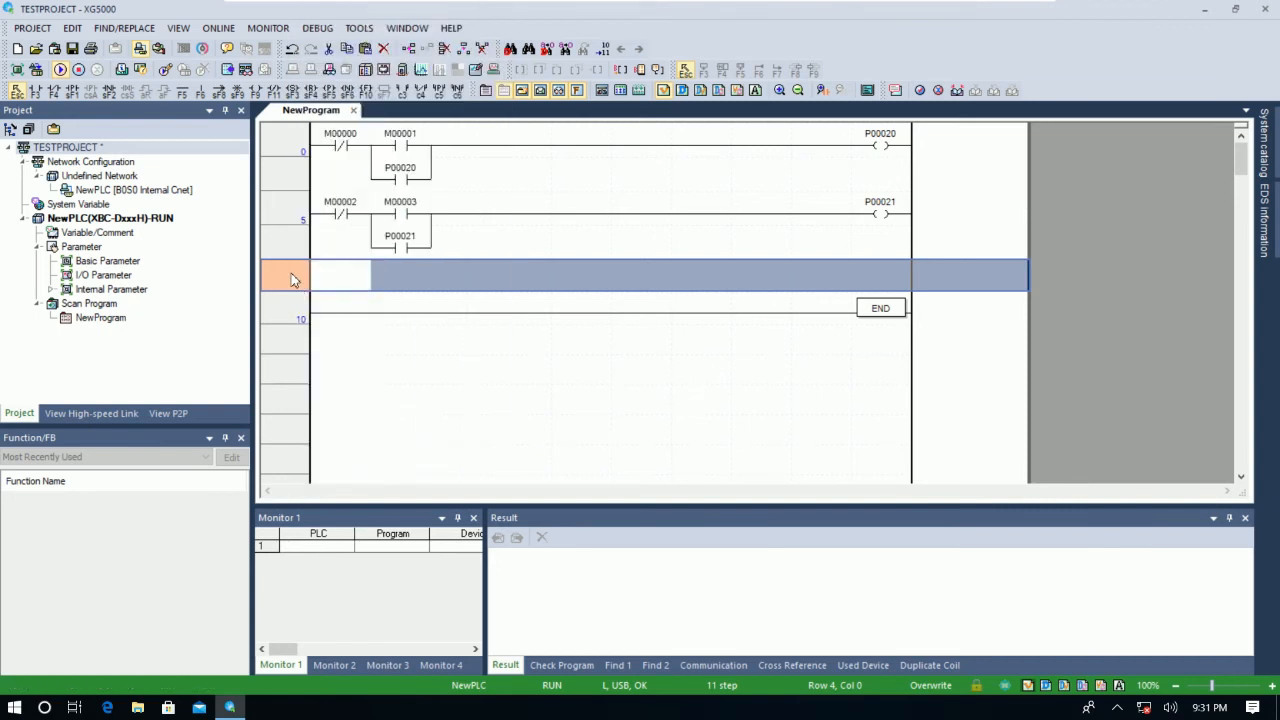
right_click(290, 275)
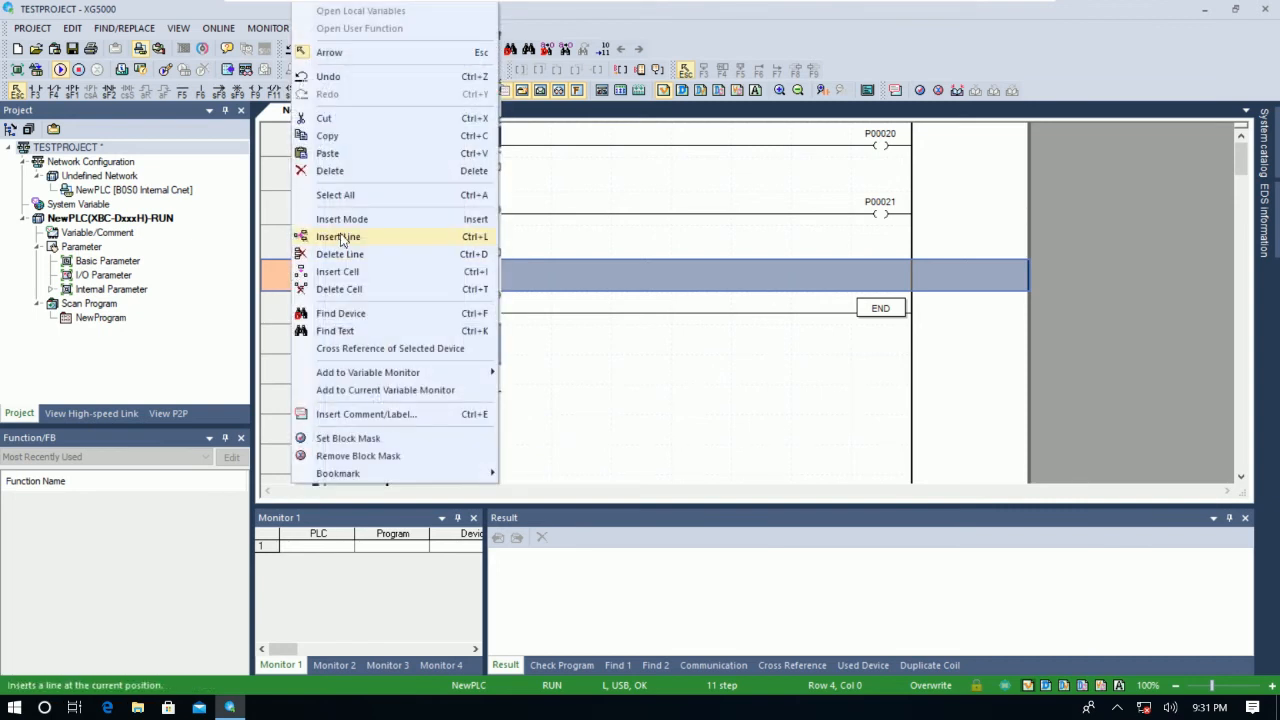
click(337, 236)
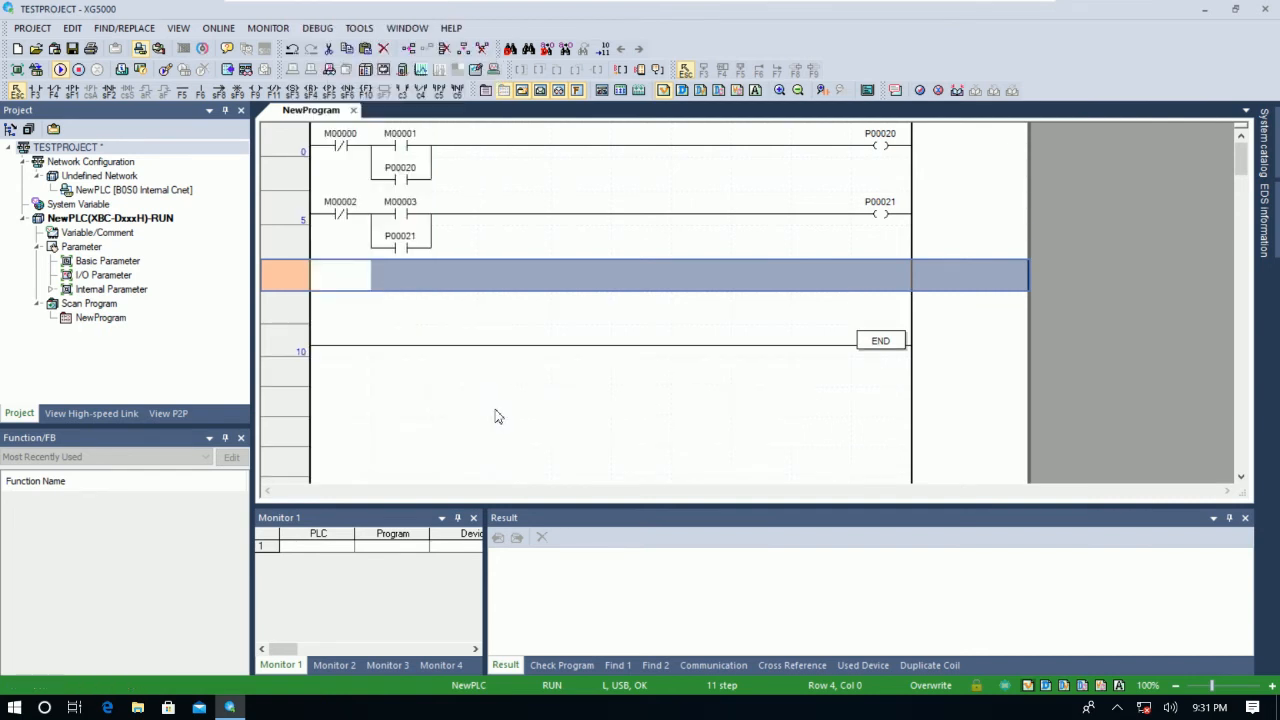
click(400, 275)
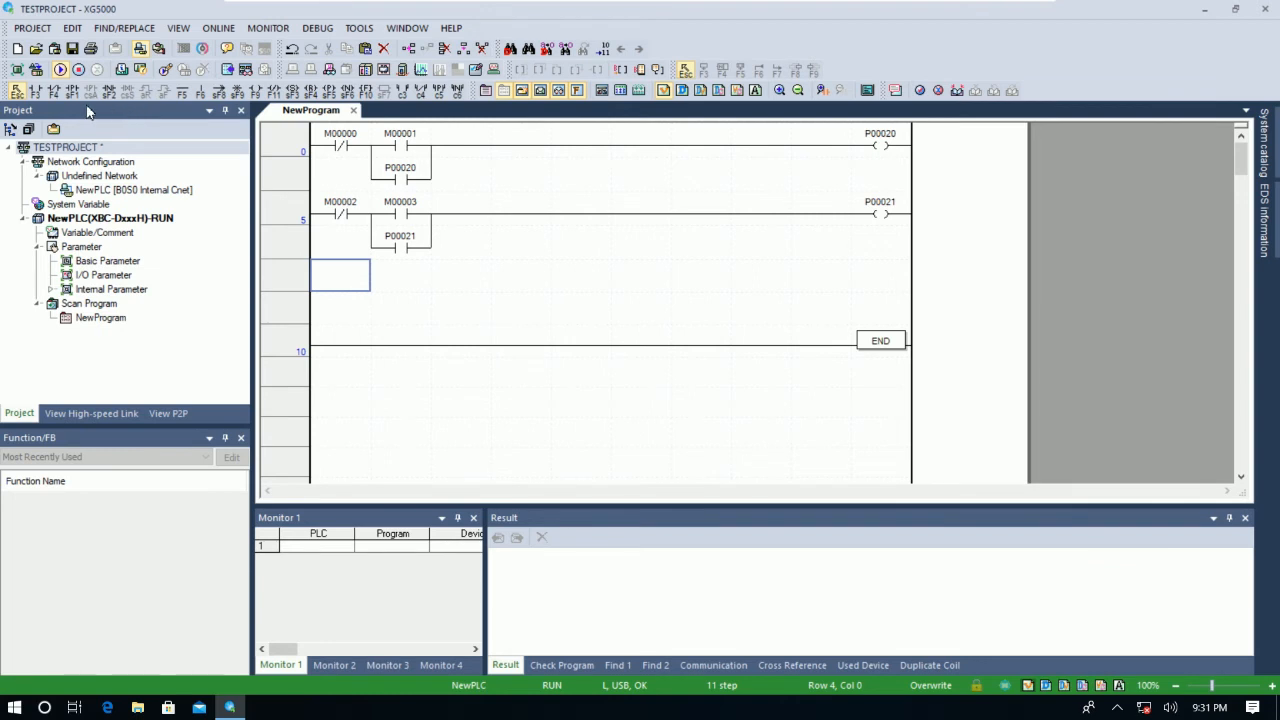
mouse_move(290, 250)
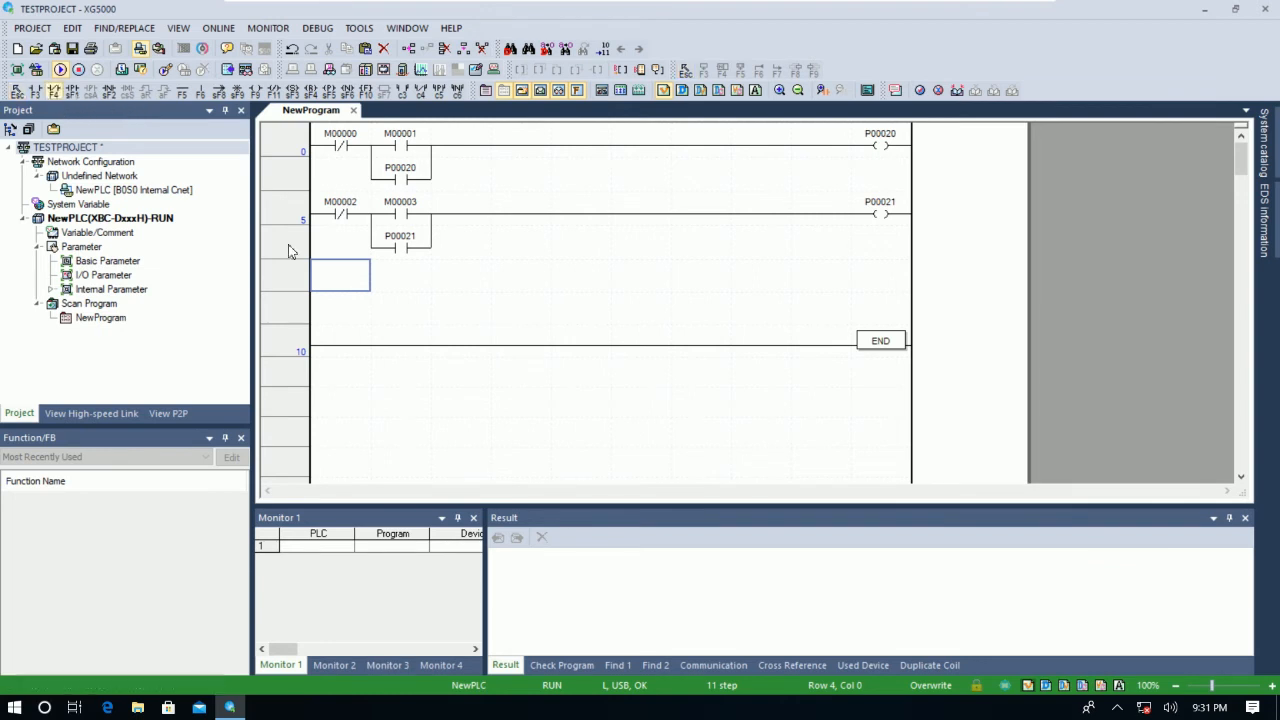
Place NC contact M4, NO contact M5 and output coil P22 on the third rung.
double_click(340, 275)
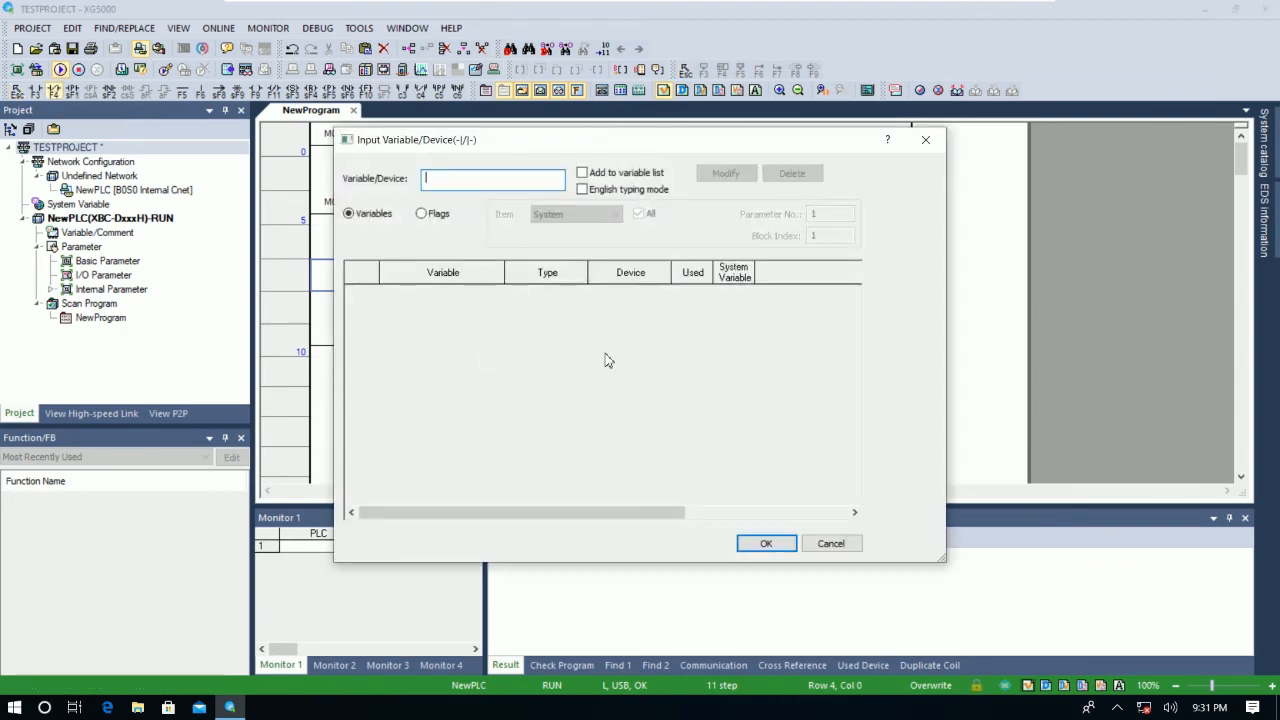
text(M4)
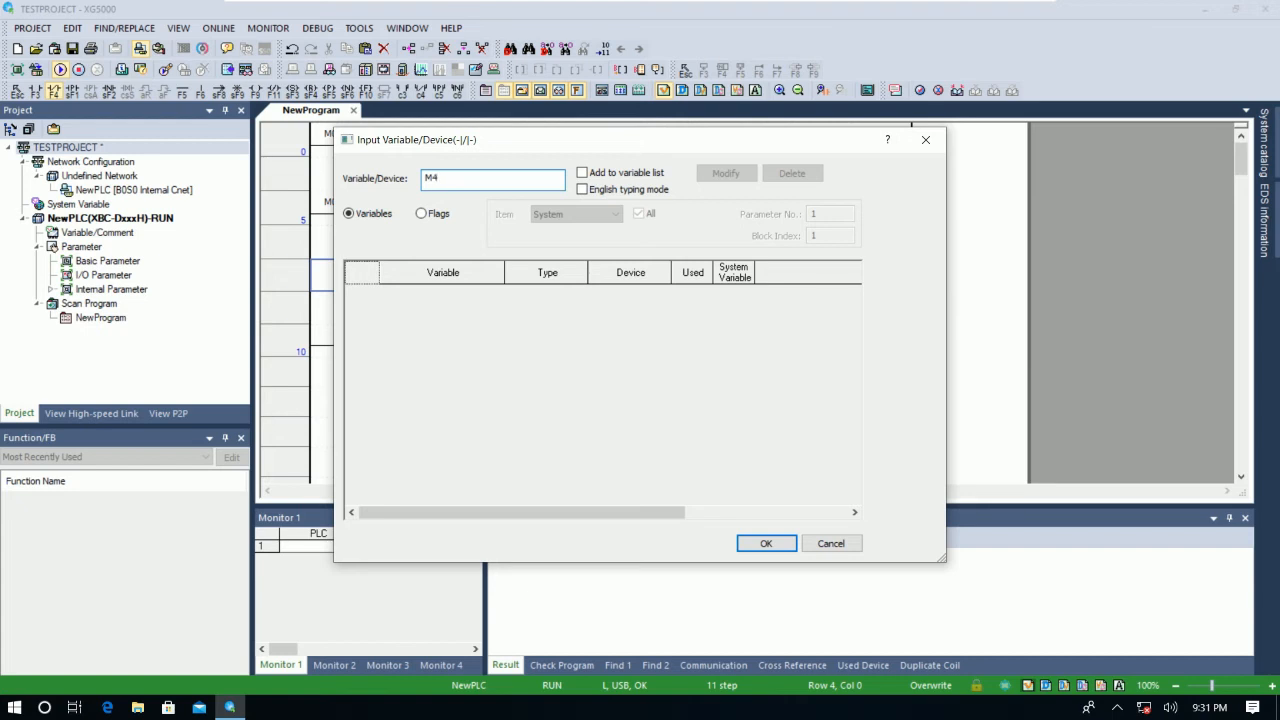
click(766, 543)
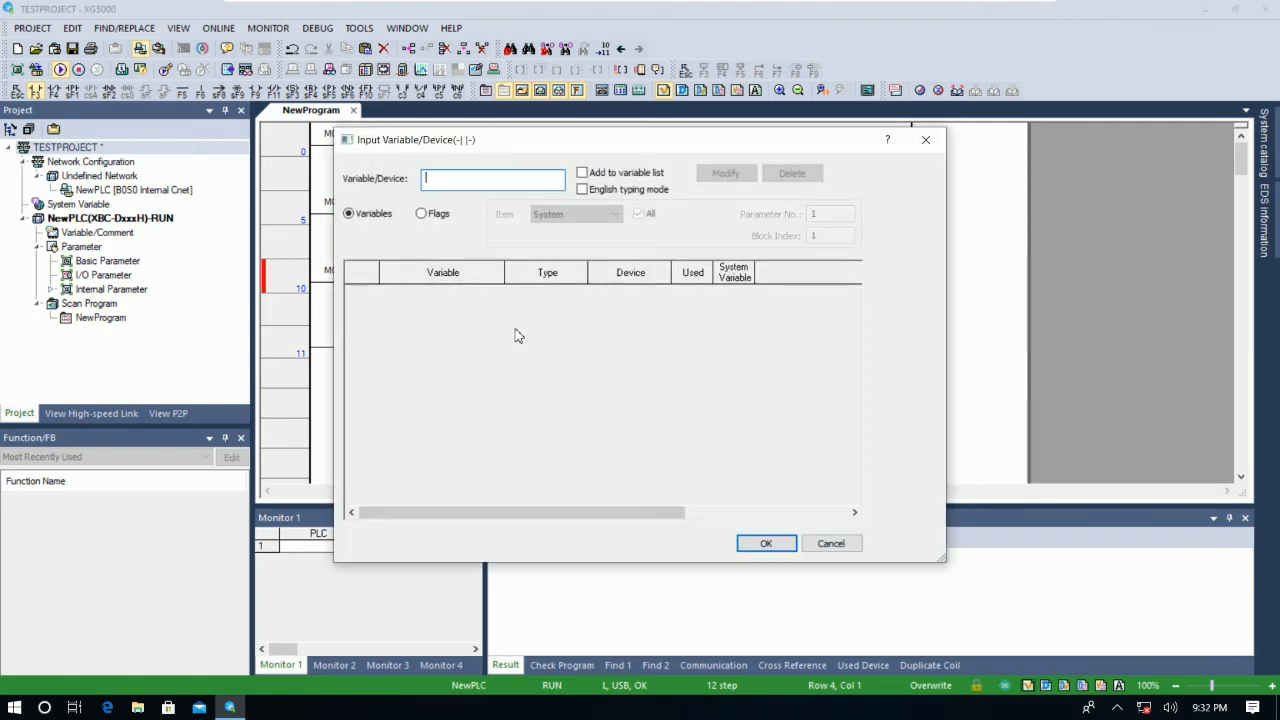
text(M5)
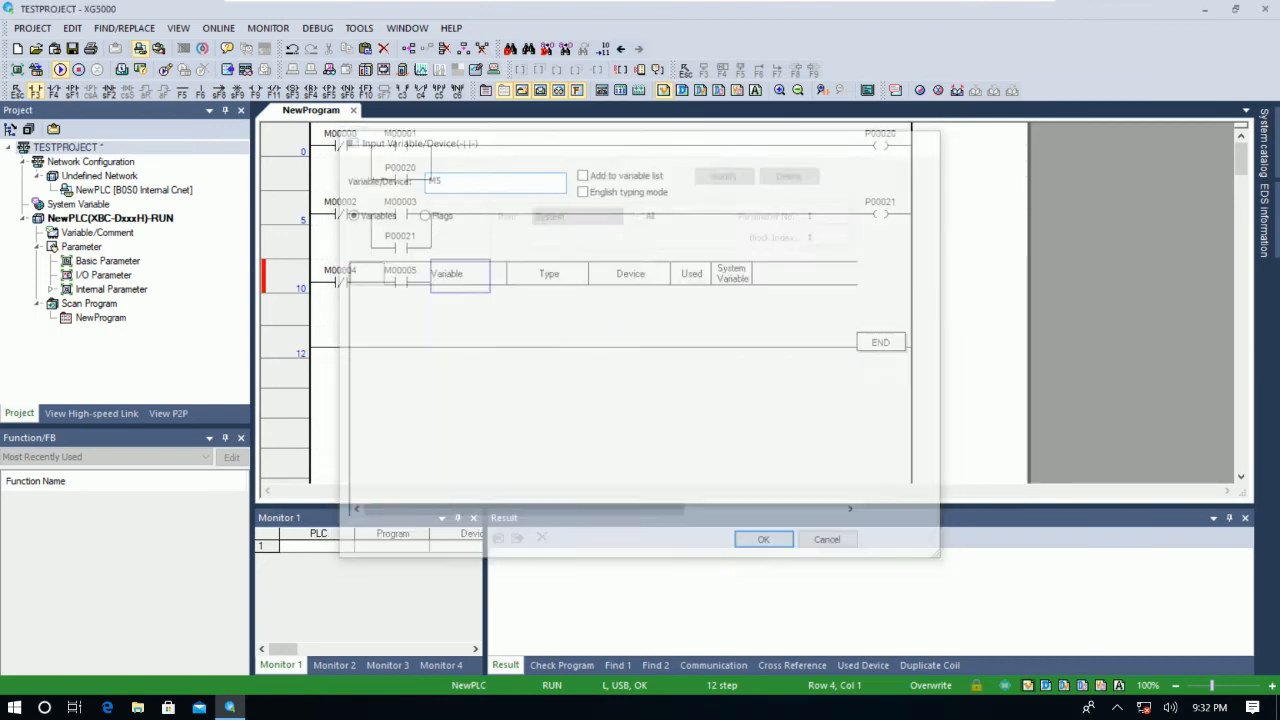
click(763, 539)
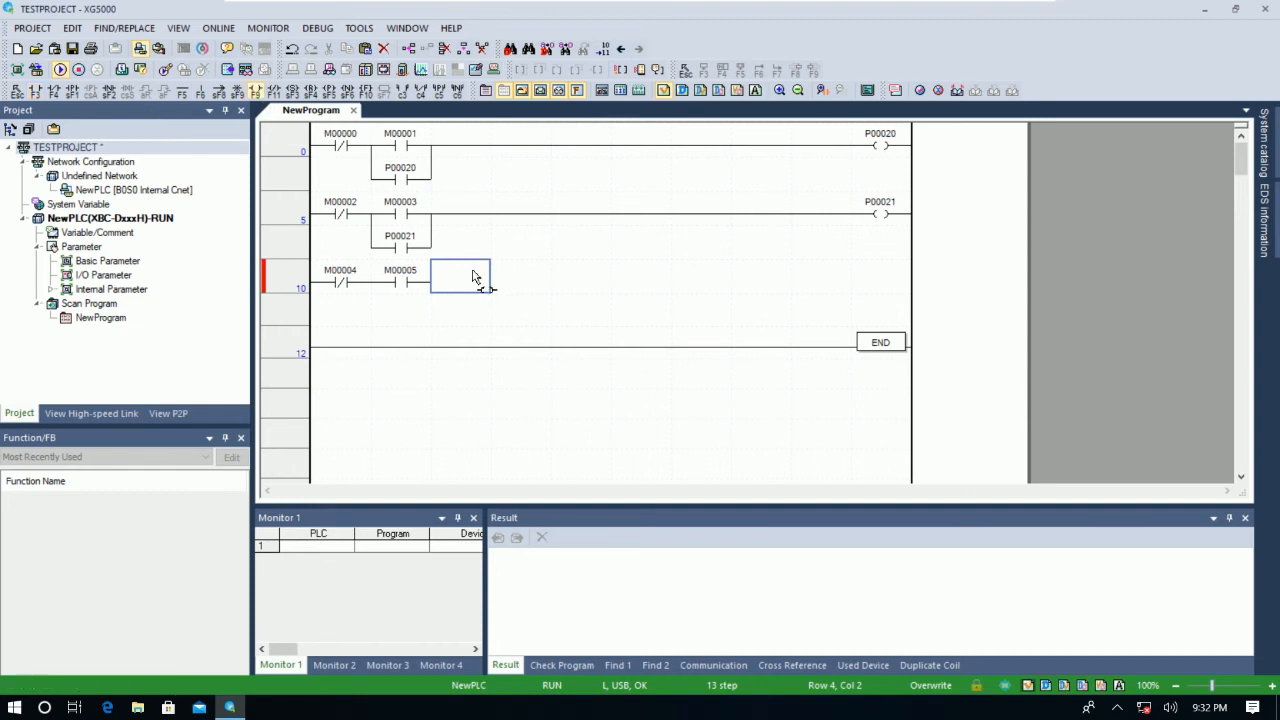
double_click(459, 277)
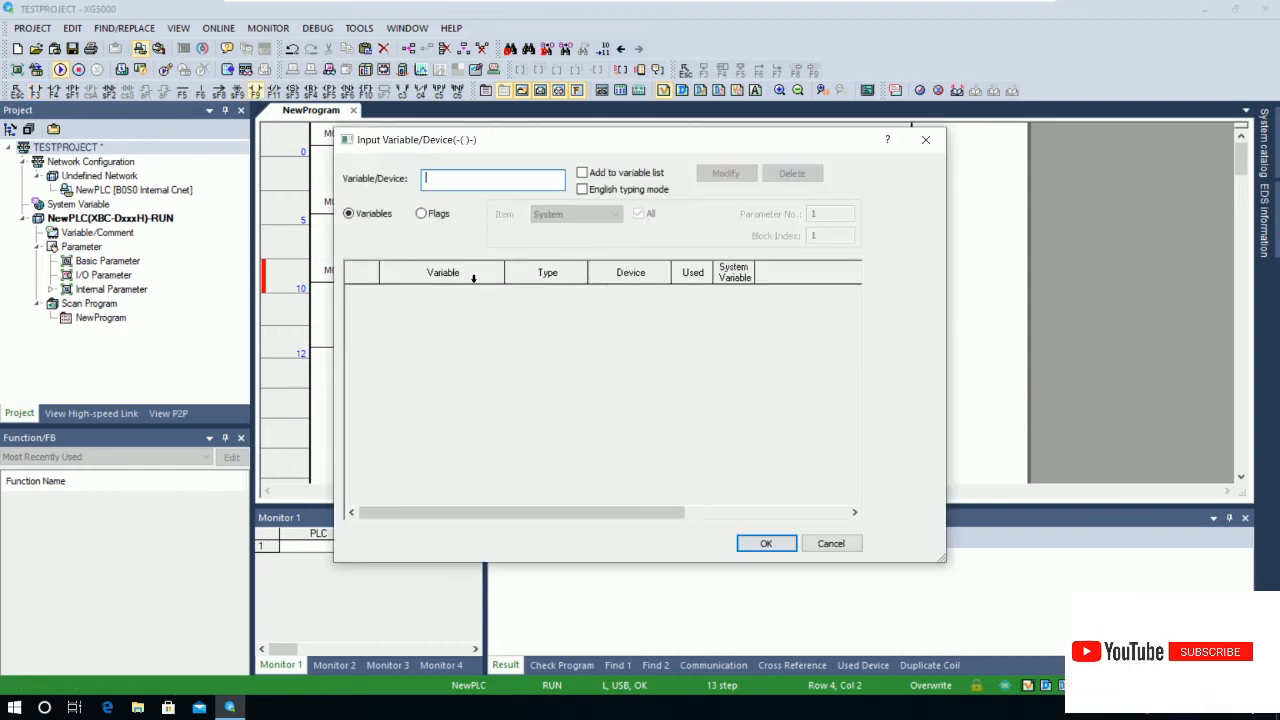
text(P22)
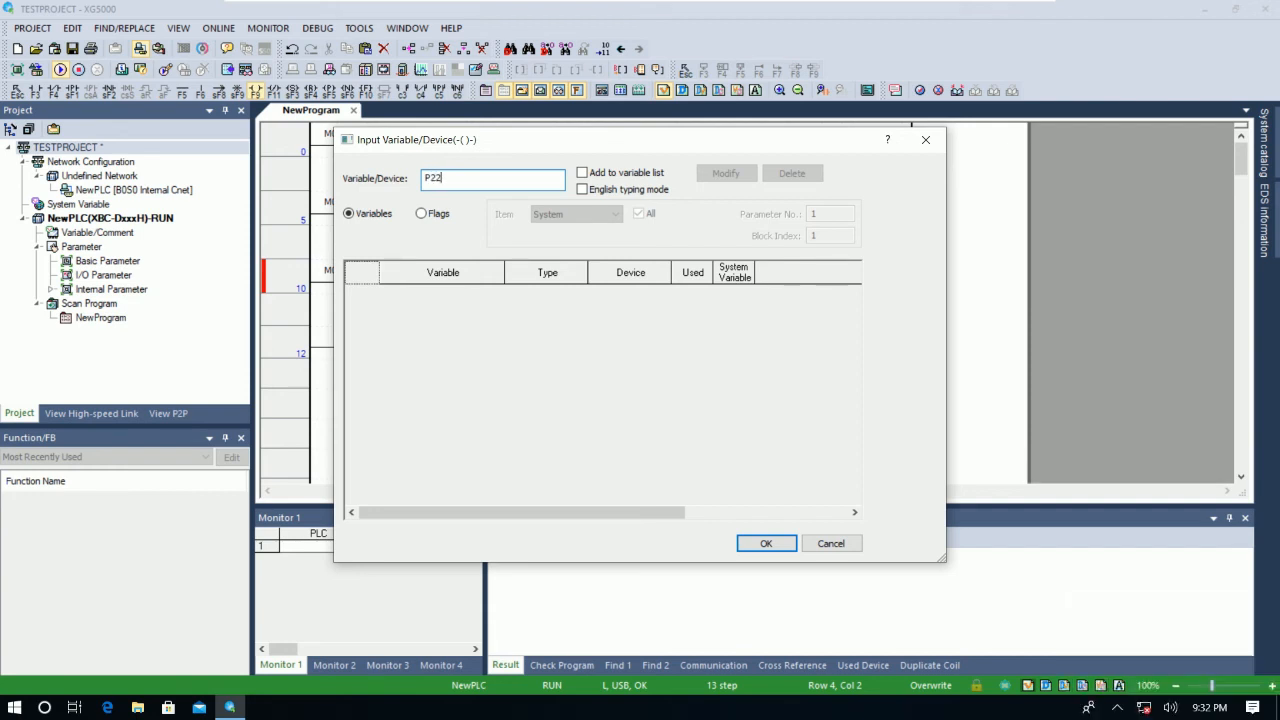
click(766, 543)
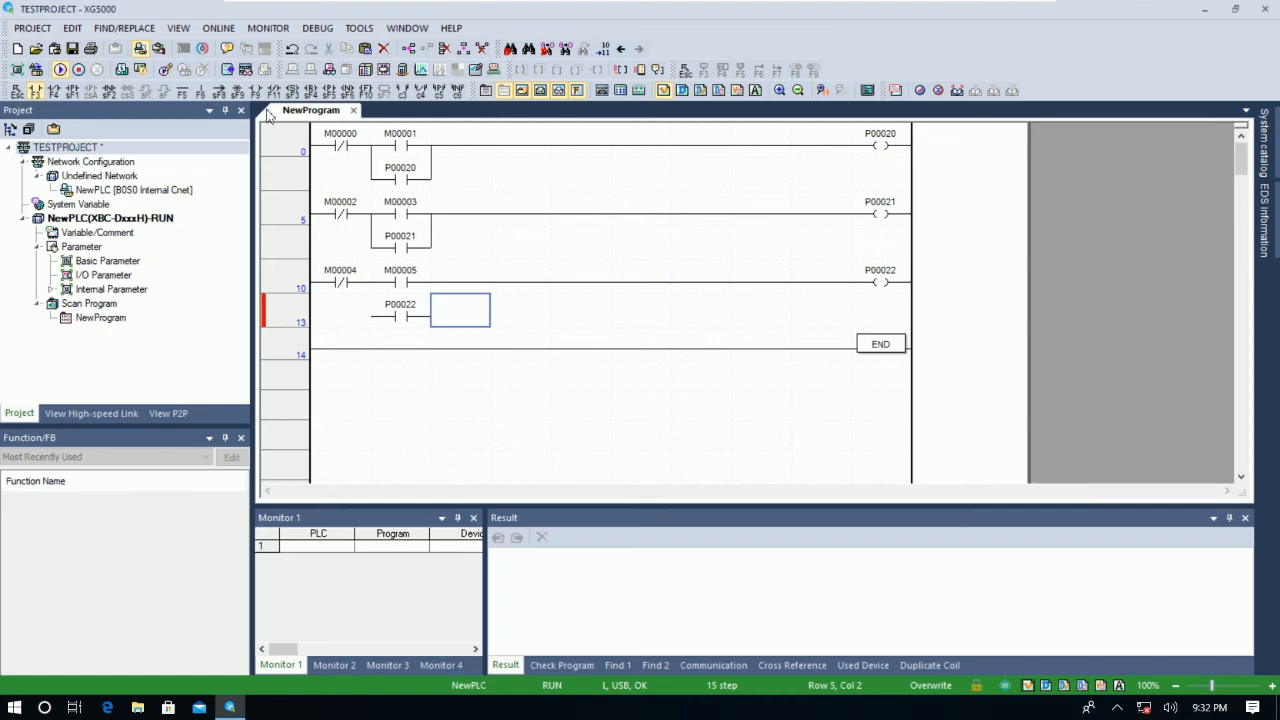
mouse_move(375, 305)
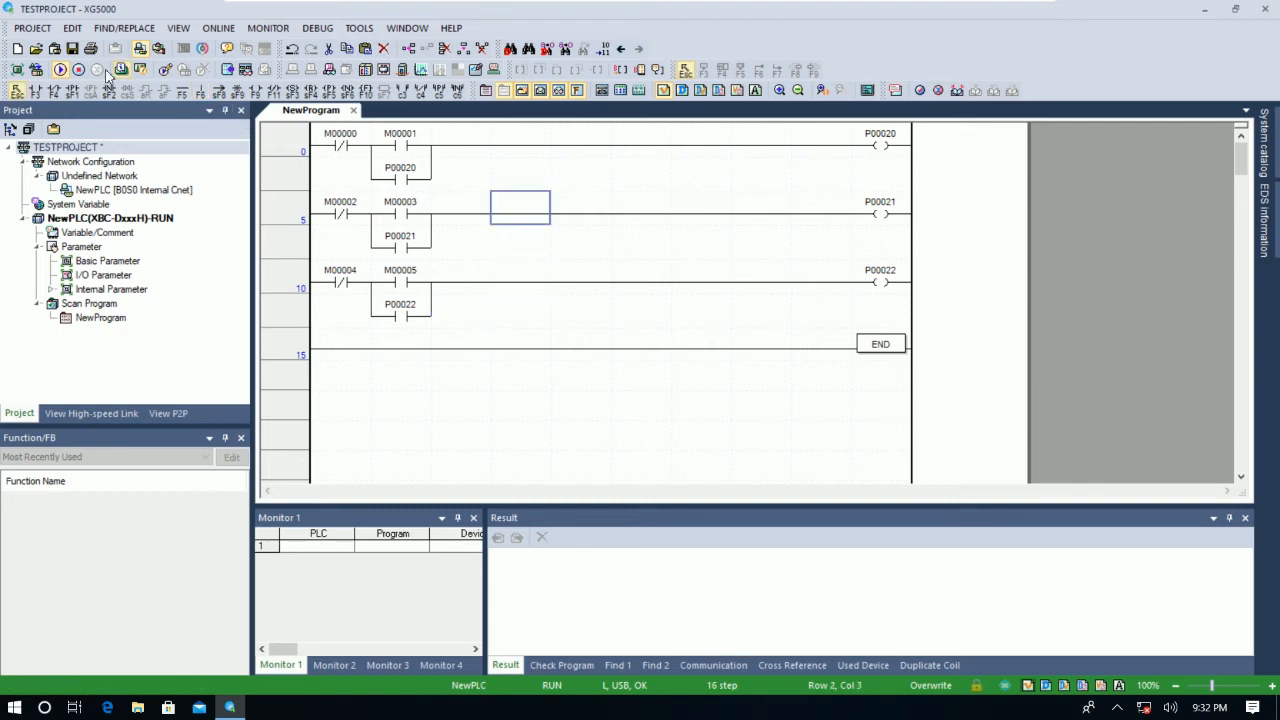
Save the project as TESTPROJECT_BACKUP with Change project name checked, declining to overwrite the original.
click(72, 48)
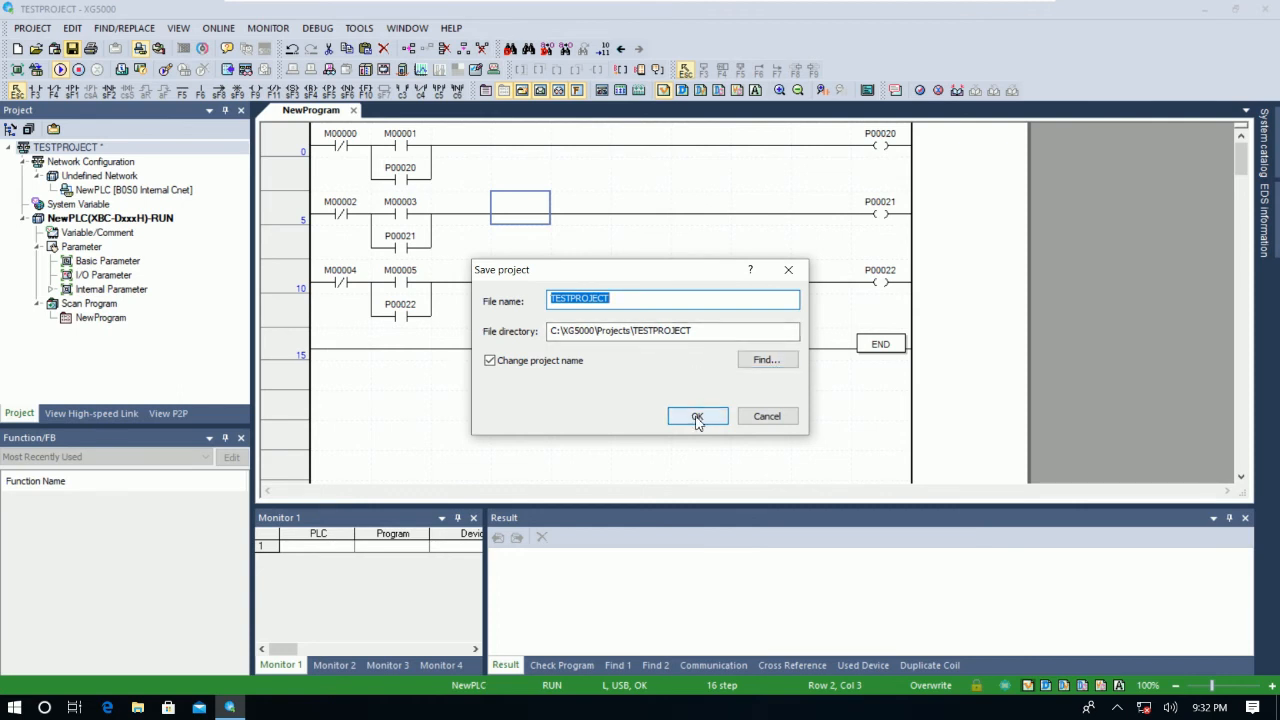
click(697, 416)
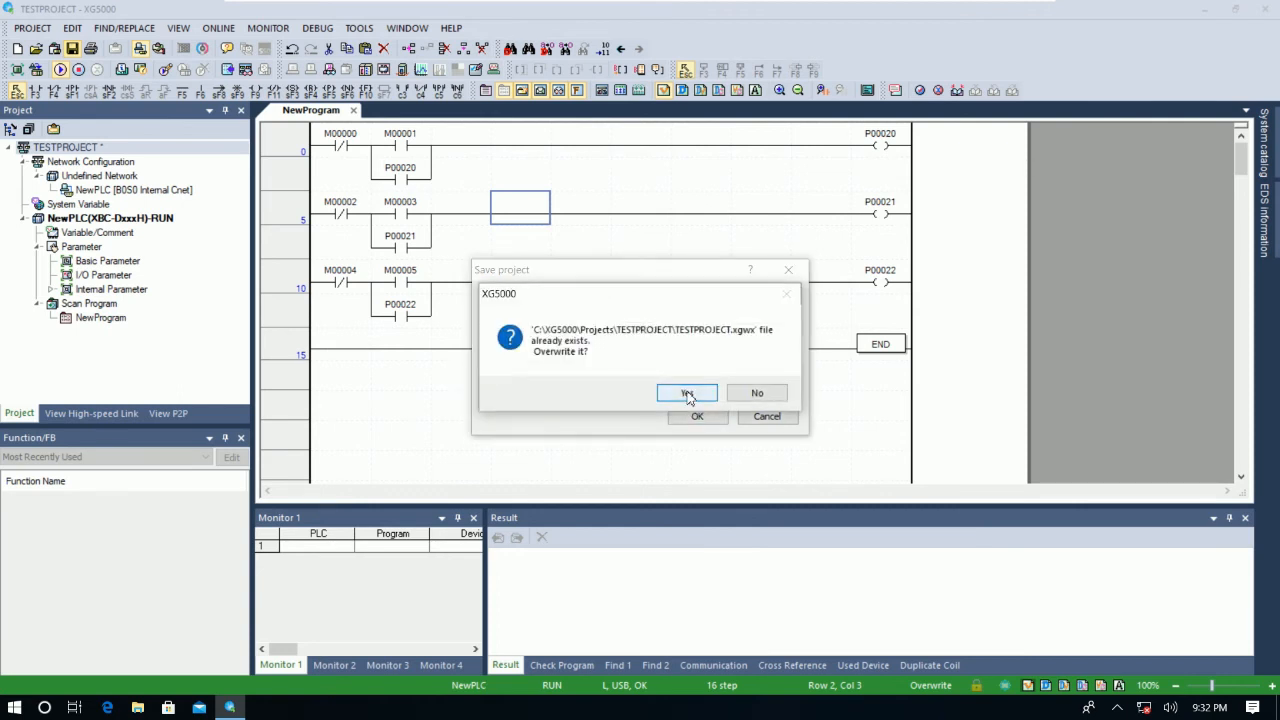
click(687, 392)
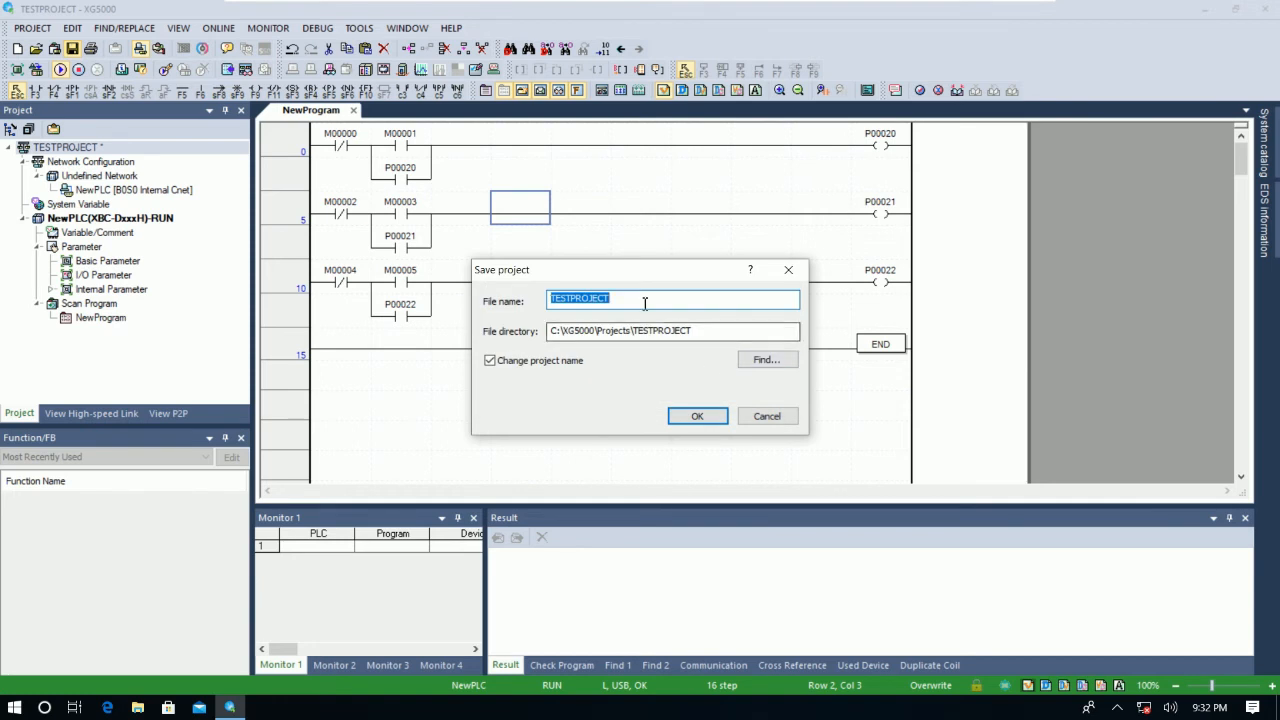
text(_)
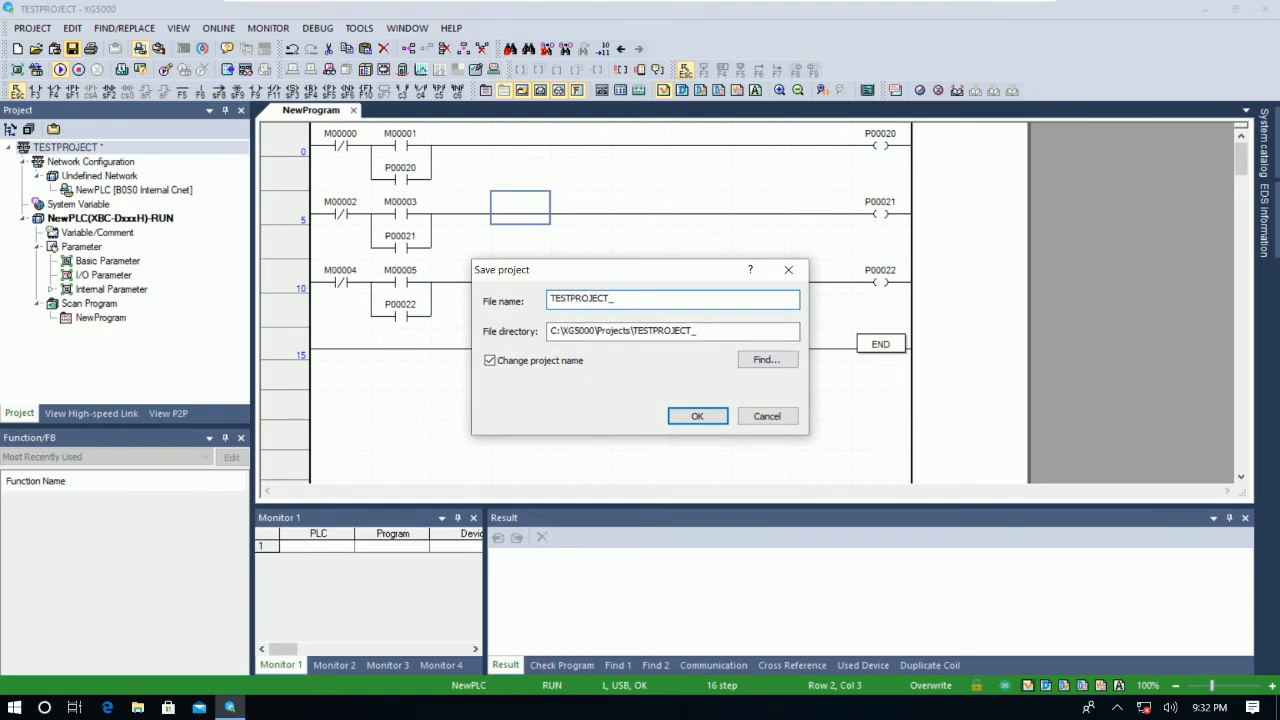
text(BACK)
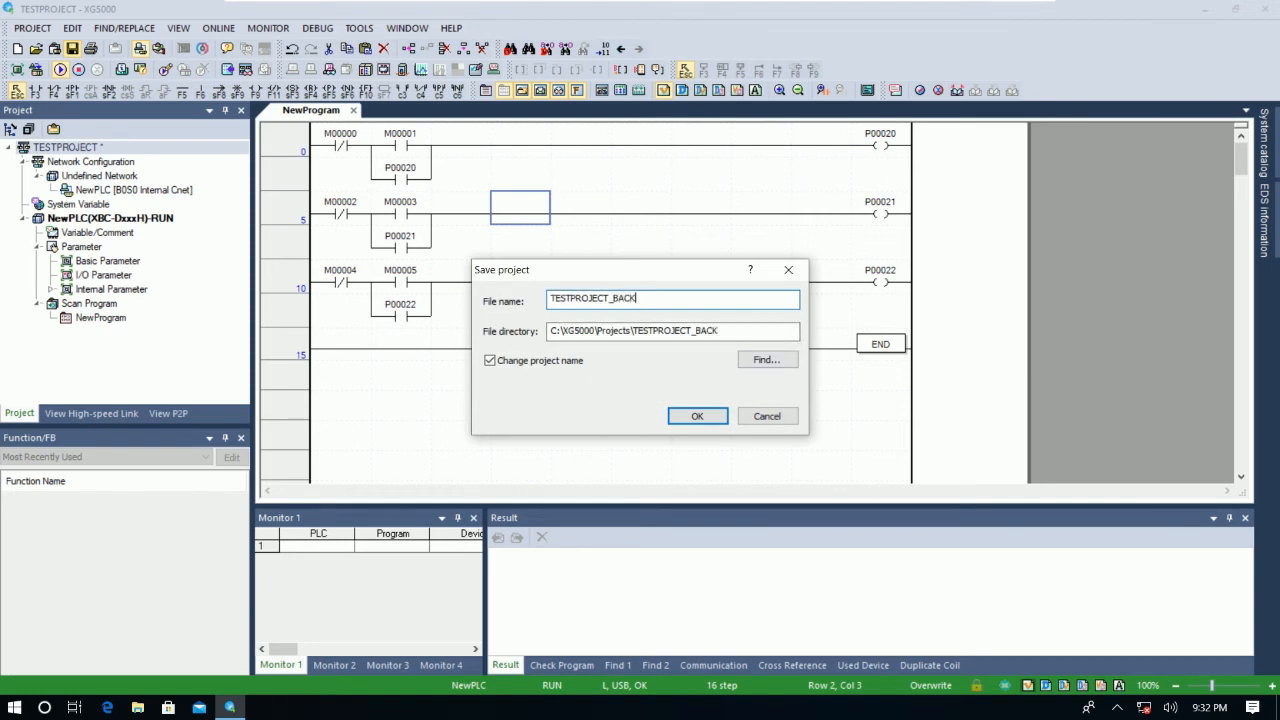
click(697, 416)
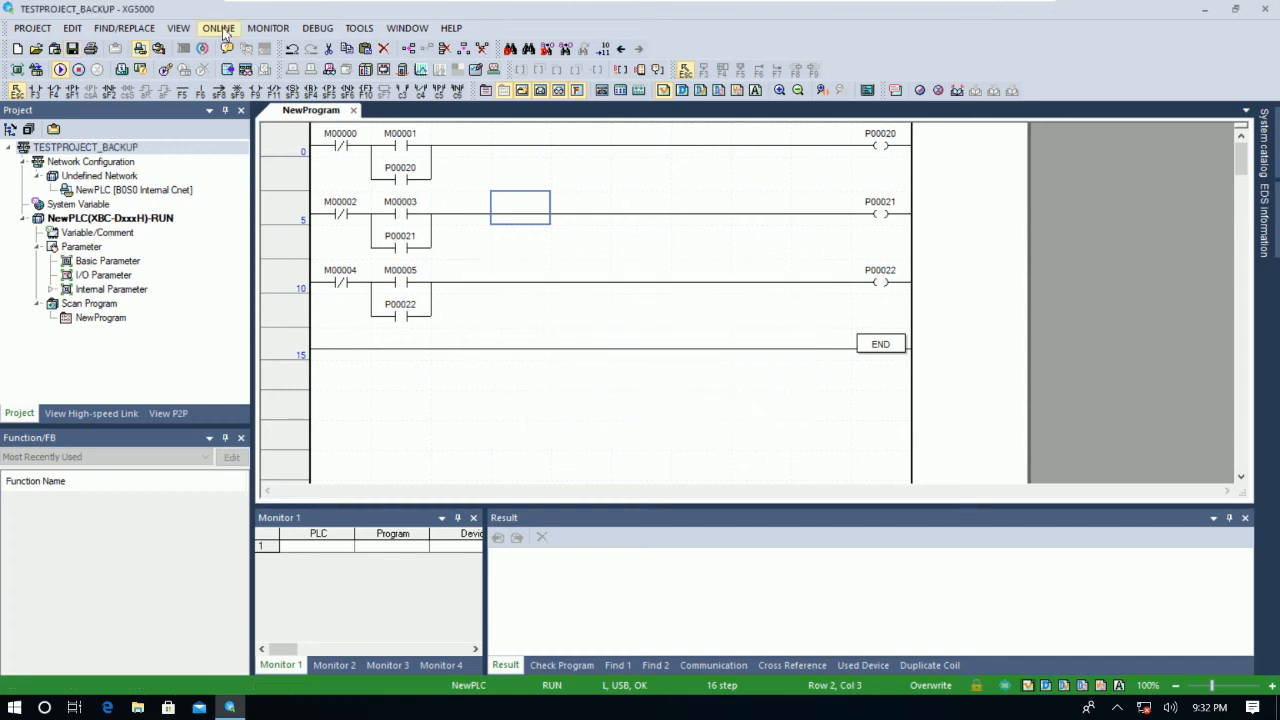
Write the edited program to the PLC via Online > Write, agreeing to stop the PLC for the write.
click(218, 27)
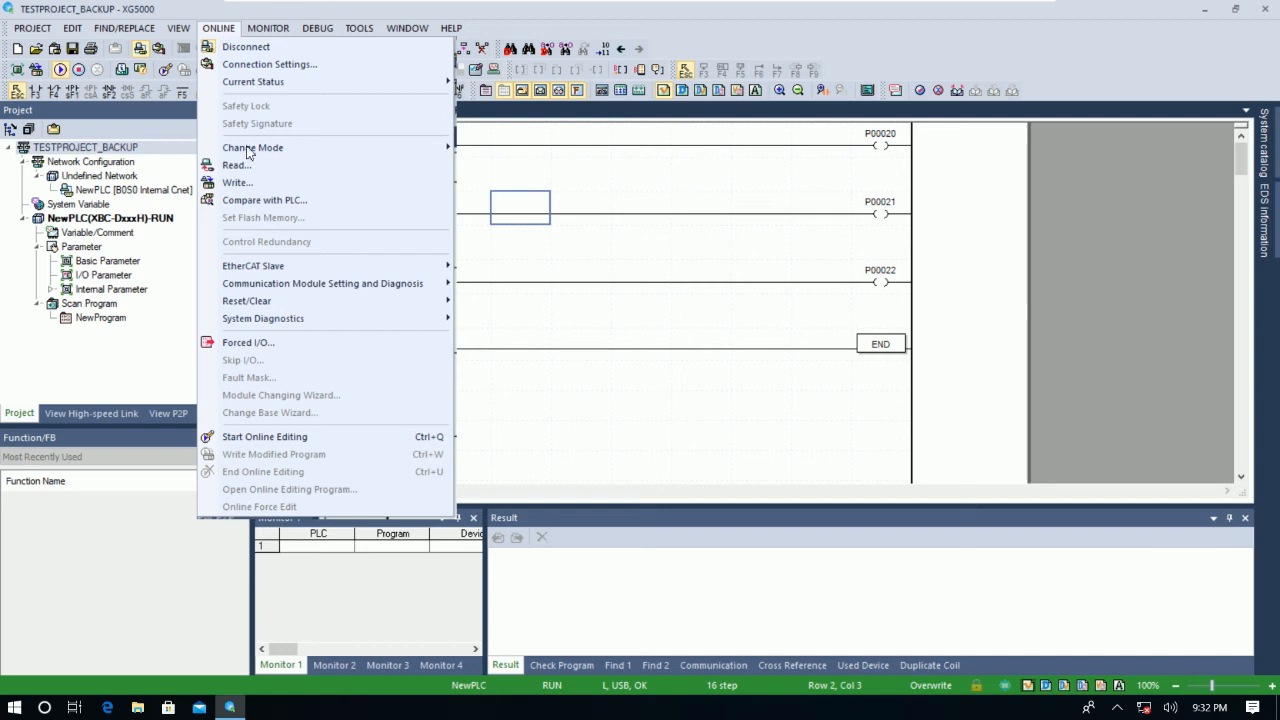
mouse_move(237, 182)
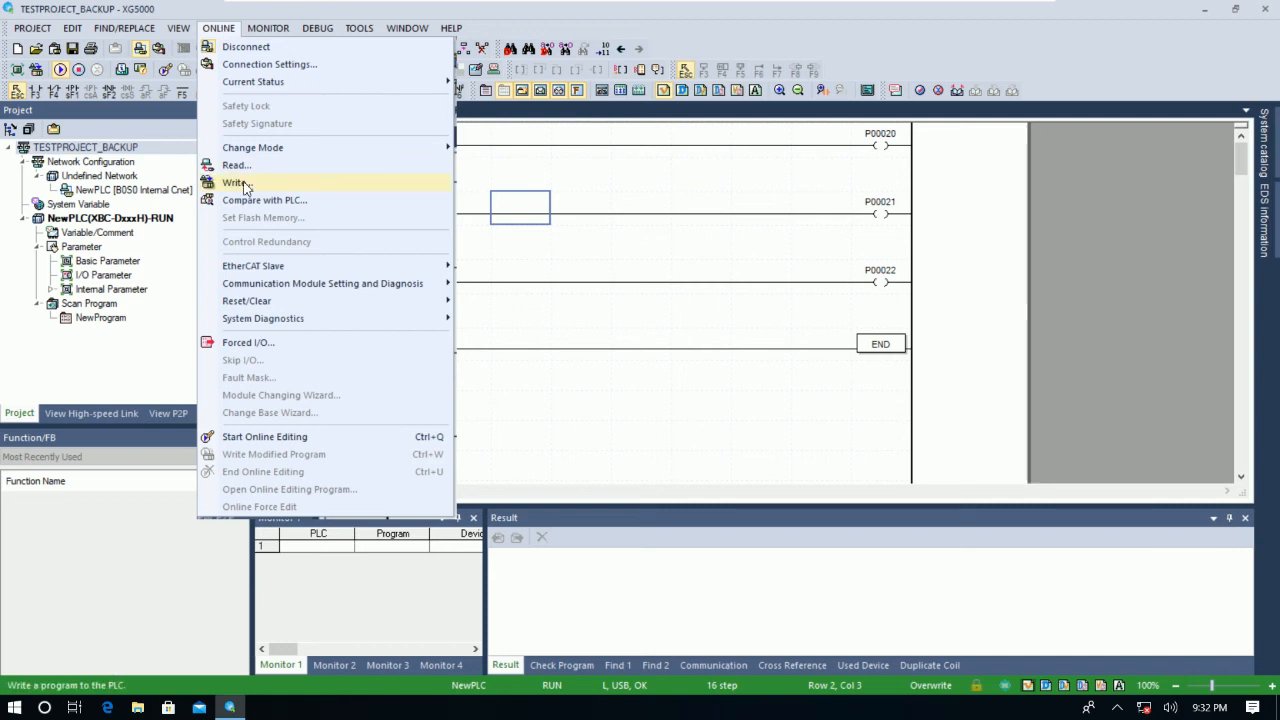
click(234, 182)
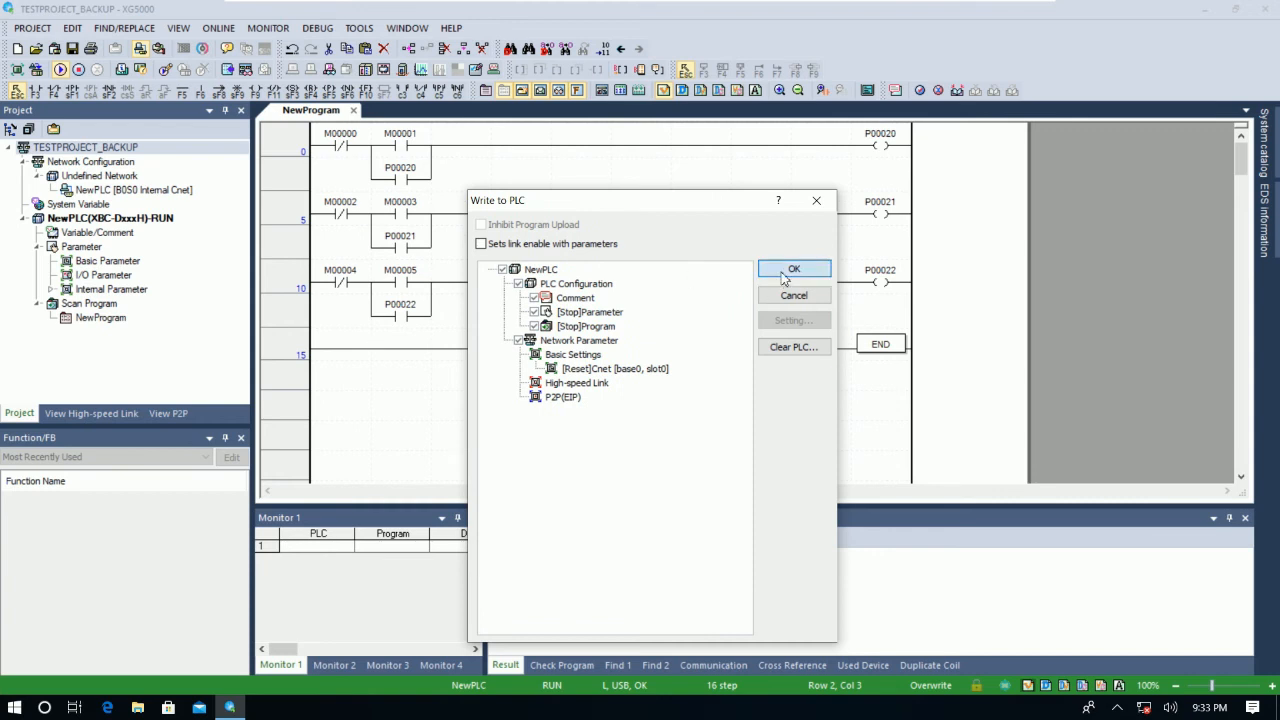
click(793, 268)
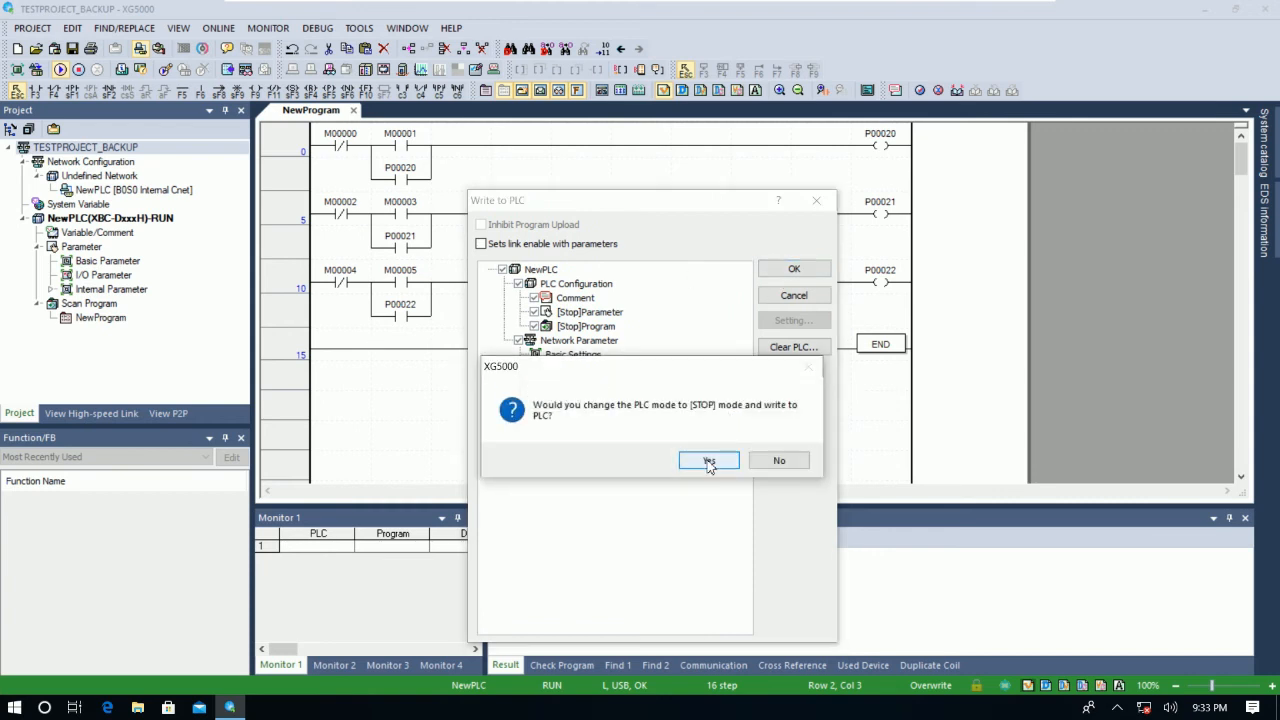
click(708, 460)
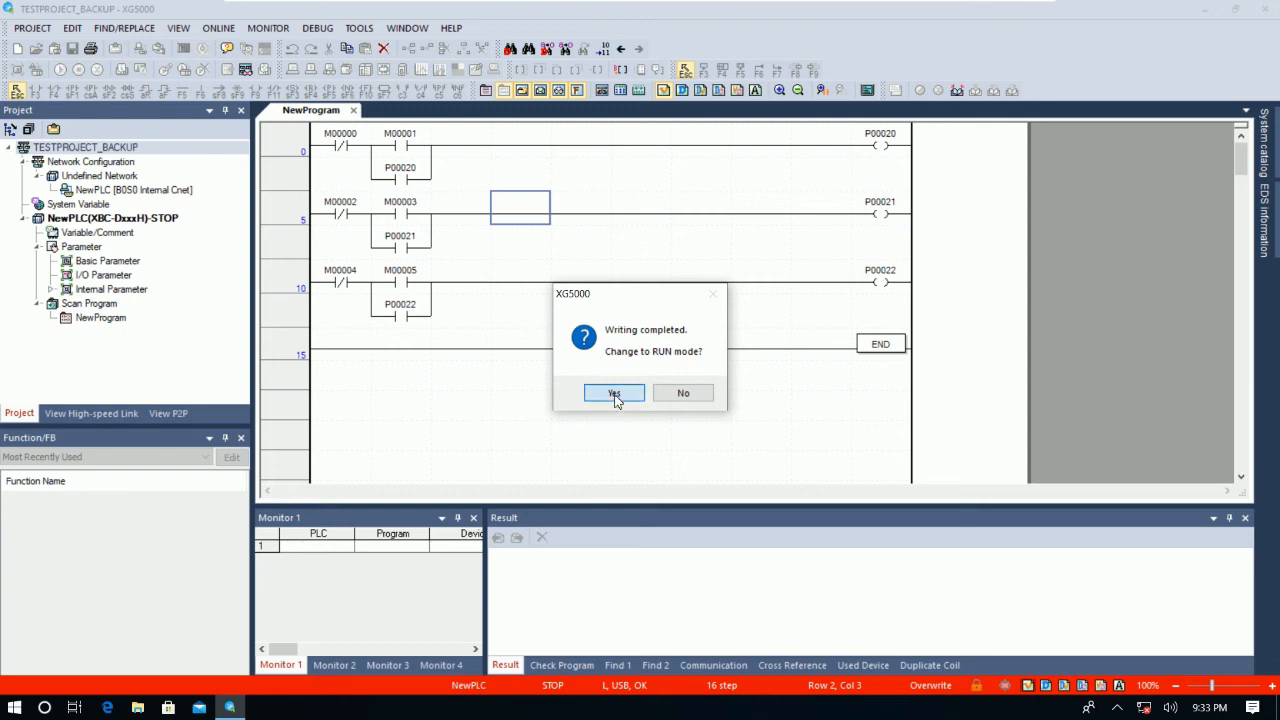
Return the PLC to RUN mode and acknowledge the network parameter reset notice.
click(613, 392)
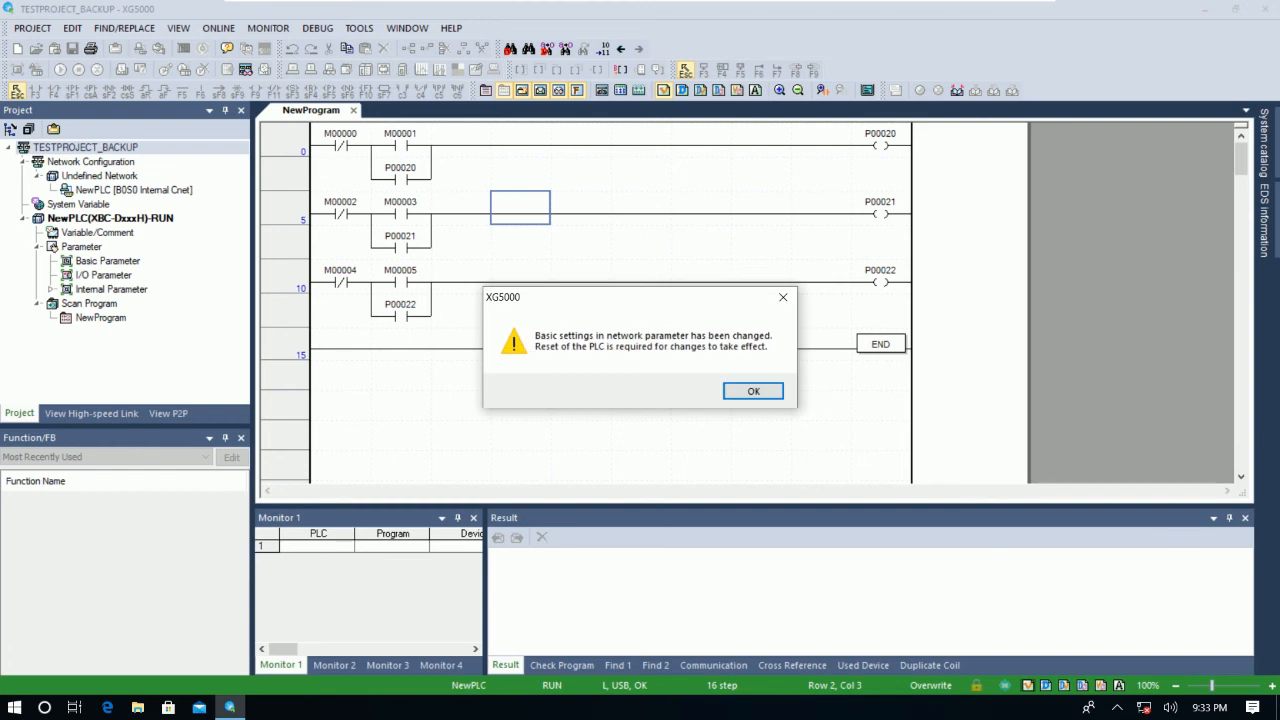
click(753, 390)
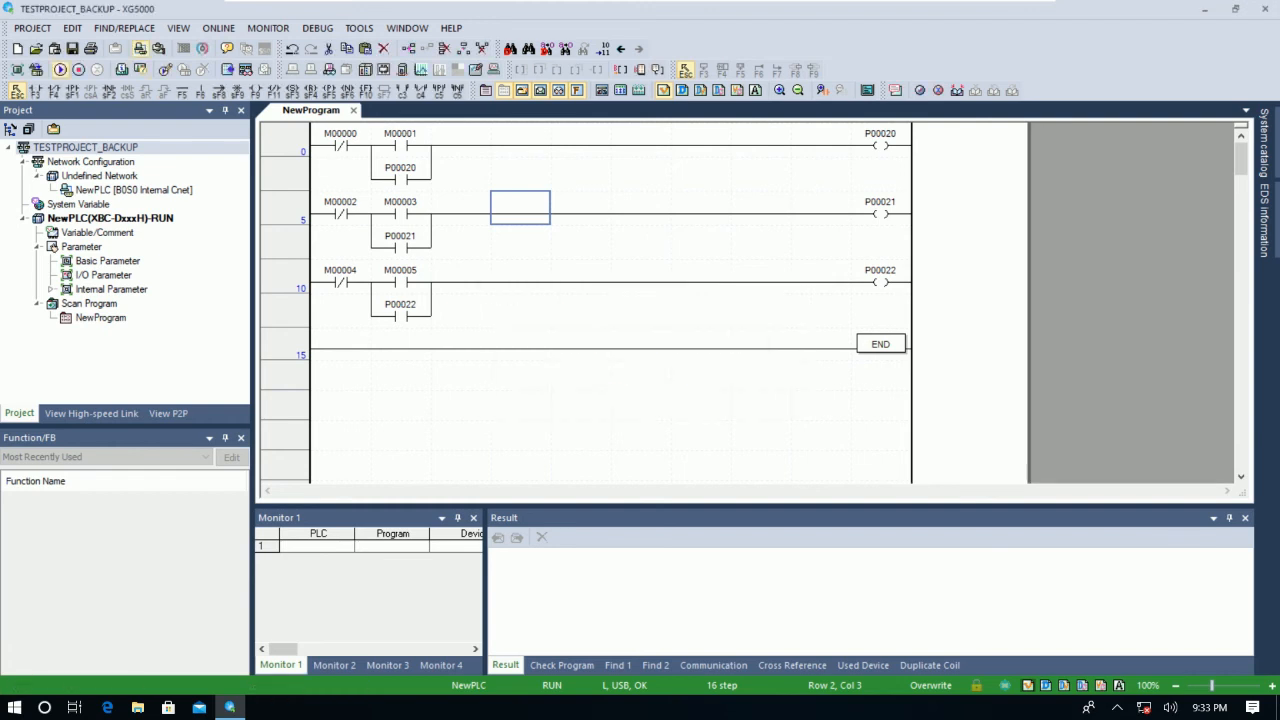
mouse_move(550, 684)
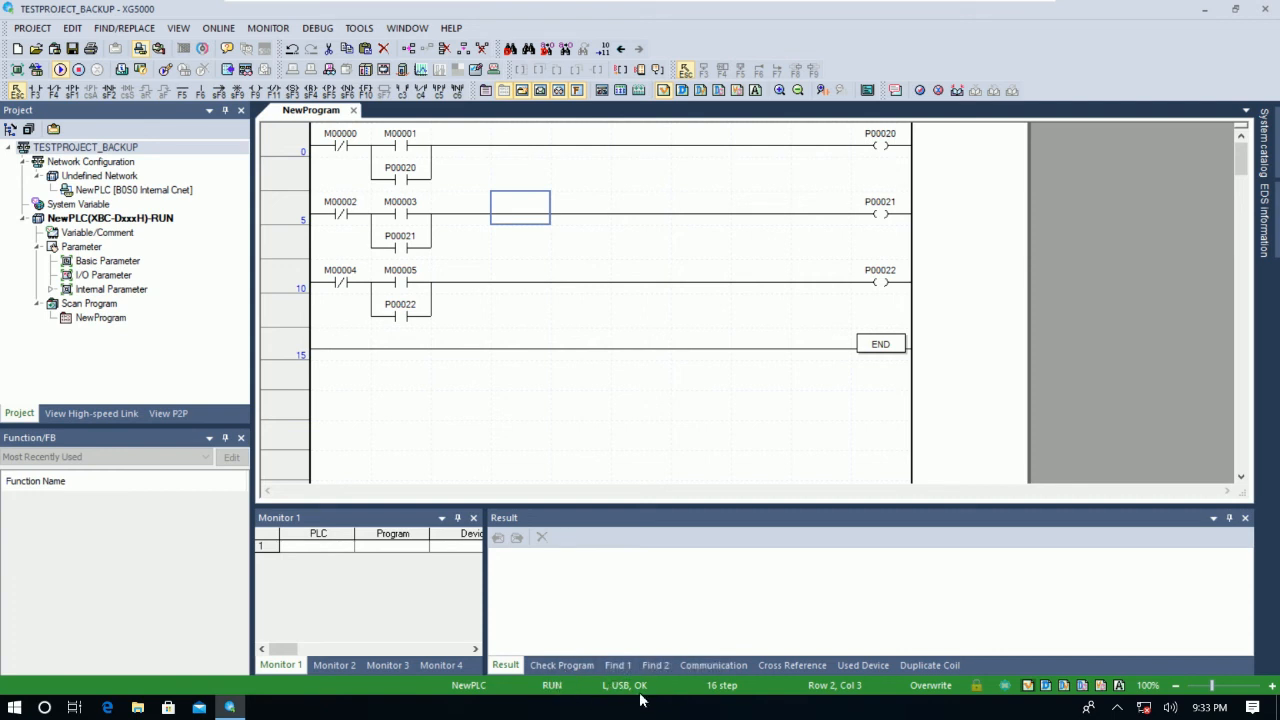
Start live monitoring and force contact M00005 to 1 (TRUE) so output P00022 latches on.
click(268, 27)
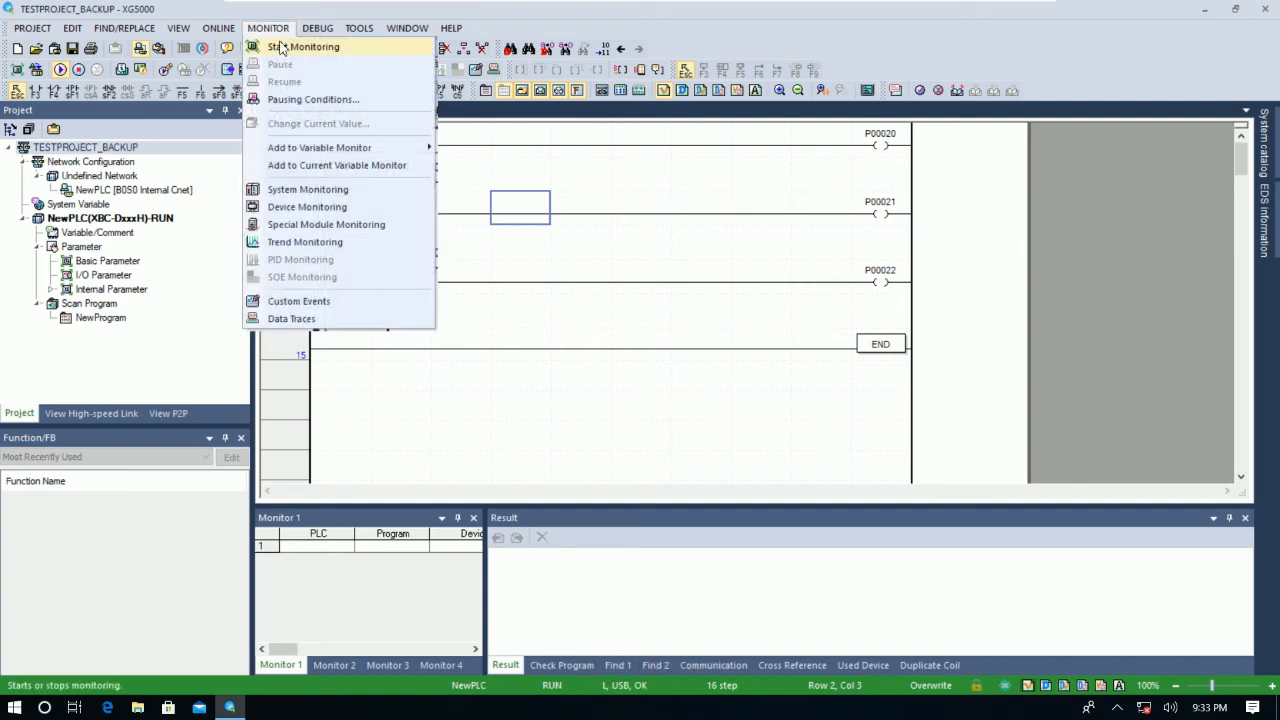
click(302, 46)
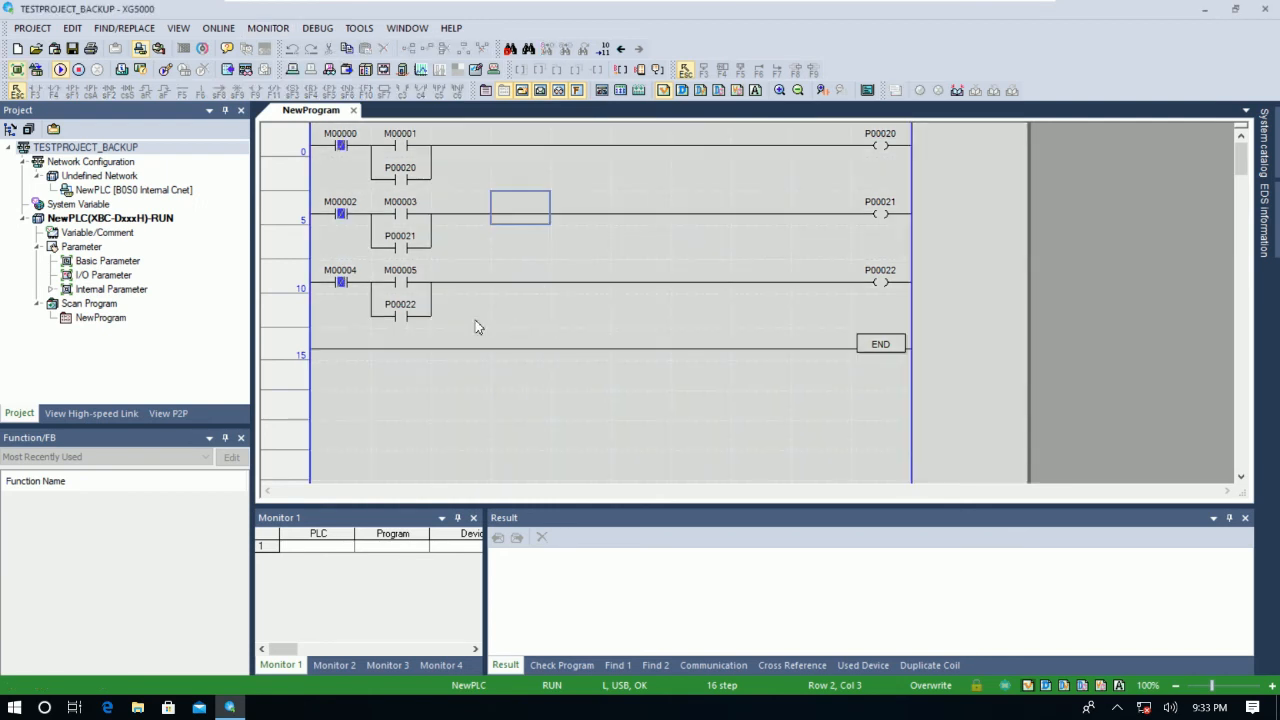
double_click(399, 283)
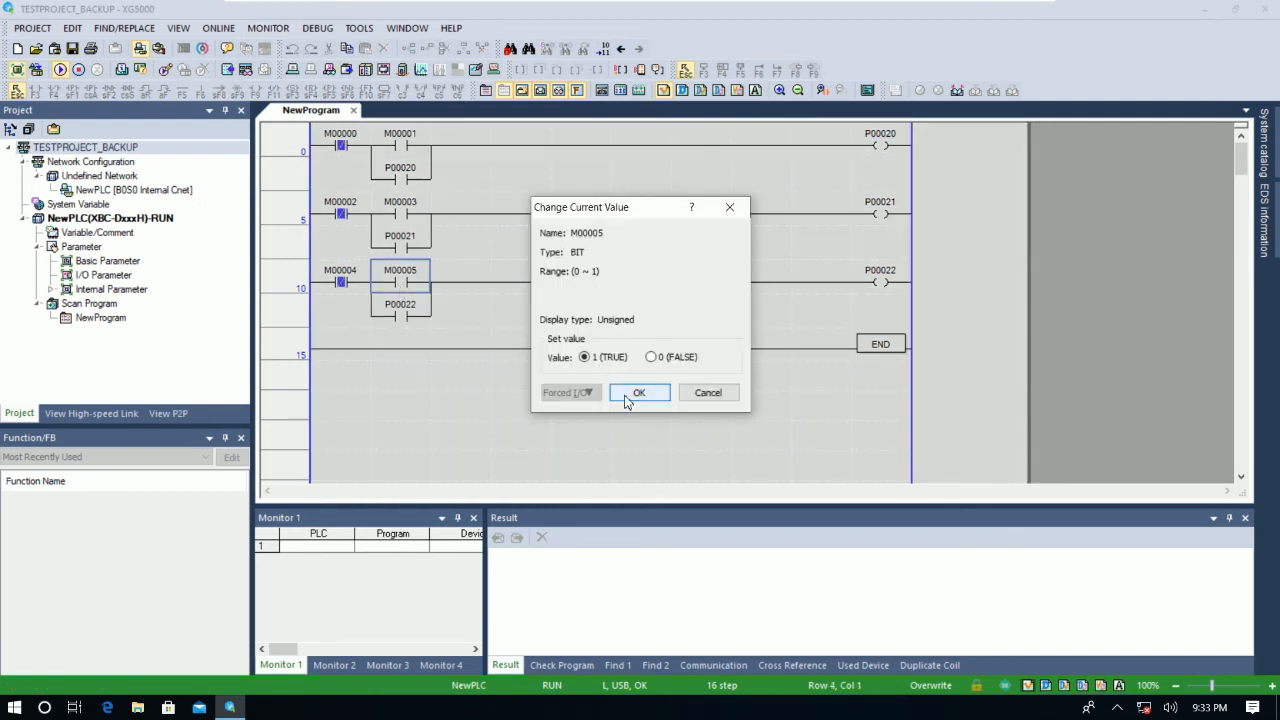
click(639, 392)
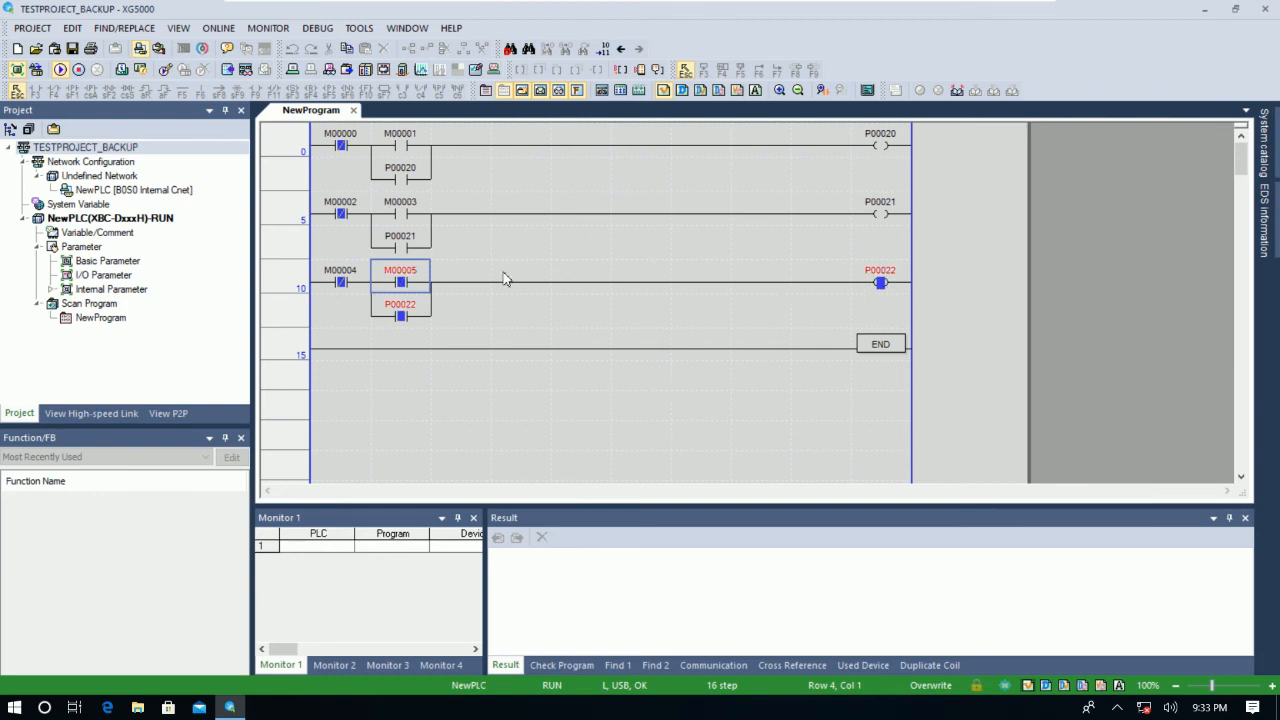
mouse_move(529, 257)
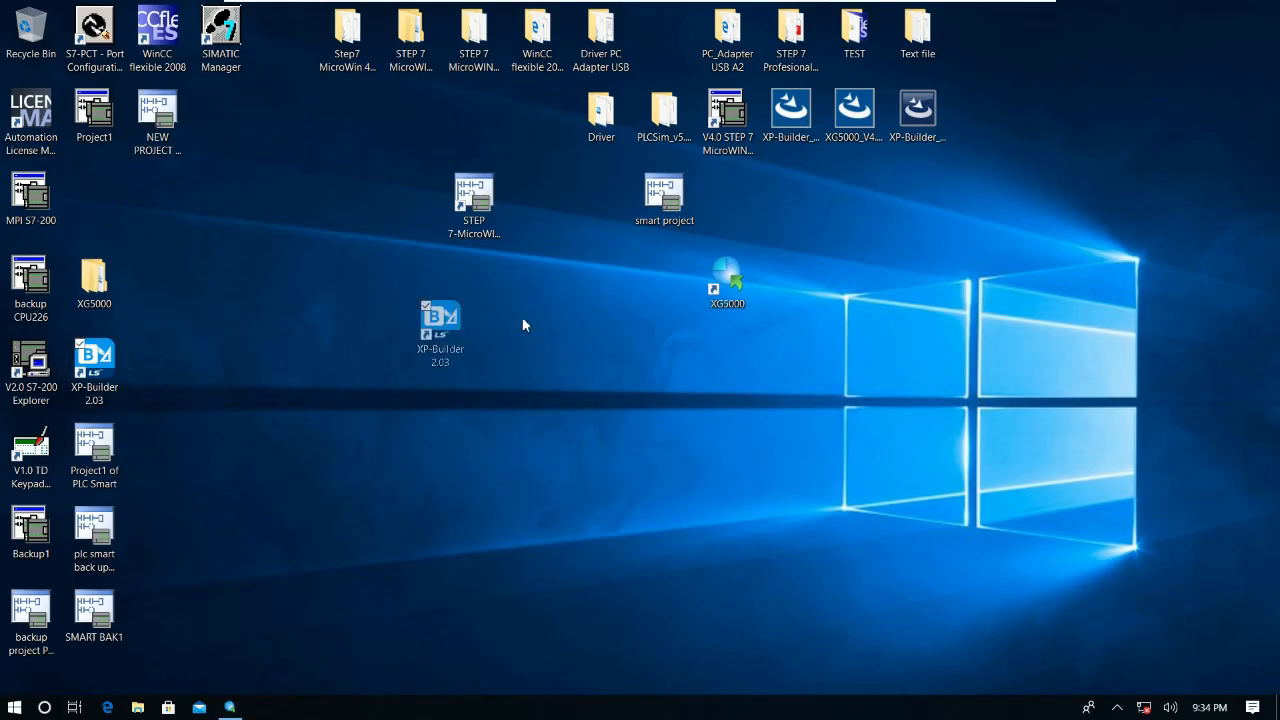
Move the XP-Builder 2.03 desktop shortcut next to the XG5000 shortcut.
drag(440, 330, 600, 288)
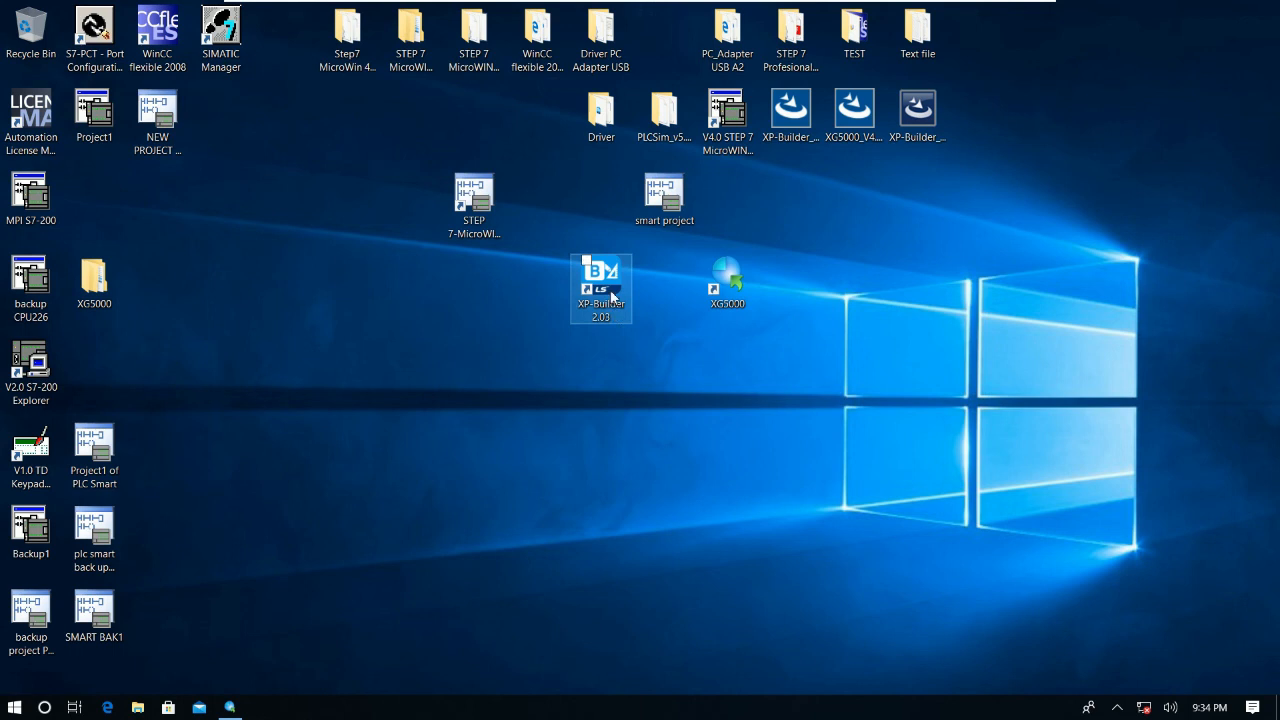
mouse_move(615, 300)
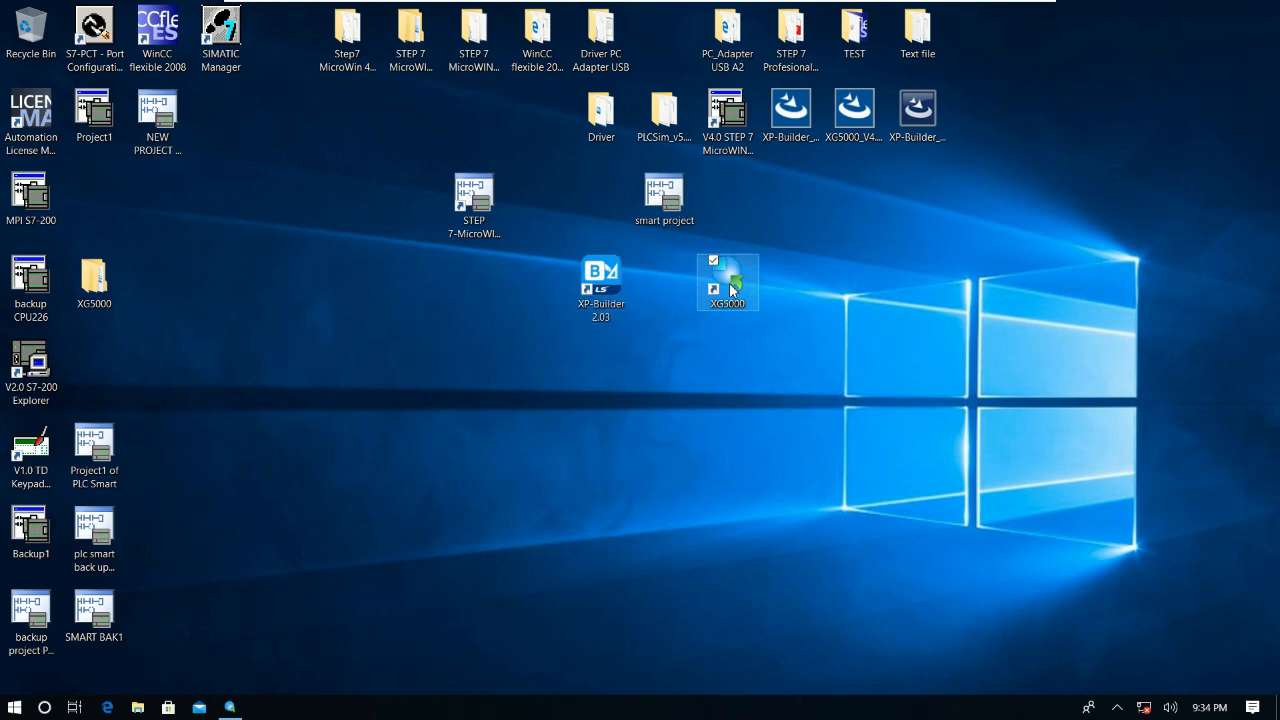
mouse_move(655, 314)
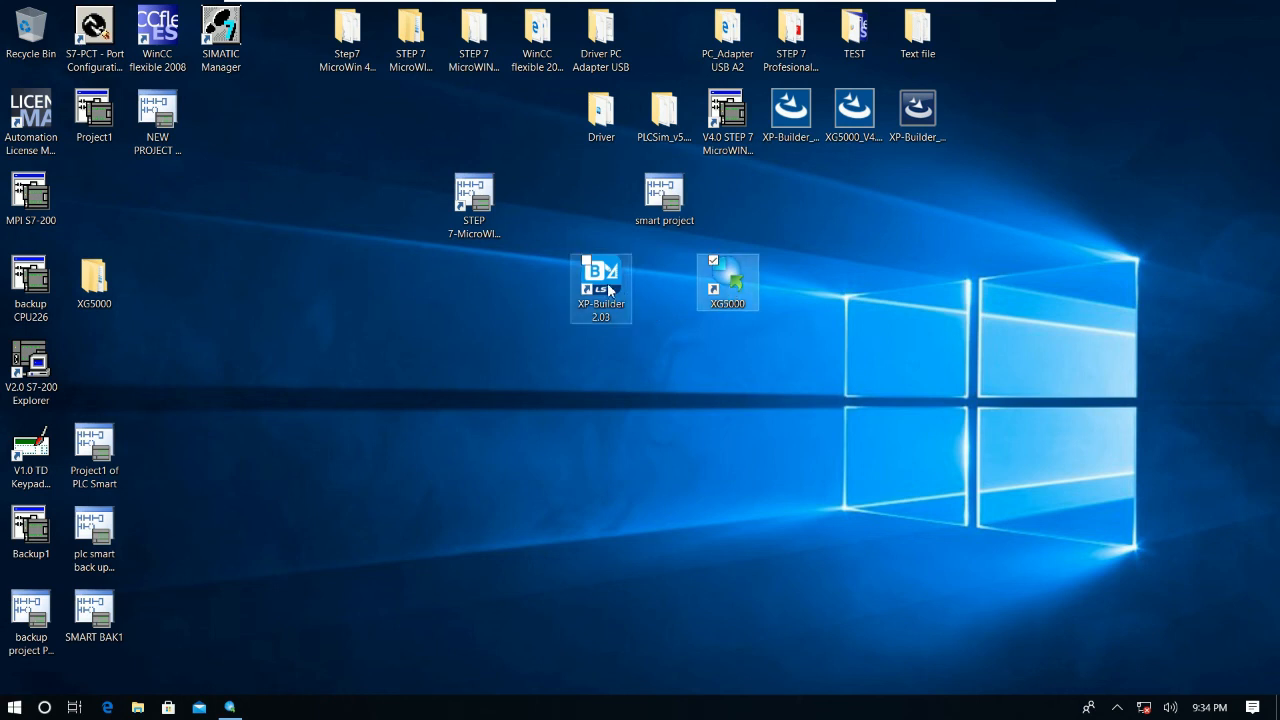
mouse_move(600, 285)
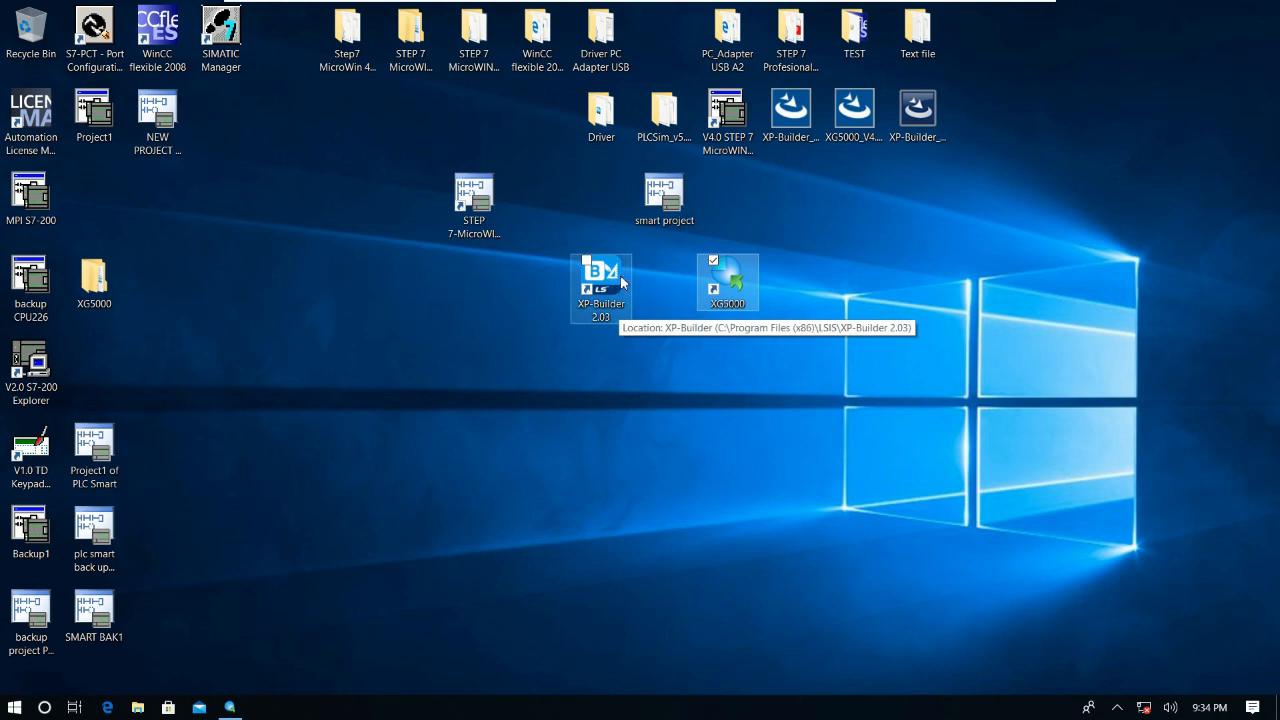
mouse_move(632, 283)
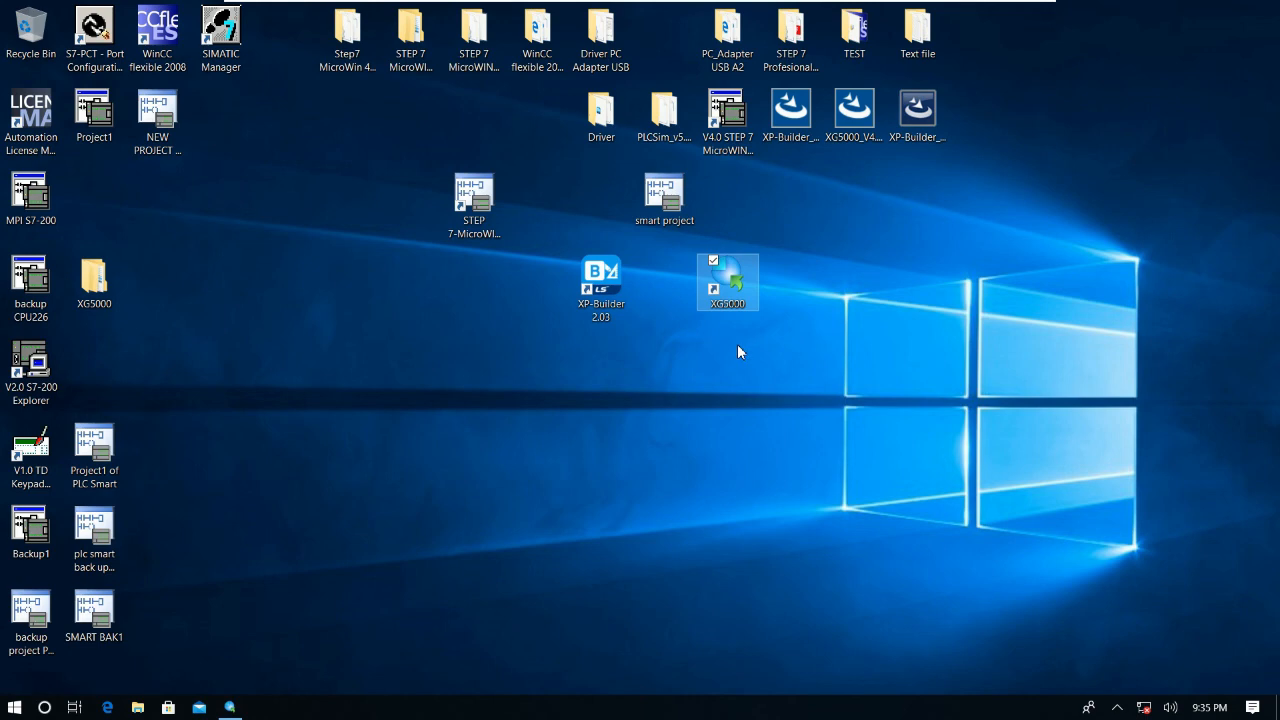
Restore the XG5000 window showing the monitored three-rung TESTPROJECT_BACKUP ladder with outputs on.
double_click(727, 280)
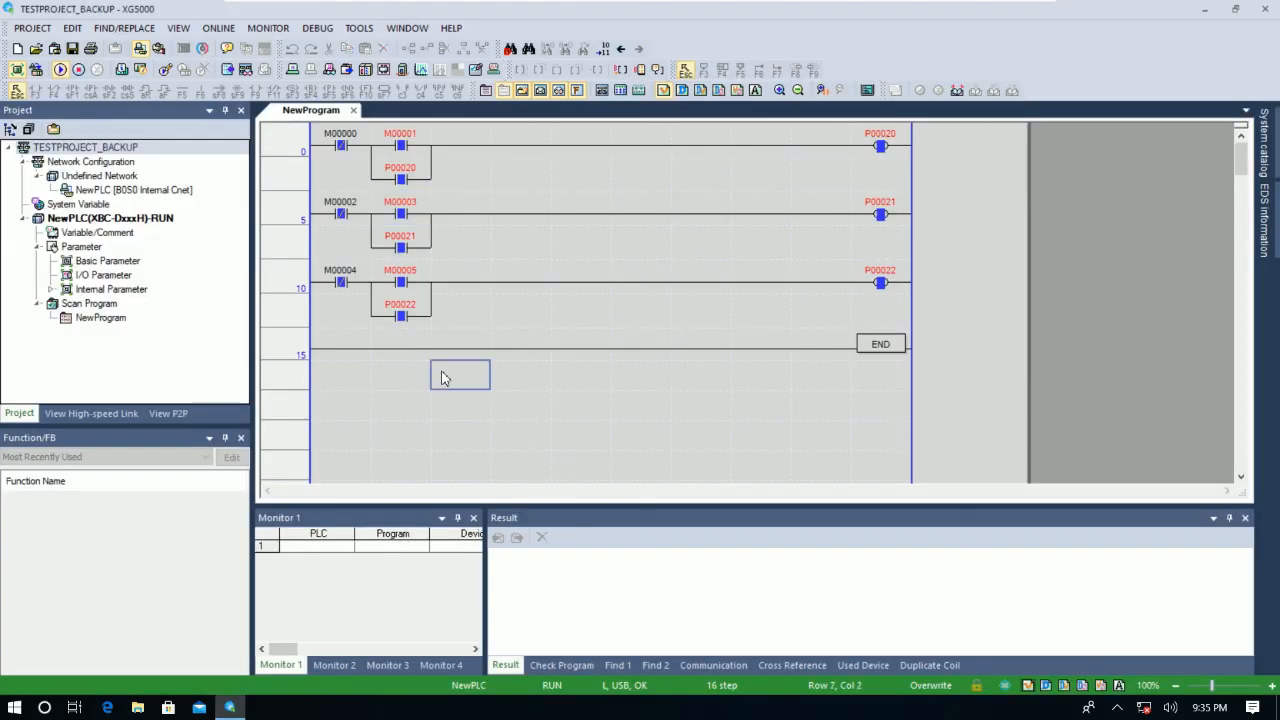
click(400, 374)
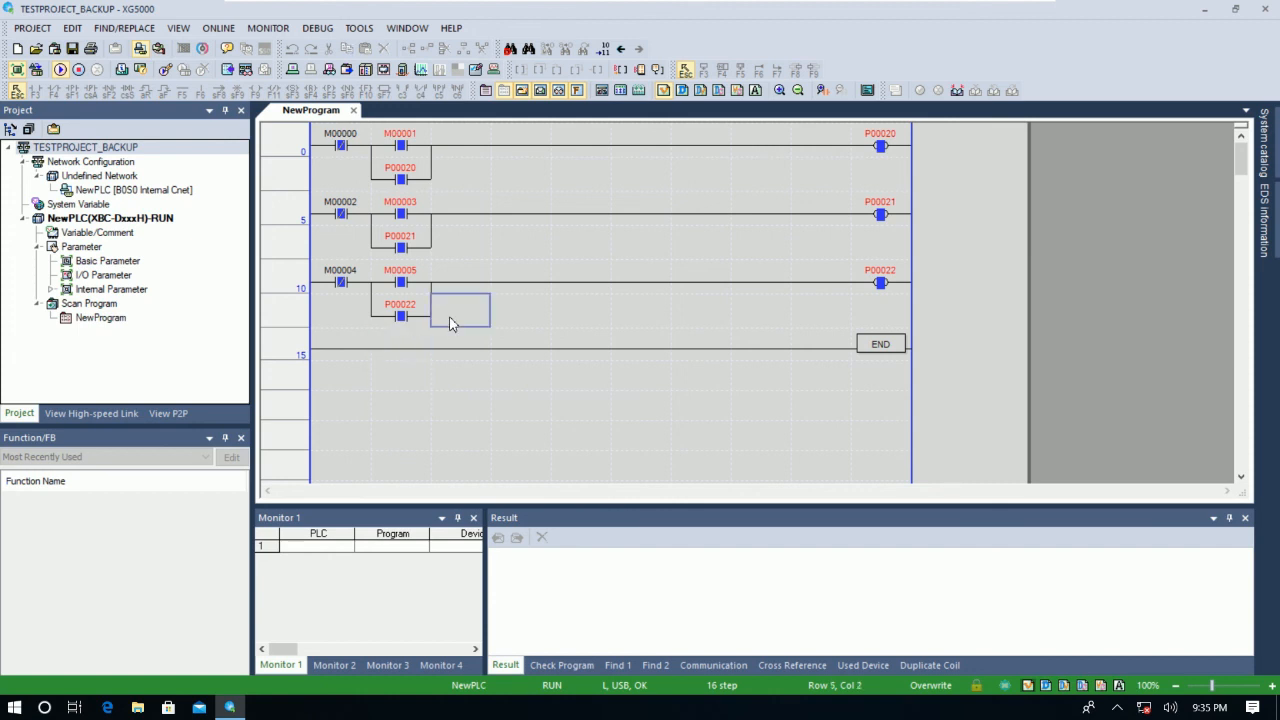
click(580, 310)
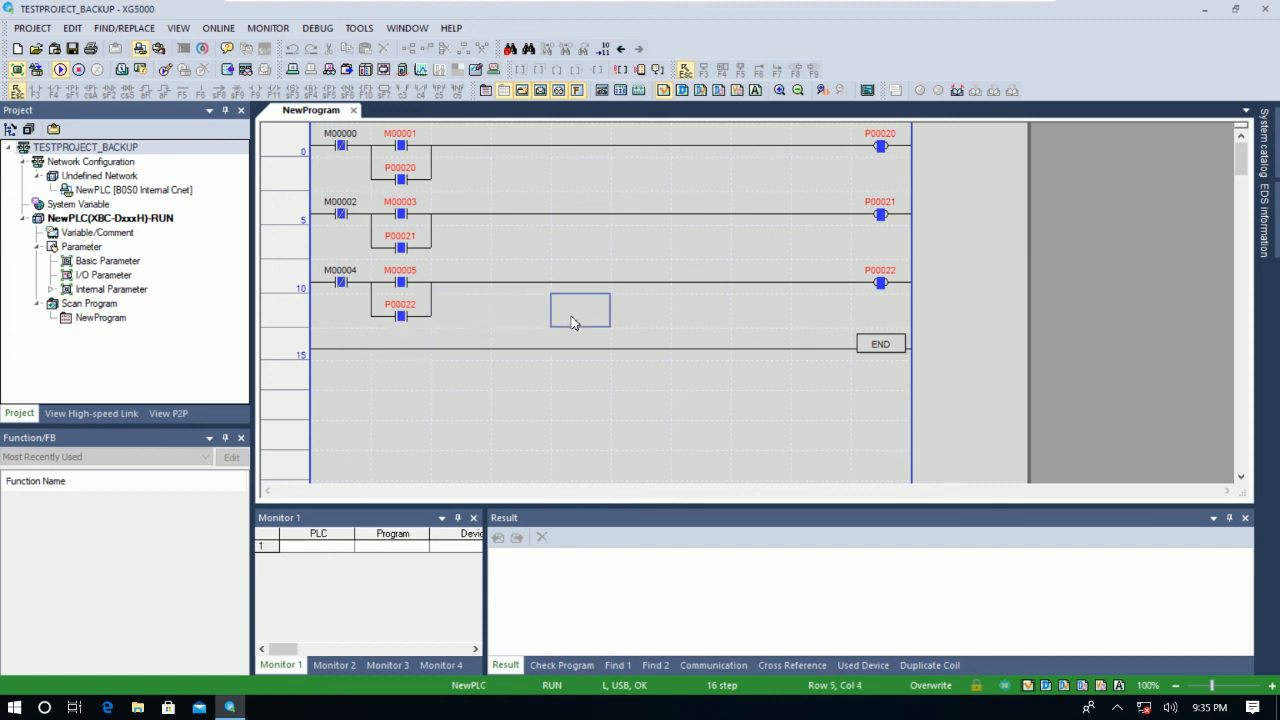